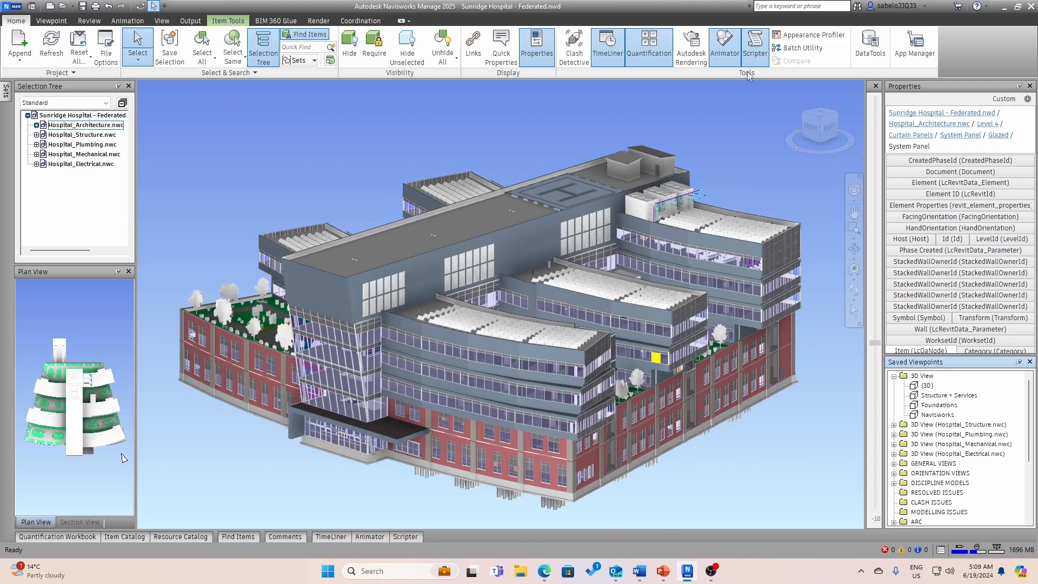
{"action": "mouse_move", "coordinate": [695, 121]}
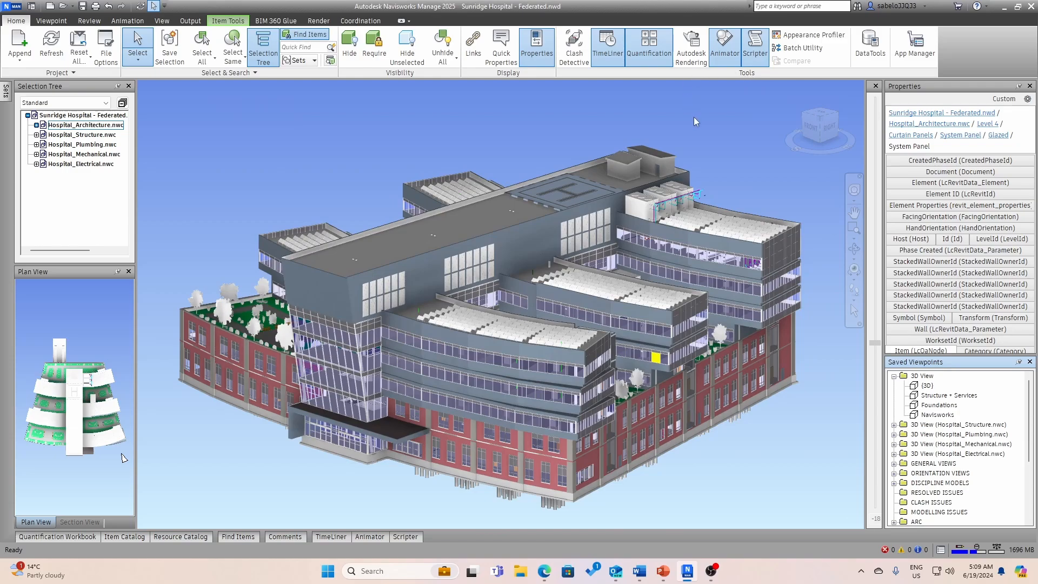
{"action": "mouse_move", "coordinate": [690, 47]}
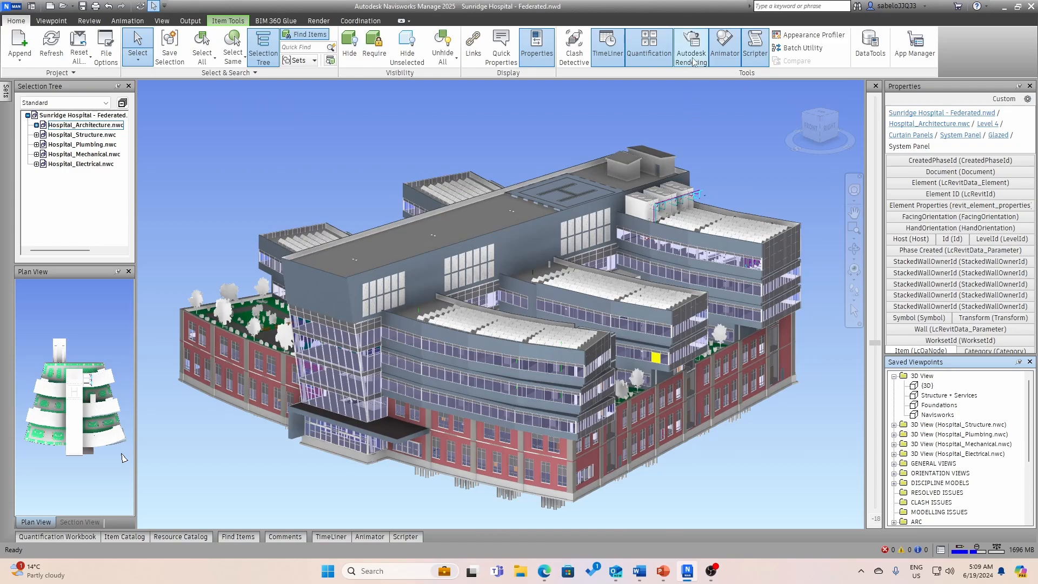
Step: Rerun all four tests in Clash Detective, yielding 4, 5, 4 and 4 active clashes
{"action": "left_click", "coordinate": [573, 46]}
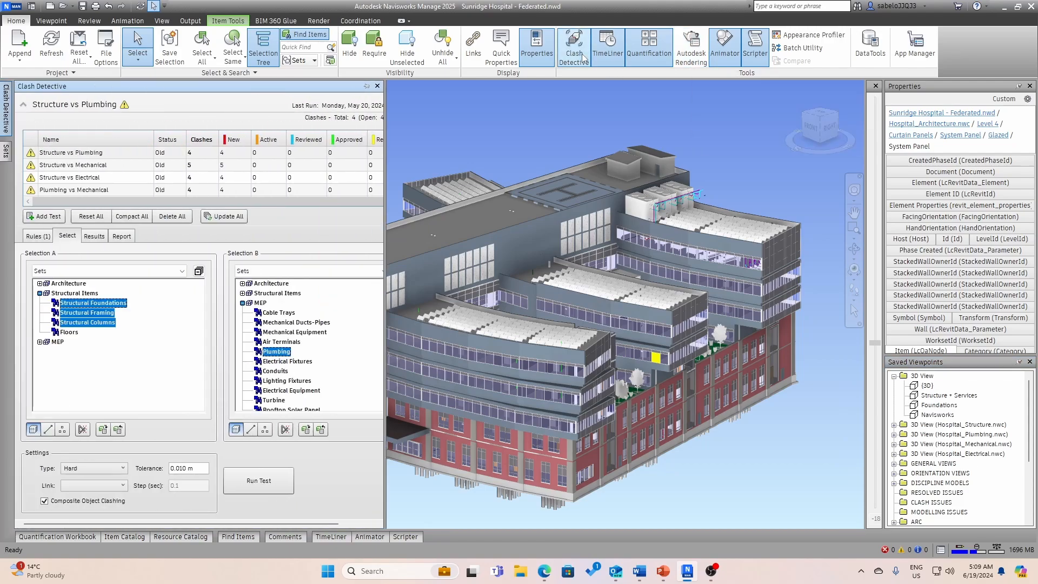
{"action": "mouse_move", "coordinate": [278, 162]}
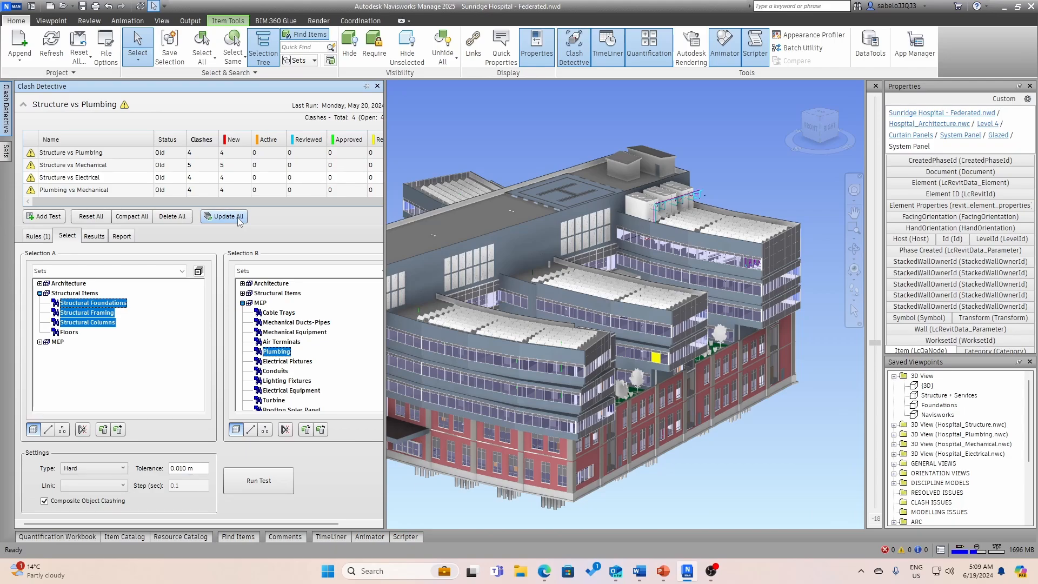
{"action": "left_click", "coordinate": [224, 217]}
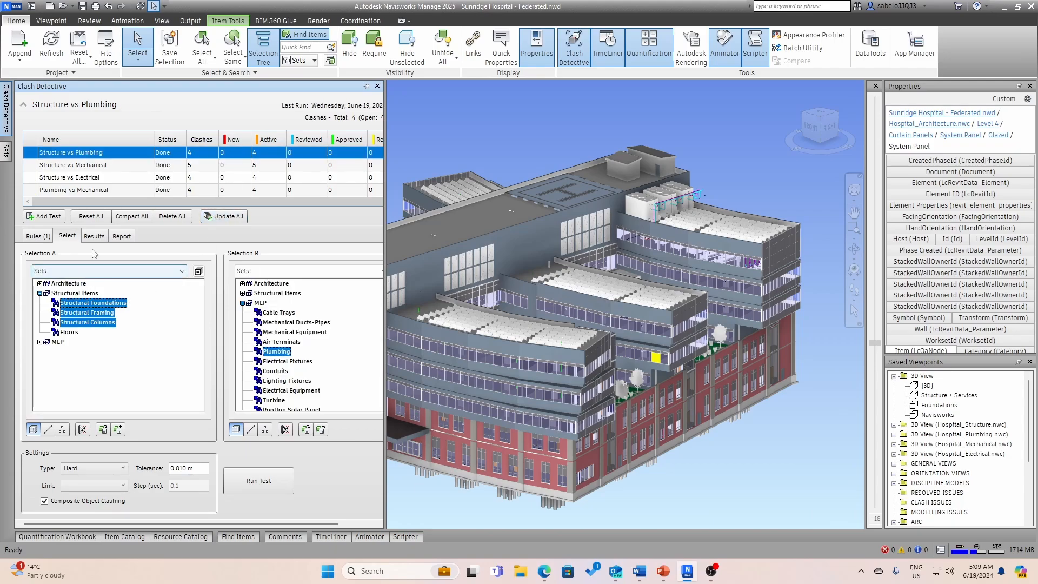
Step: Open Structure vs Plumbing results and zoom to Clash1 in the Level 1 group
{"action": "left_click", "coordinate": [94, 235]}
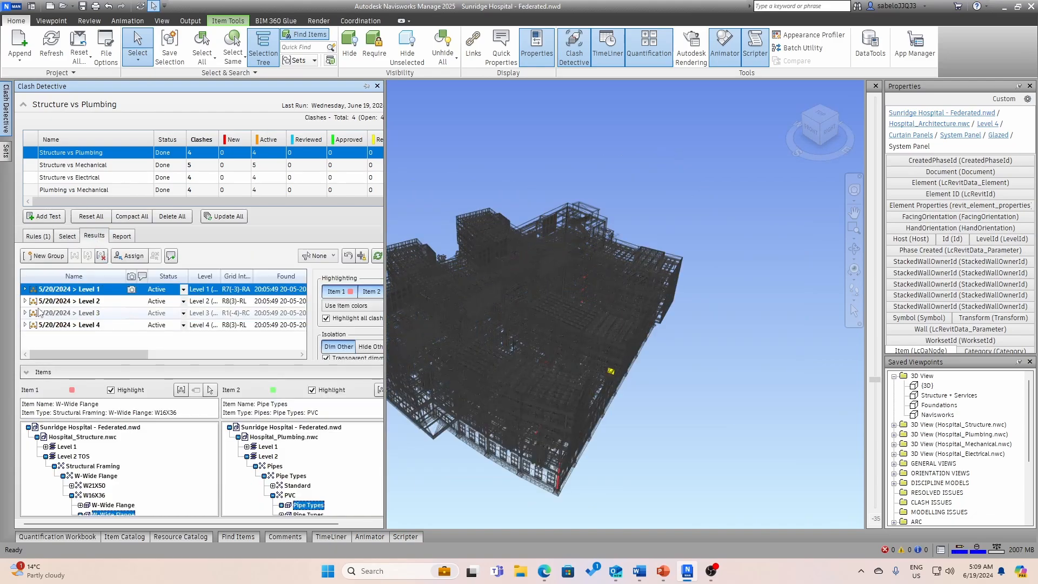
{"action": "left_click", "coordinate": [25, 289]}
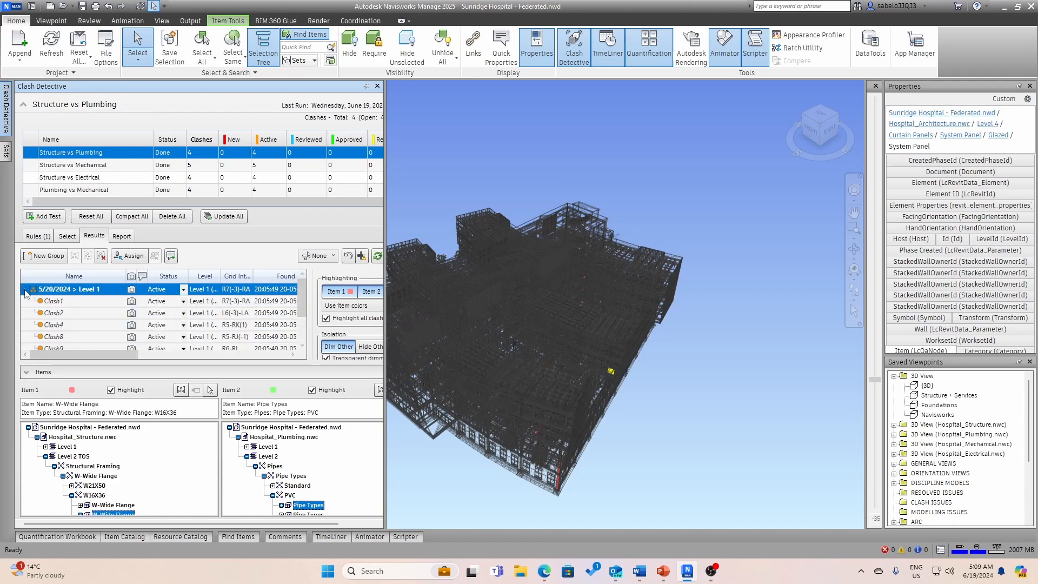
{"action": "left_click", "coordinate": [57, 301]}
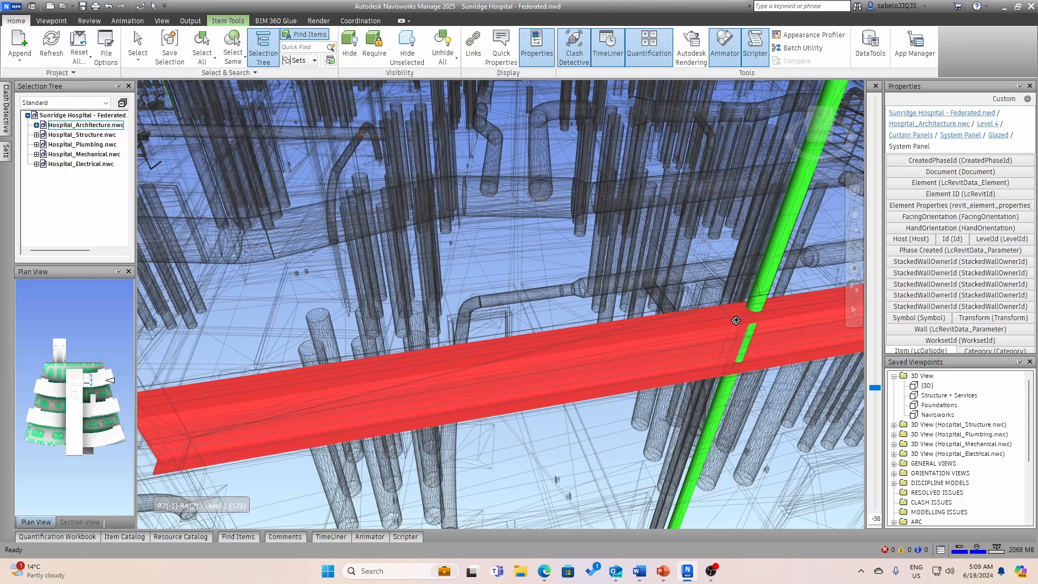
{"action": "mouse_move", "coordinate": [540, 280]}
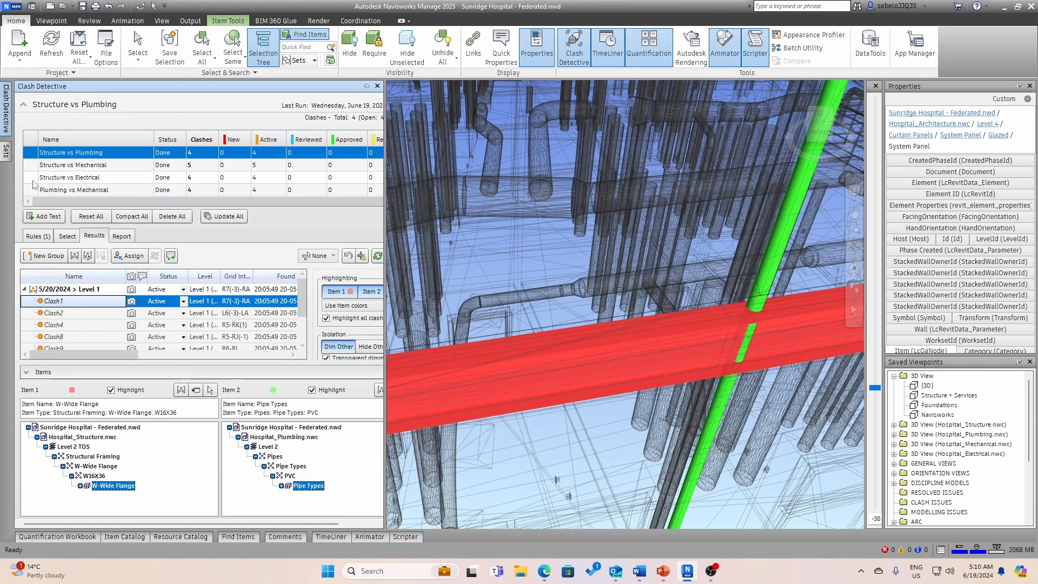
Step: Exit the clash view, show the Selection Tree, and reopen the Structure vs Plumbing test setup
{"action": "left_click", "coordinate": [66, 235]}
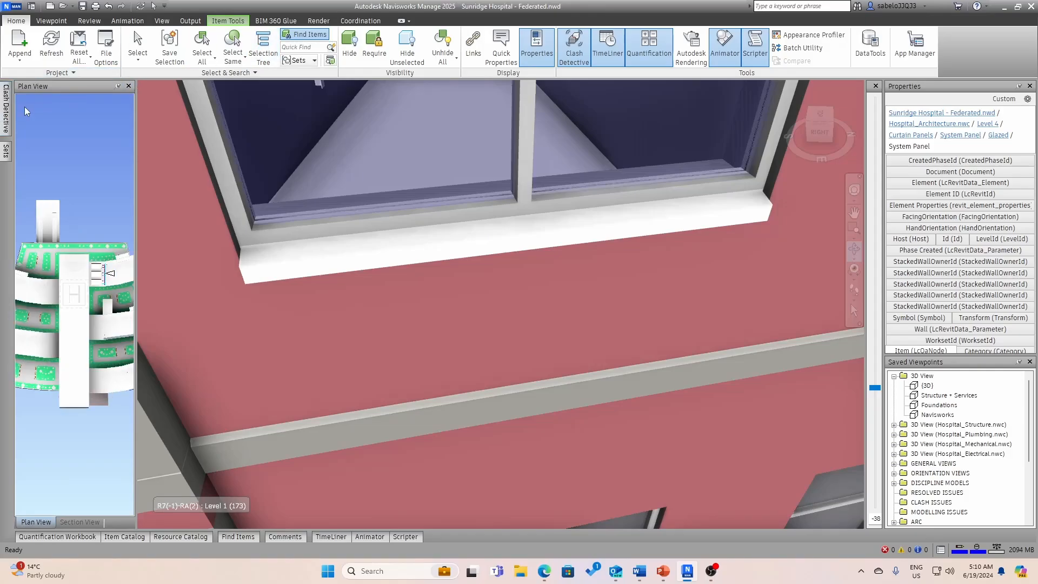
{"action": "left_click", "coordinate": [262, 45]}
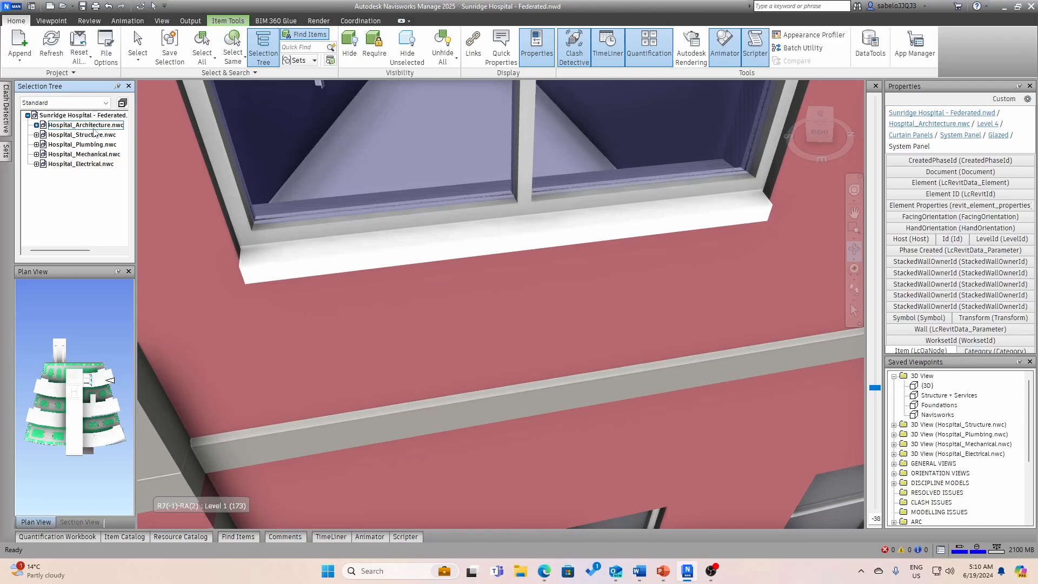
{"action": "mouse_move", "coordinate": [94, 171]}
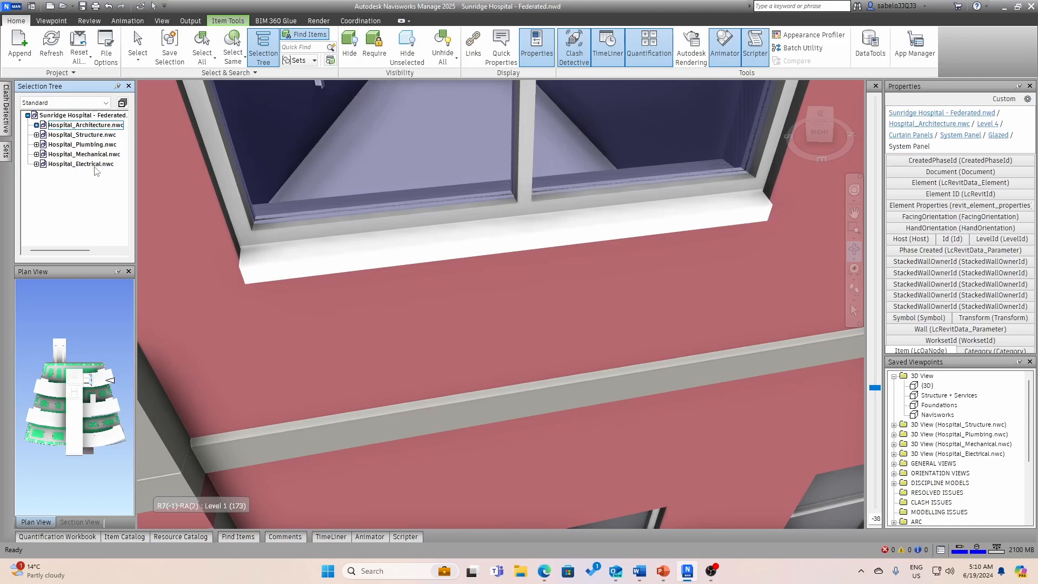
{"action": "left_click", "coordinate": [573, 46]}
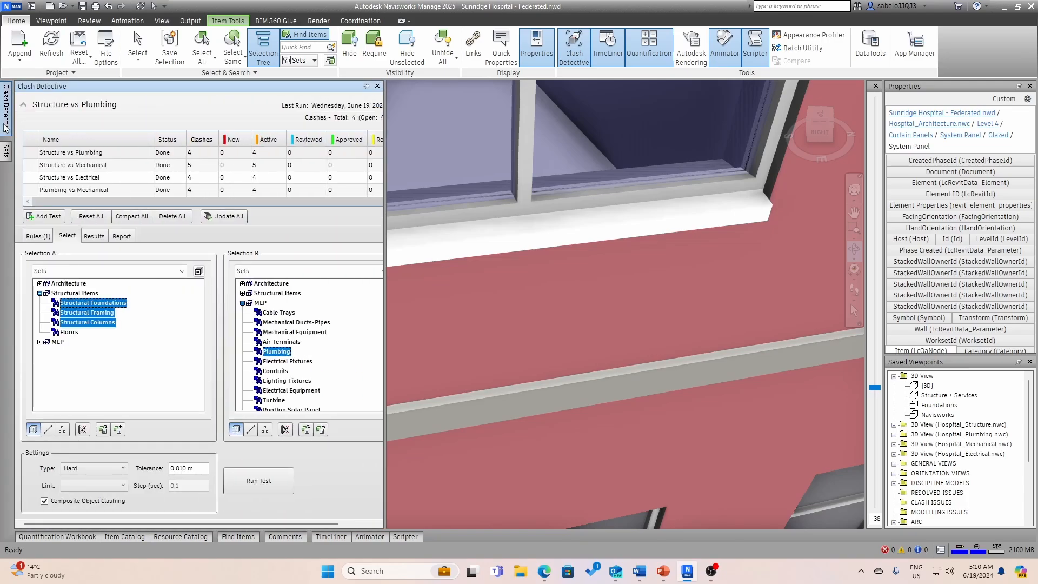
Step: Open Structure vs Mechanical results and zoom to Clash66 in the Level 3 group
{"action": "left_click", "coordinate": [73, 165]}
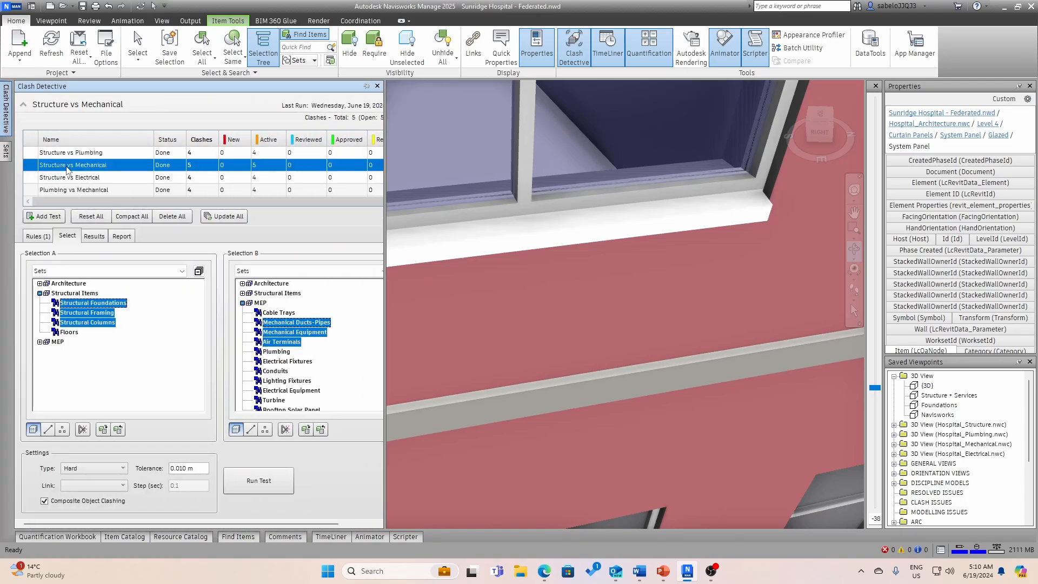
{"action": "left_click", "coordinate": [94, 236]}
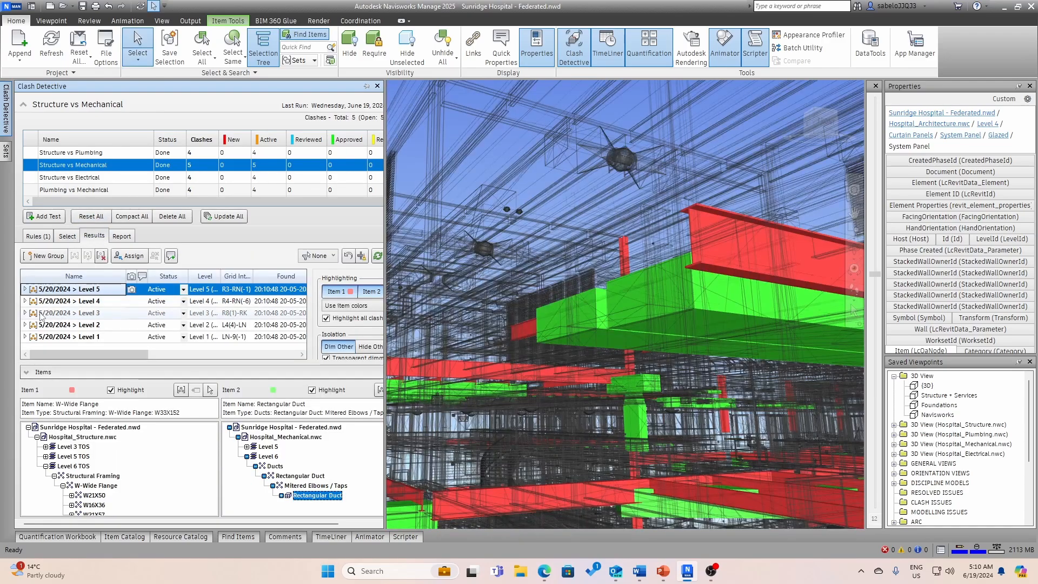
{"action": "left_click", "coordinate": [25, 313]}
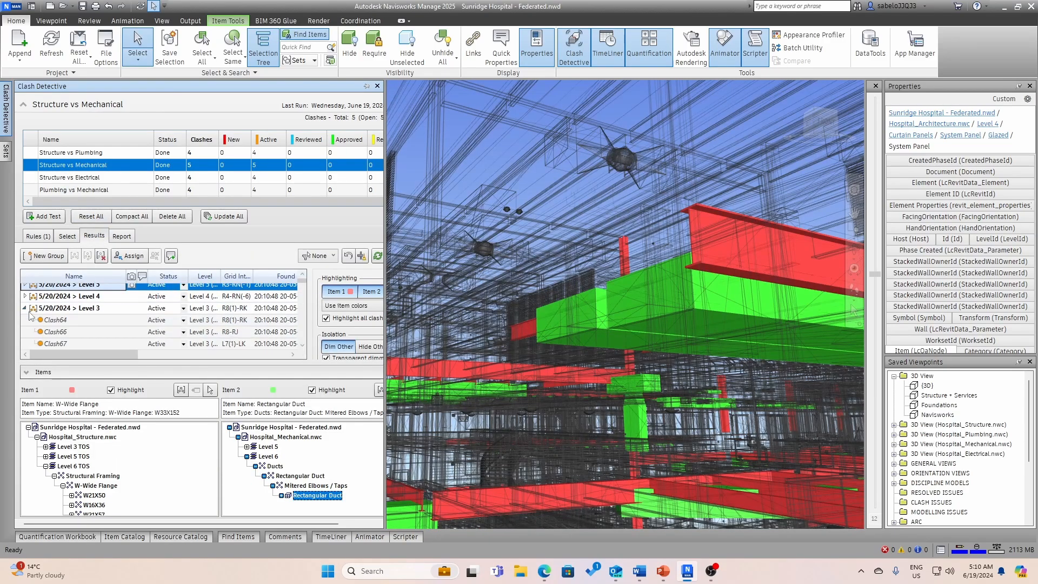
{"action": "left_click", "coordinate": [53, 331]}
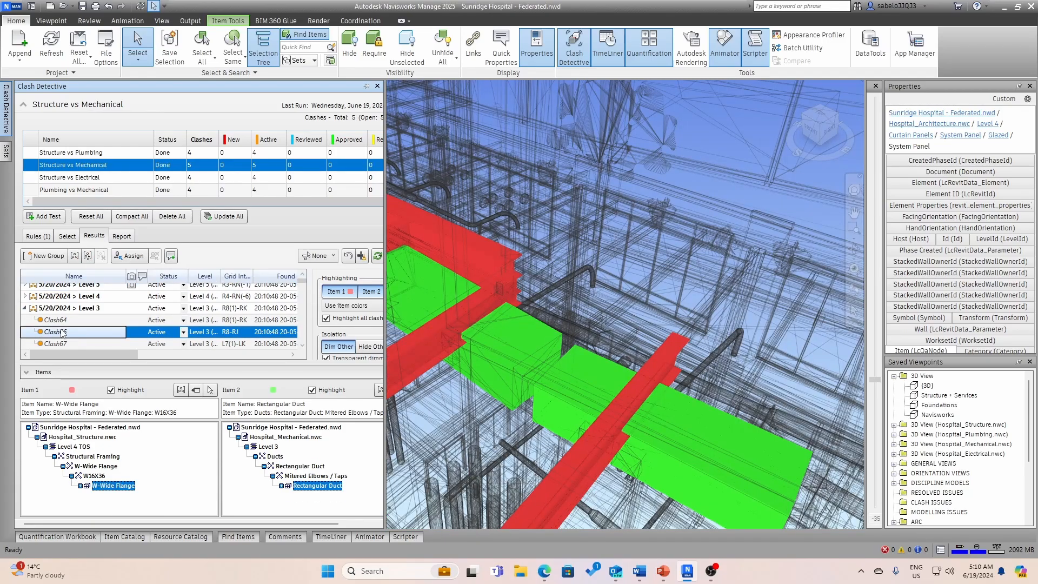
{"action": "left_click", "coordinate": [53, 332]}
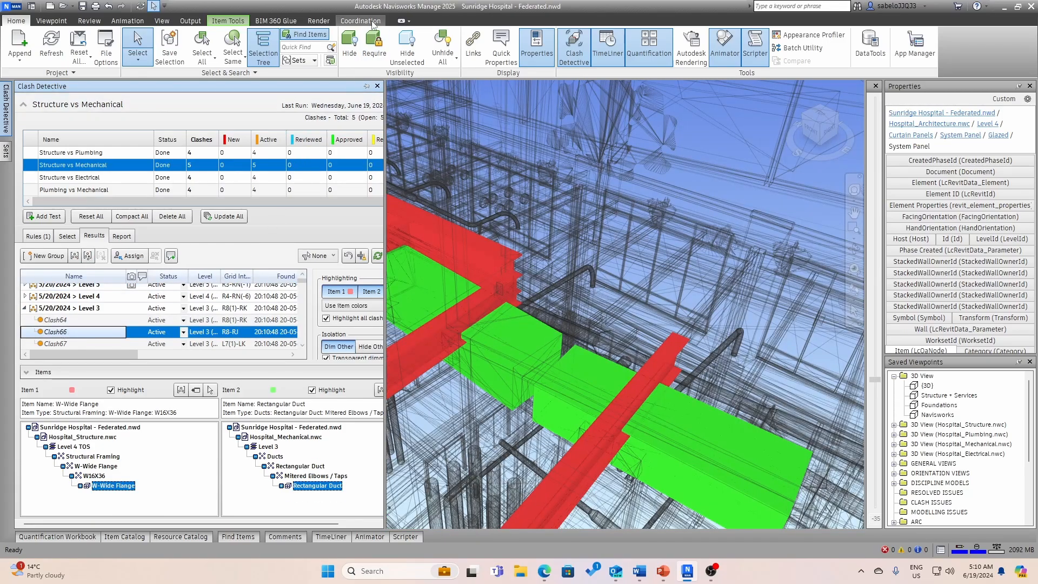
Step: Open the Coordination Issues list and scroll through issue #11's details
{"action": "left_click", "coordinate": [360, 21]}
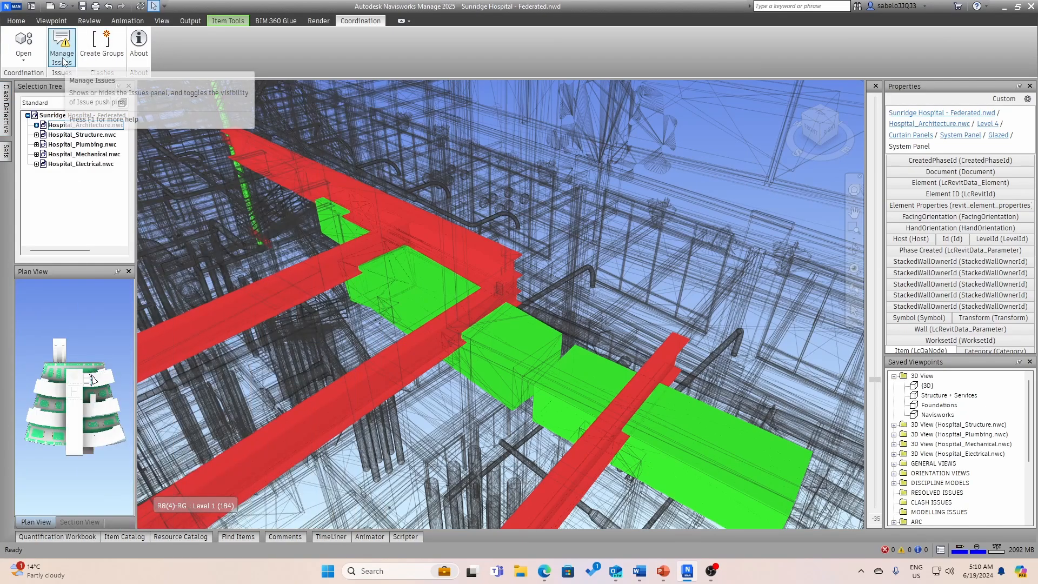
{"action": "left_click", "coordinate": [61, 43]}
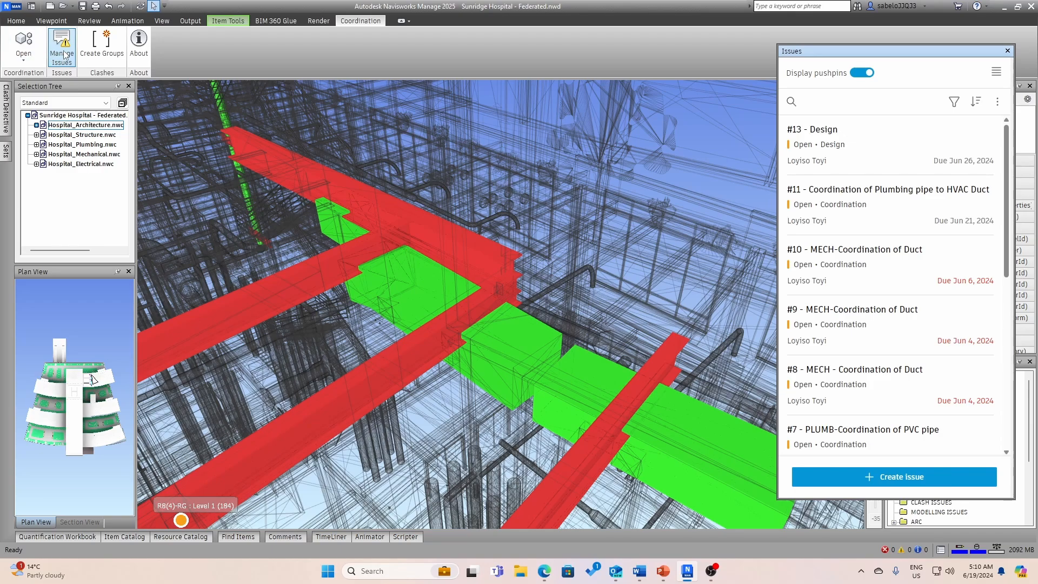
{"action": "left_click", "coordinate": [888, 190]}
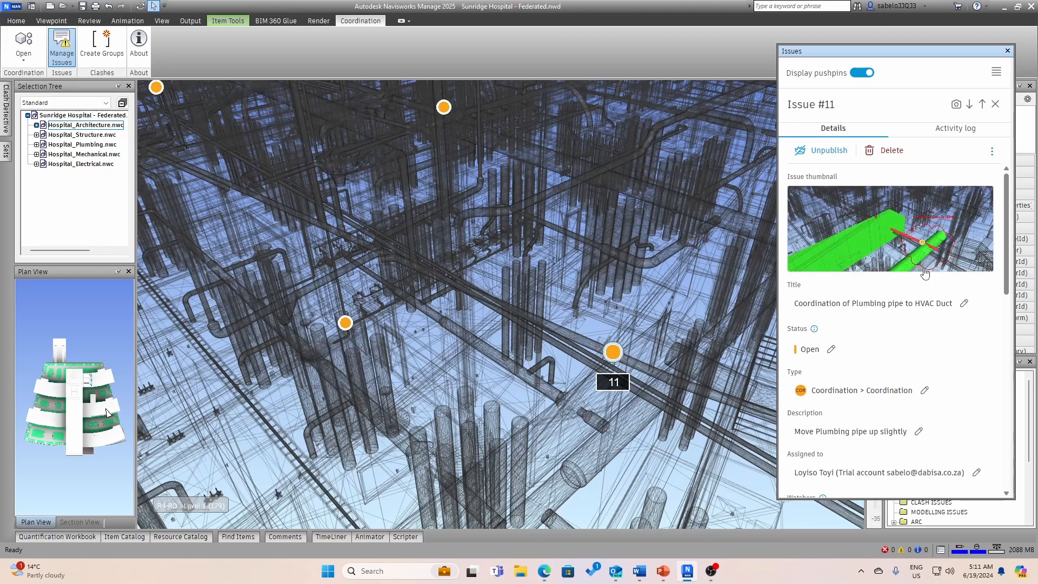
{"action": "scroll", "scroll_direction": "down", "scroll_amount": 3}
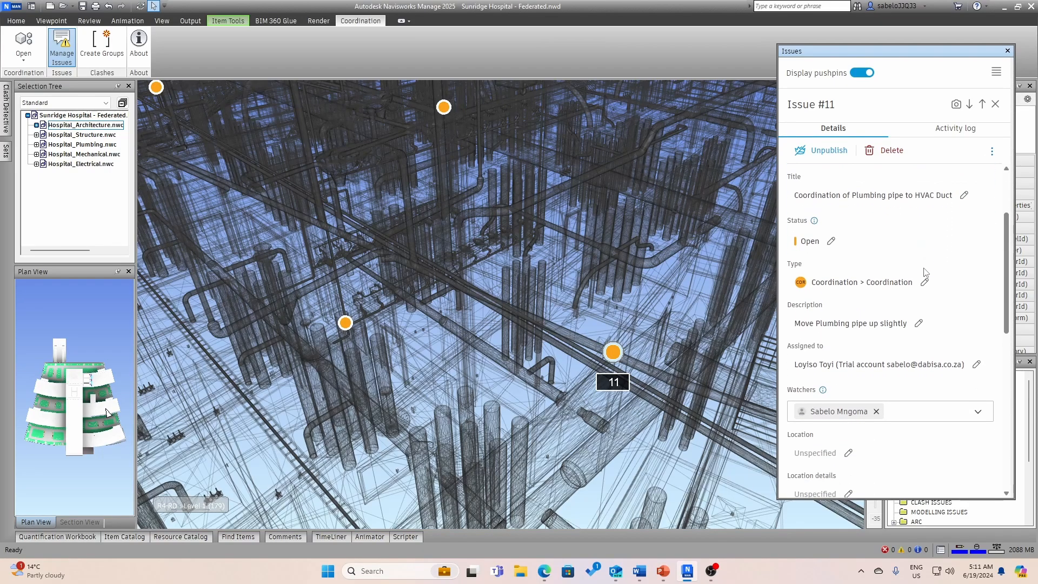
{"action": "scroll", "scroll_direction": "down", "scroll_amount": 3}
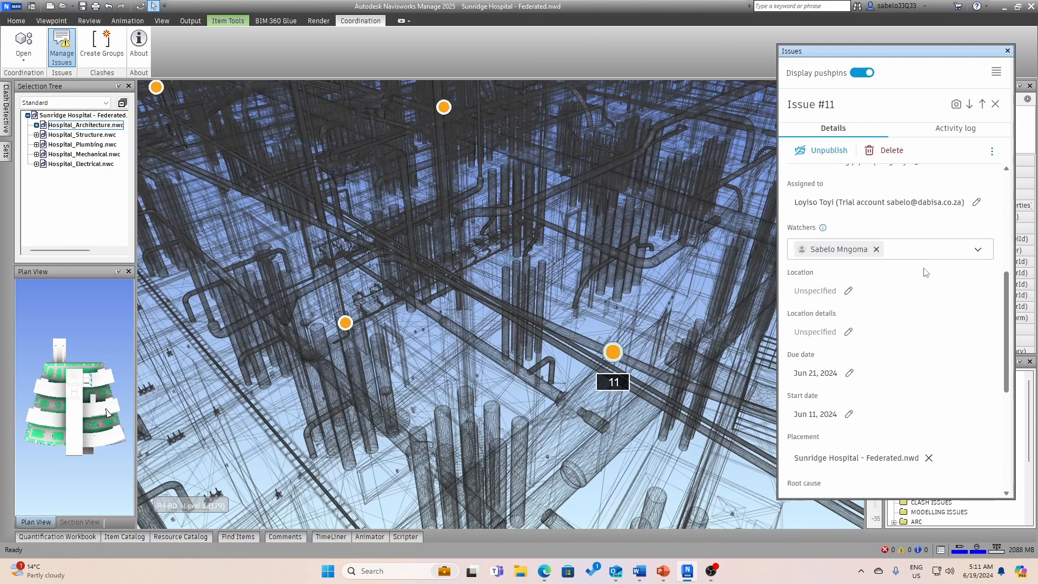
{"action": "scroll", "scroll_direction": "down", "scroll_amount": 3}
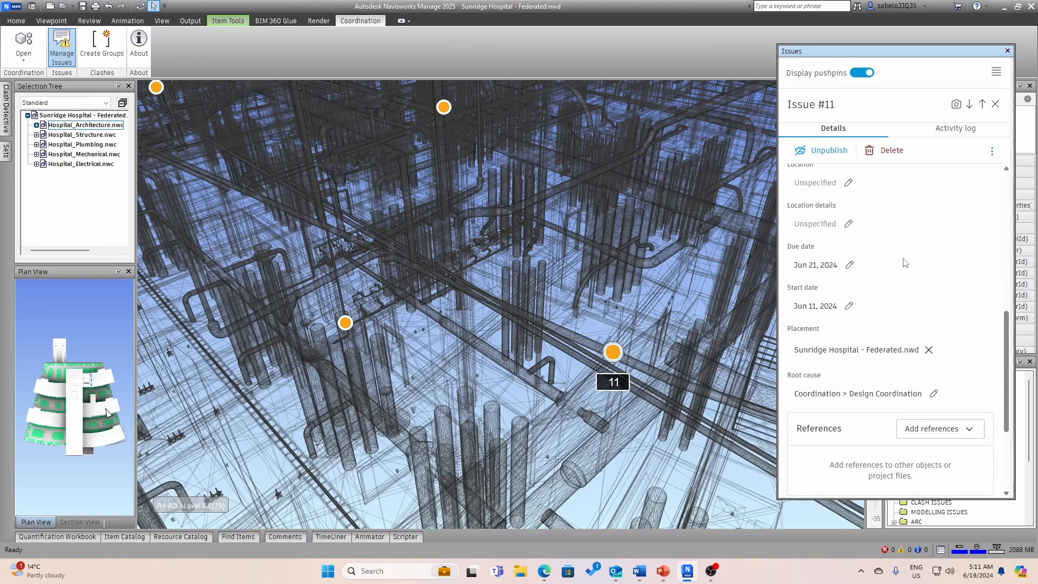
{"action": "scroll", "scroll_direction": "down", "scroll_amount": 3}
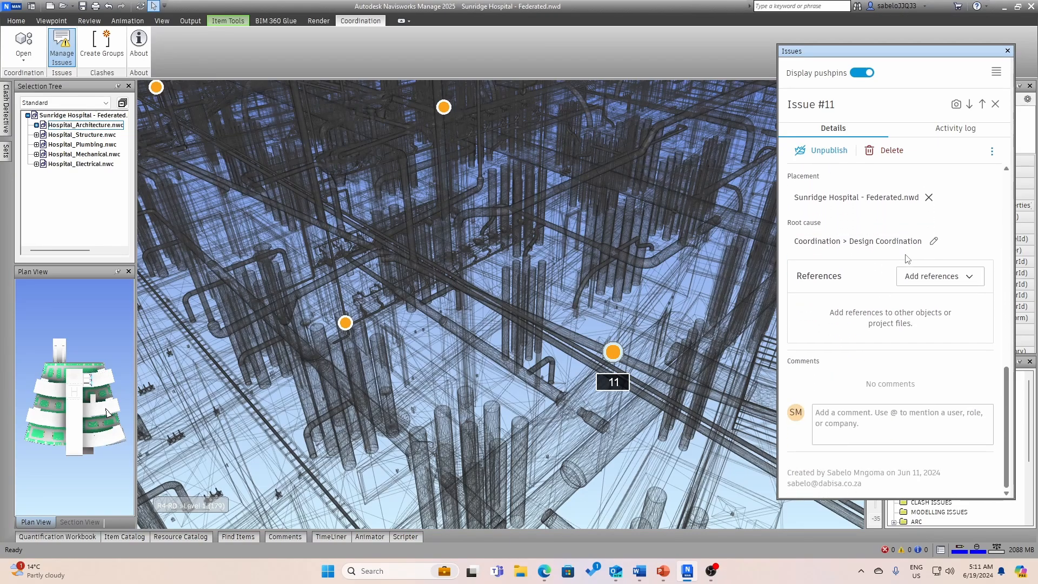
{"action": "scroll", "scroll_direction": "up", "scroll_amount": 3}
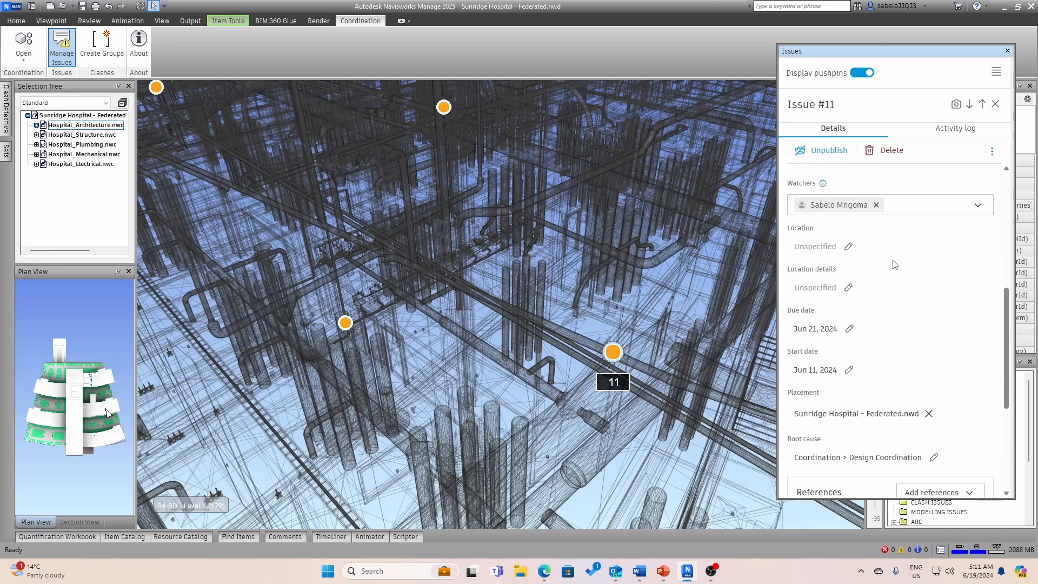
Step: Return to the full issues list, then reopen issue #11 and scroll its details
{"action": "left_click", "coordinate": [995, 104]}
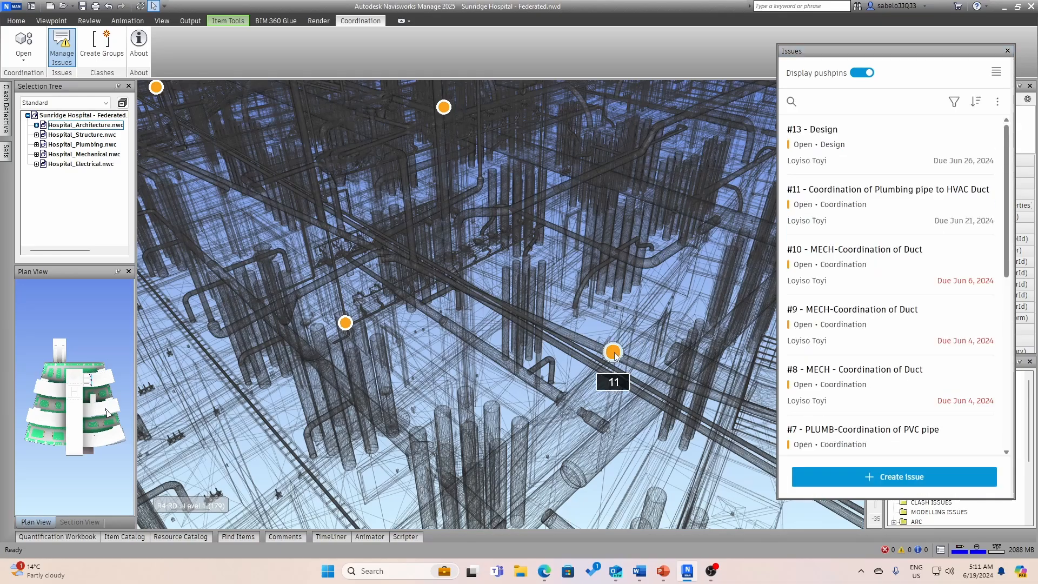
{"action": "mouse_move", "coordinate": [897, 396]}
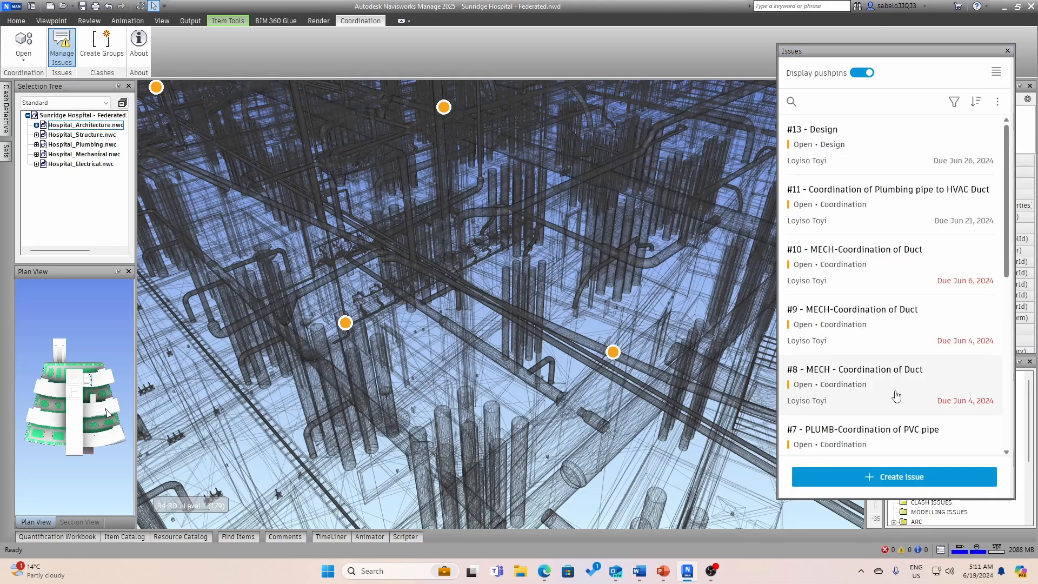
{"action": "scroll", "scroll_direction": "down", "scroll_amount": 3}
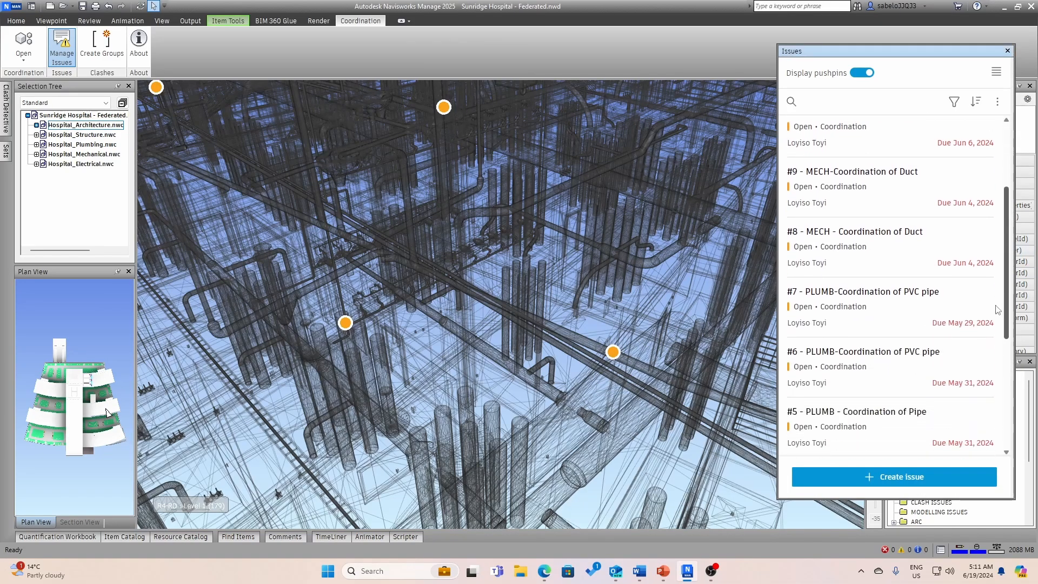
{"action": "scroll", "scroll_direction": "up", "scroll_amount": 3}
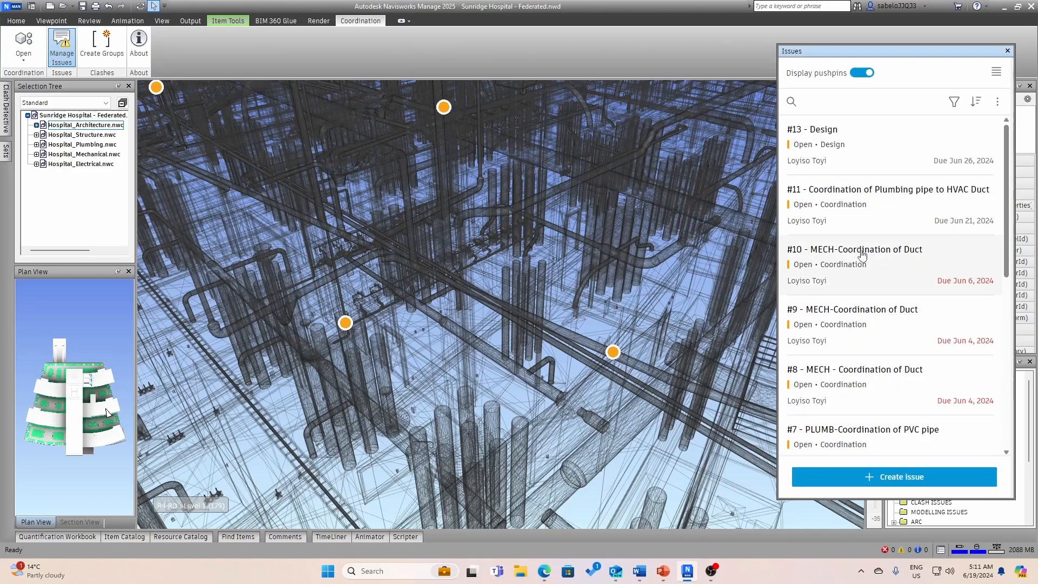
{"action": "left_click", "coordinate": [889, 190]}
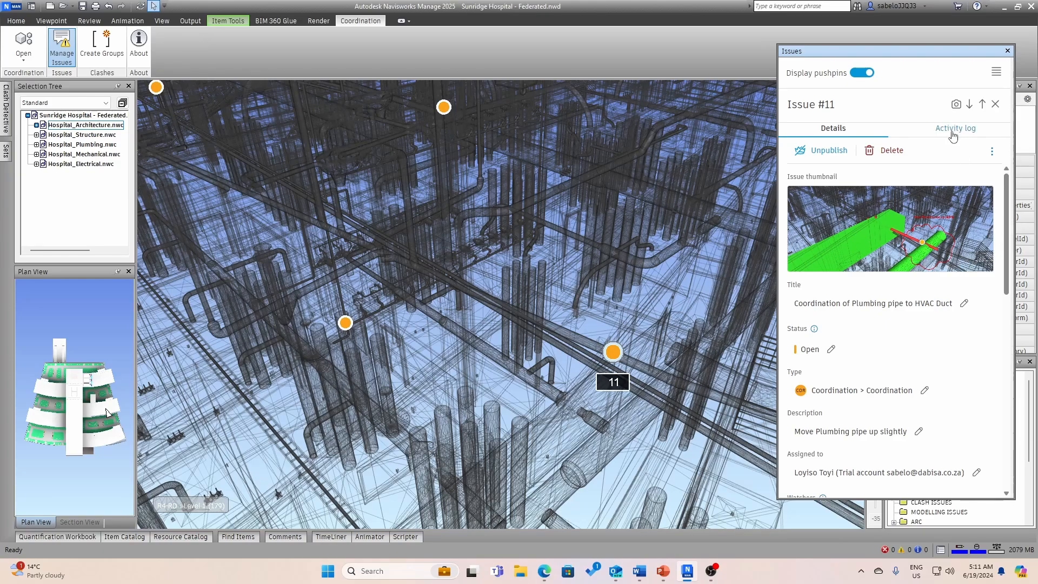
{"action": "scroll", "scroll_direction": "down", "scroll_amount": 3}
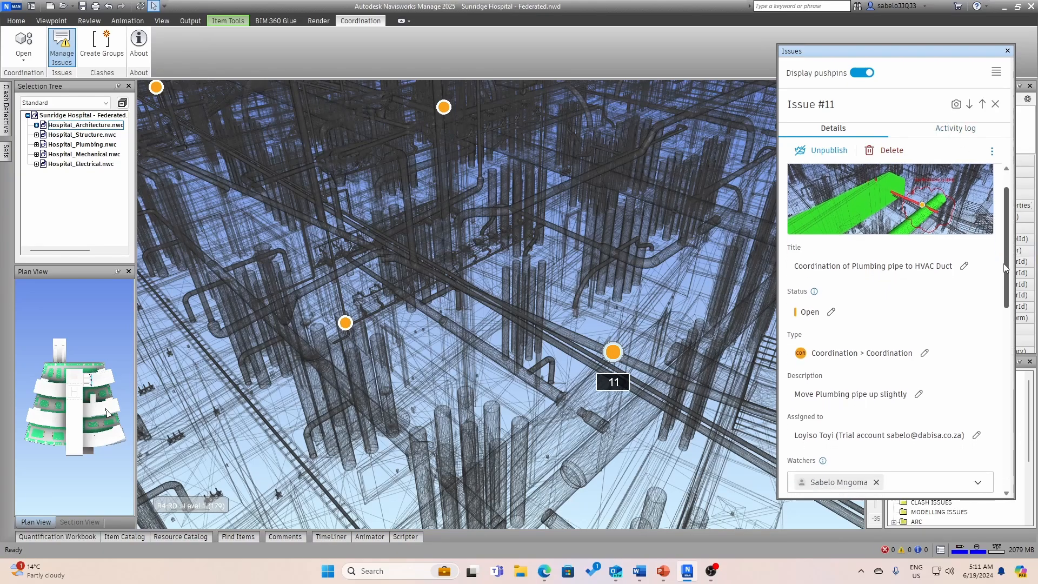
{"action": "scroll", "scroll_direction": "down", "scroll_amount": 3}
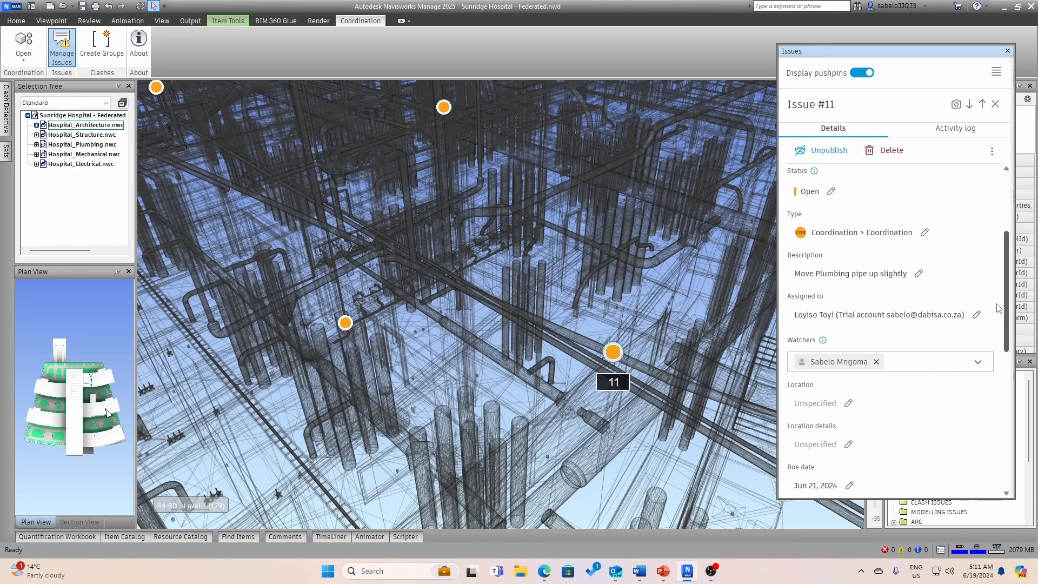
{"action": "mouse_move", "coordinate": [956, 141]}
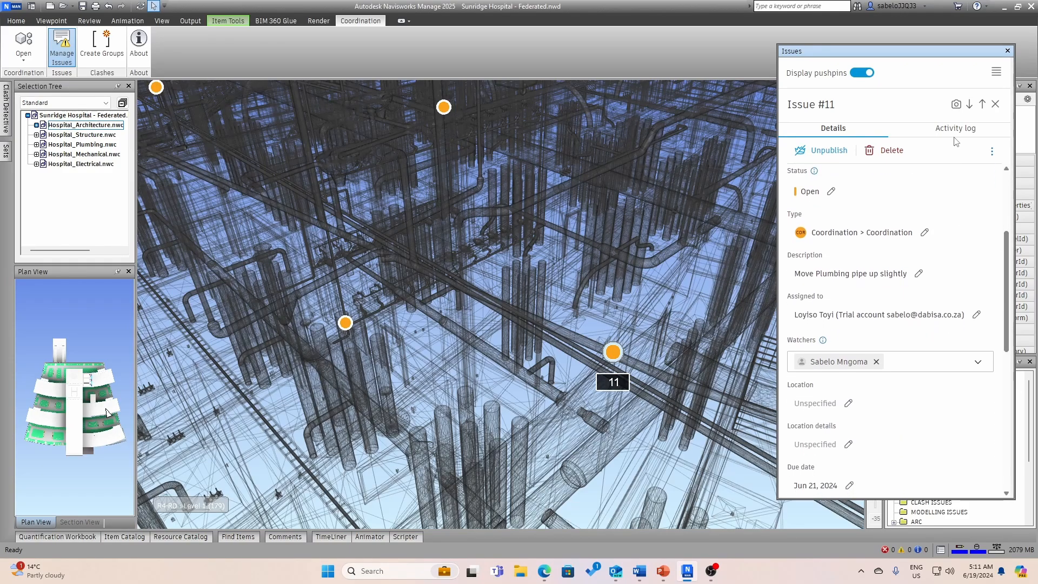
Step: Show issue #11's activity log: start/due dates, root cause, watchers and assignee
{"action": "left_click", "coordinate": [956, 128]}
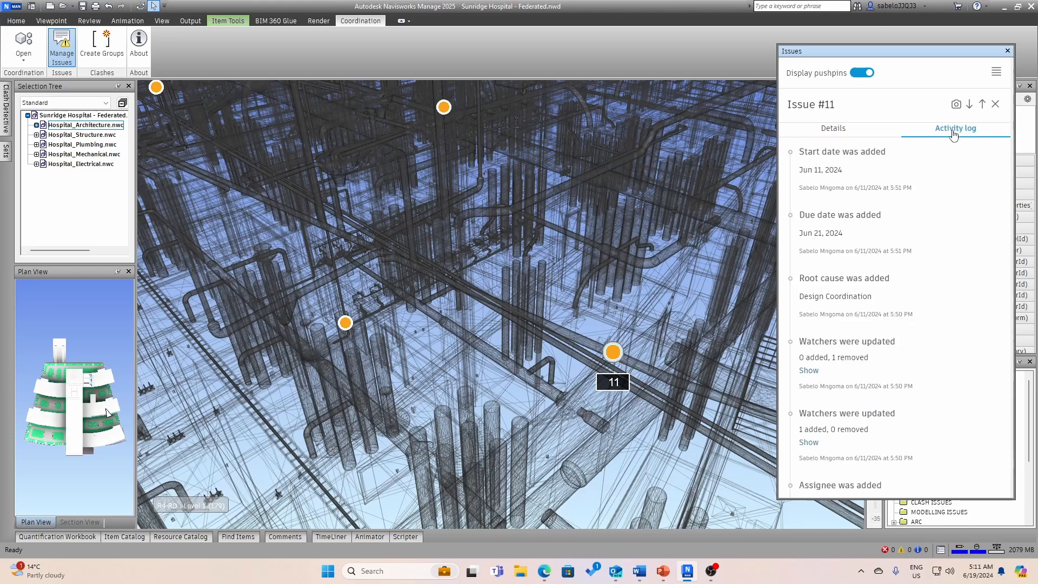
{"action": "mouse_move", "coordinate": [879, 207]}
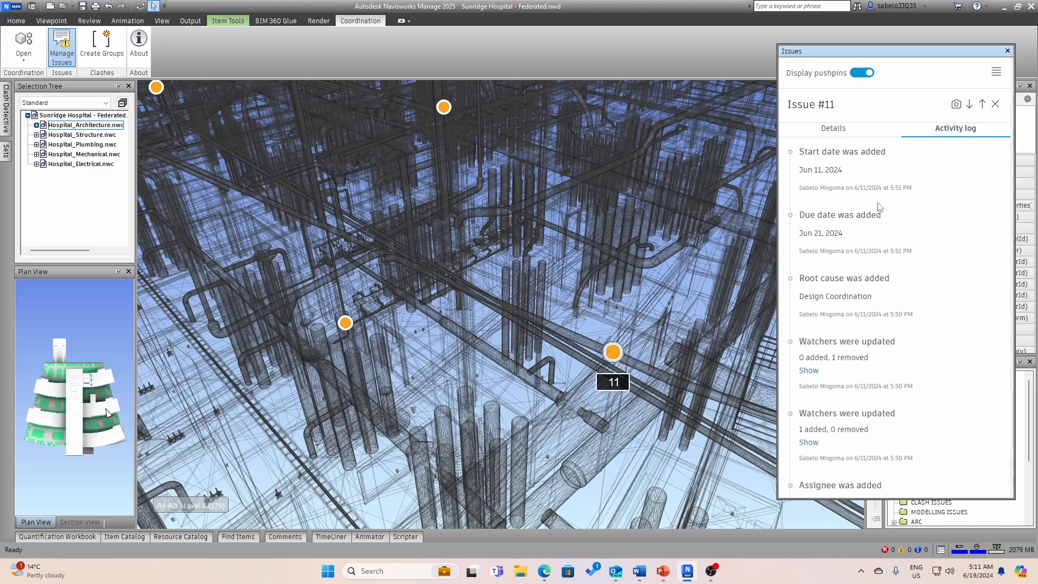
{"action": "mouse_move", "coordinate": [929, 278]}
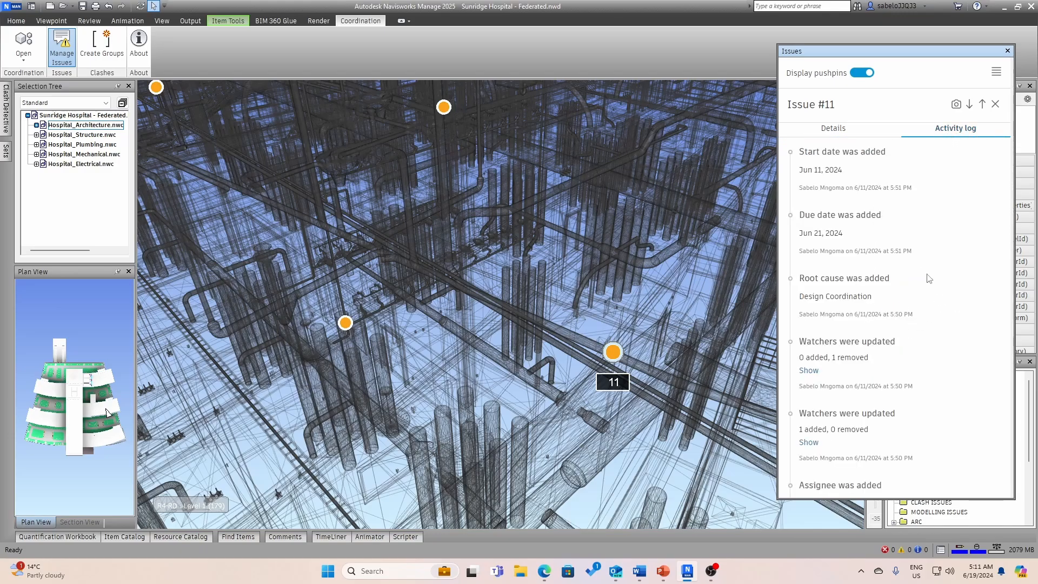
{"action": "mouse_move", "coordinate": [936, 330]}
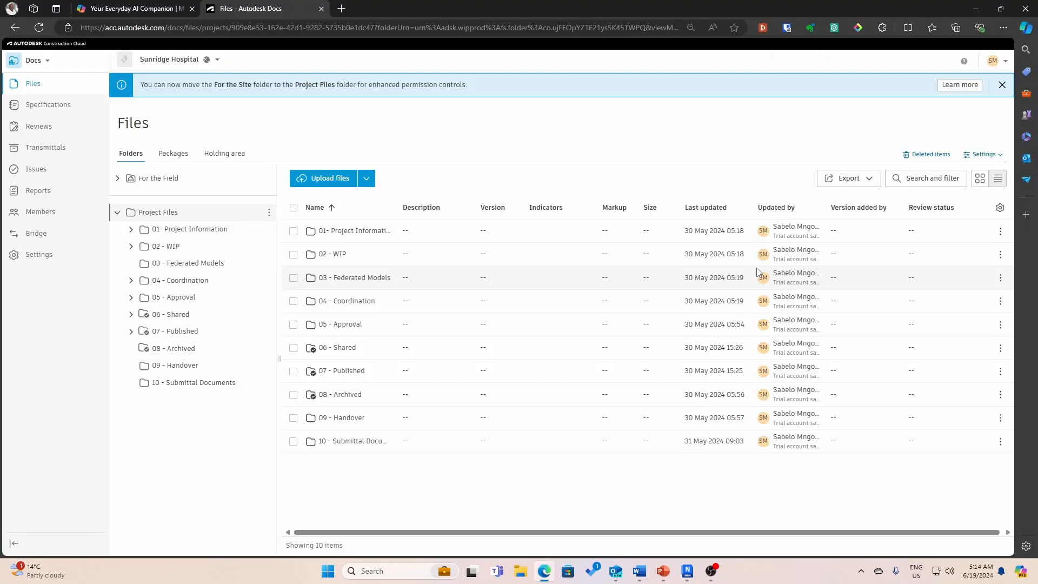
{"action": "mouse_move", "coordinate": [818, 371]}
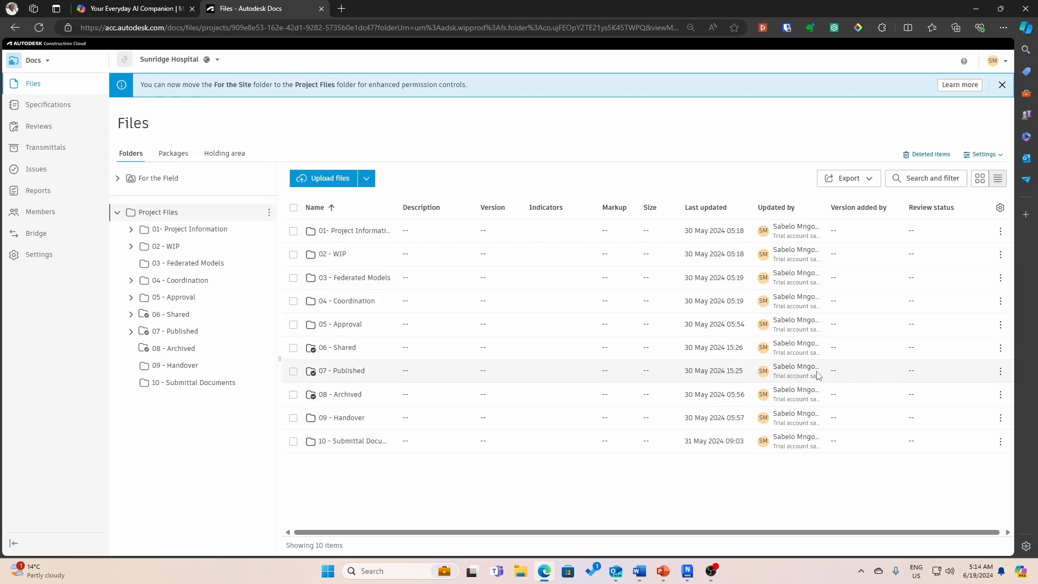
{"action": "mouse_move", "coordinate": [635, 356]}
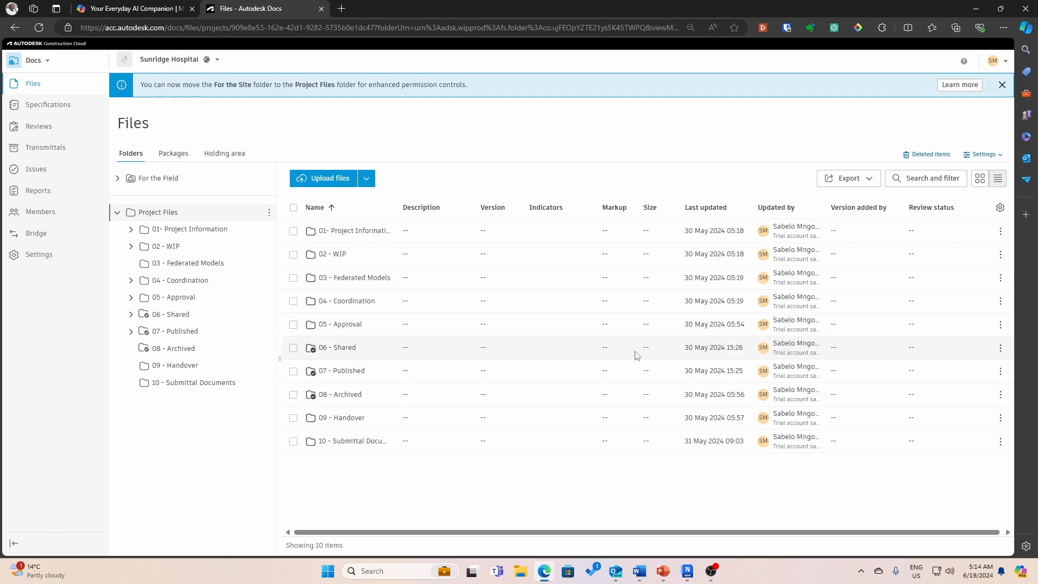
{"action": "mouse_move", "coordinate": [621, 349]}
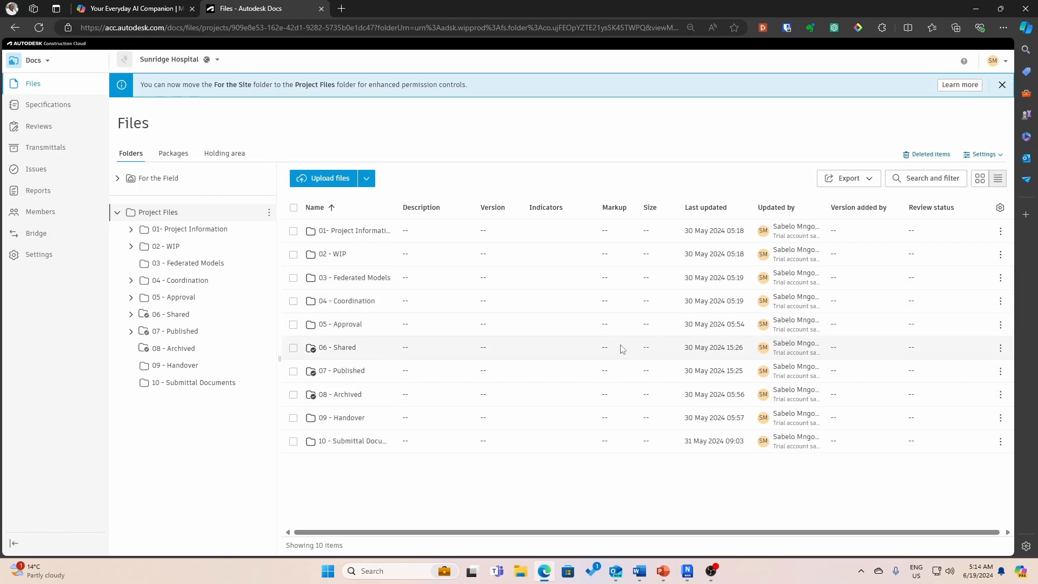
{"action": "mouse_move", "coordinate": [259, 223]}
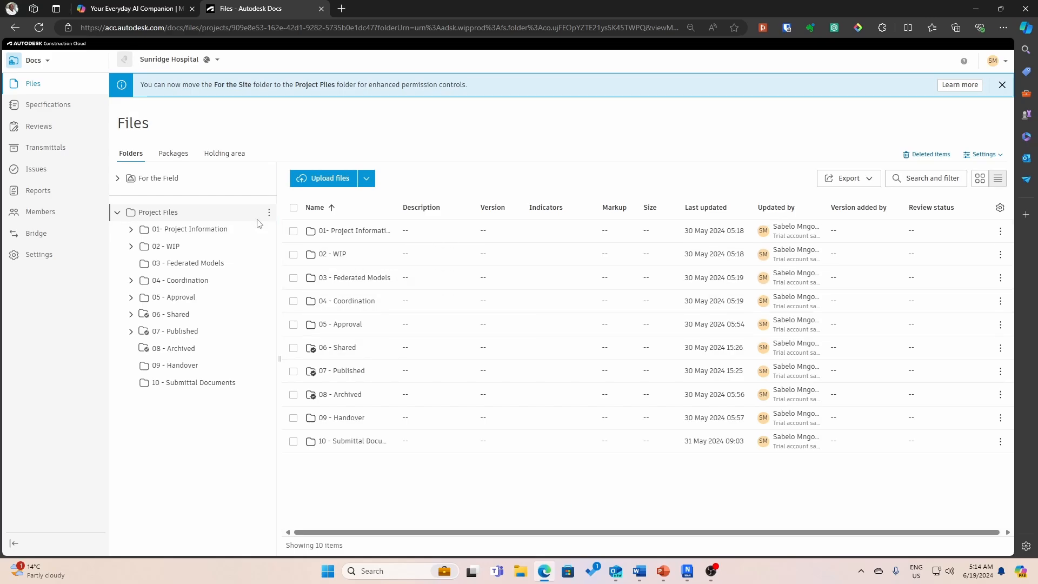
Step: Open issue #11 from Docs Issues and review its details, due 21 Jun 2024
{"action": "left_click", "coordinate": [36, 169]}
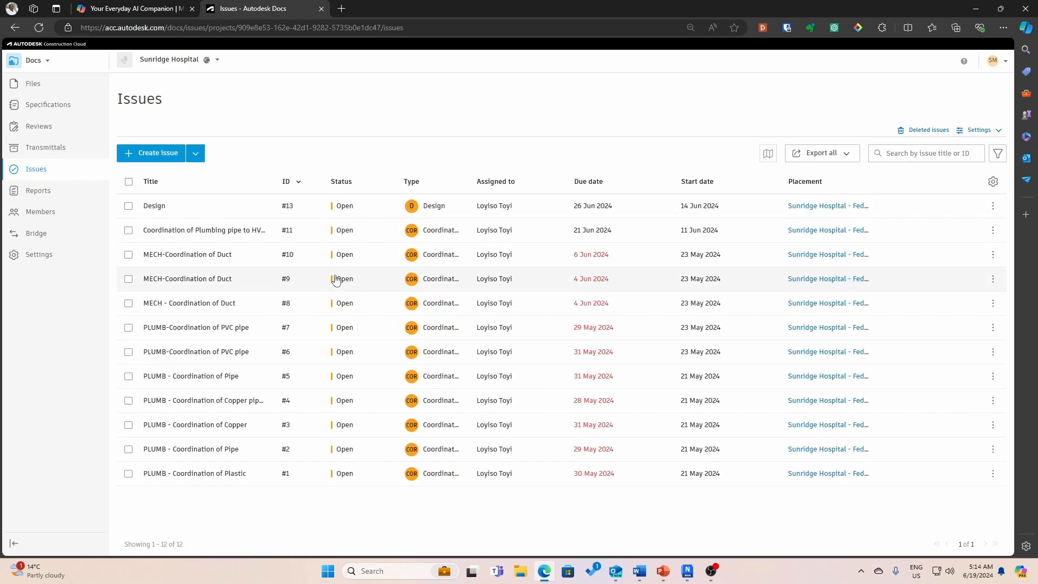
{"action": "mouse_move", "coordinate": [204, 230]}
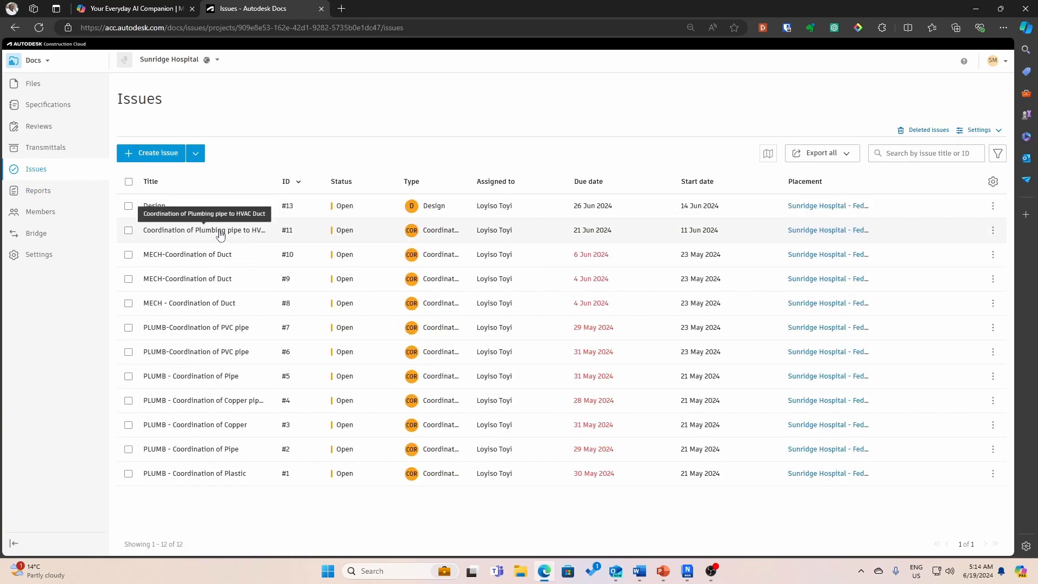
{"action": "left_click", "coordinate": [204, 230]}
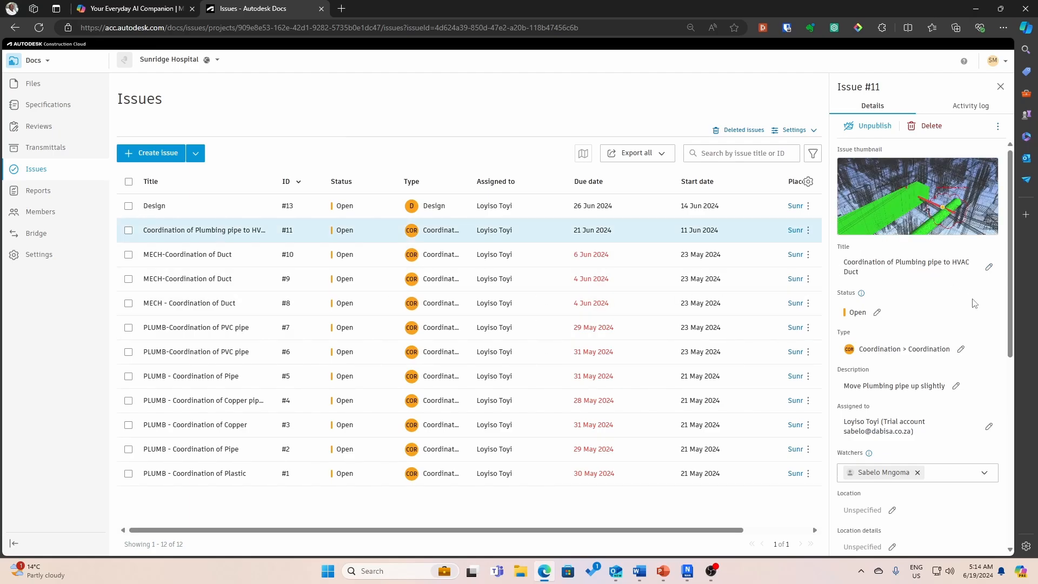
{"action": "scroll", "scroll_direction": "down", "scroll_amount": 3}
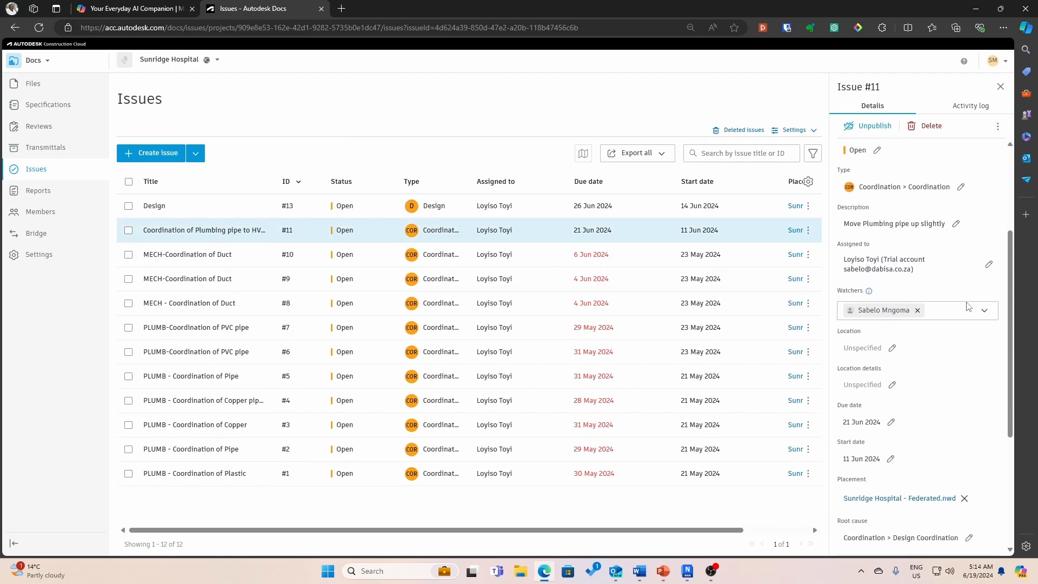
{"action": "scroll", "scroll_direction": "down", "scroll_amount": 3}
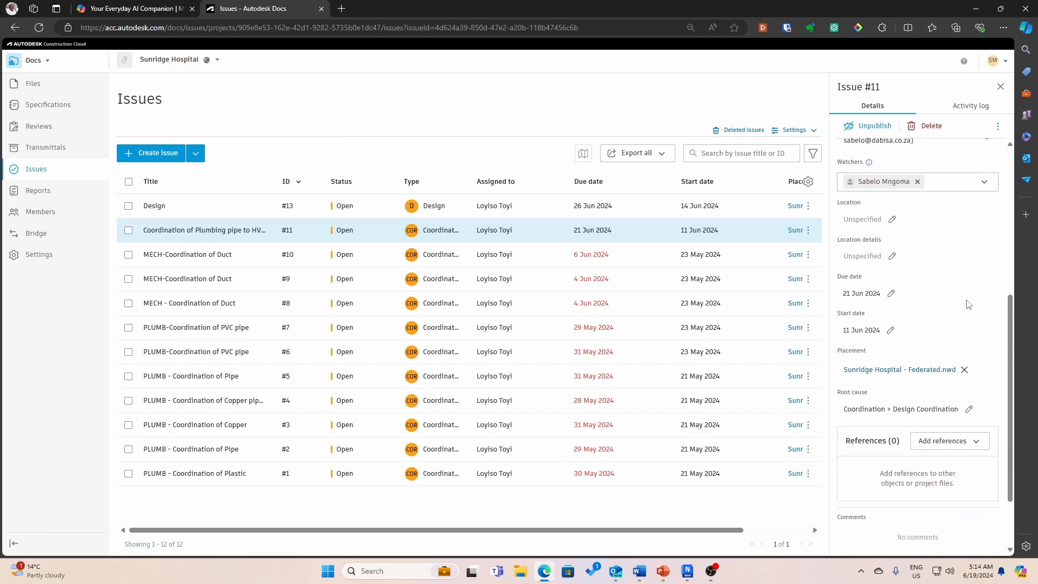
{"action": "scroll", "scroll_direction": "up", "scroll_amount": 3}
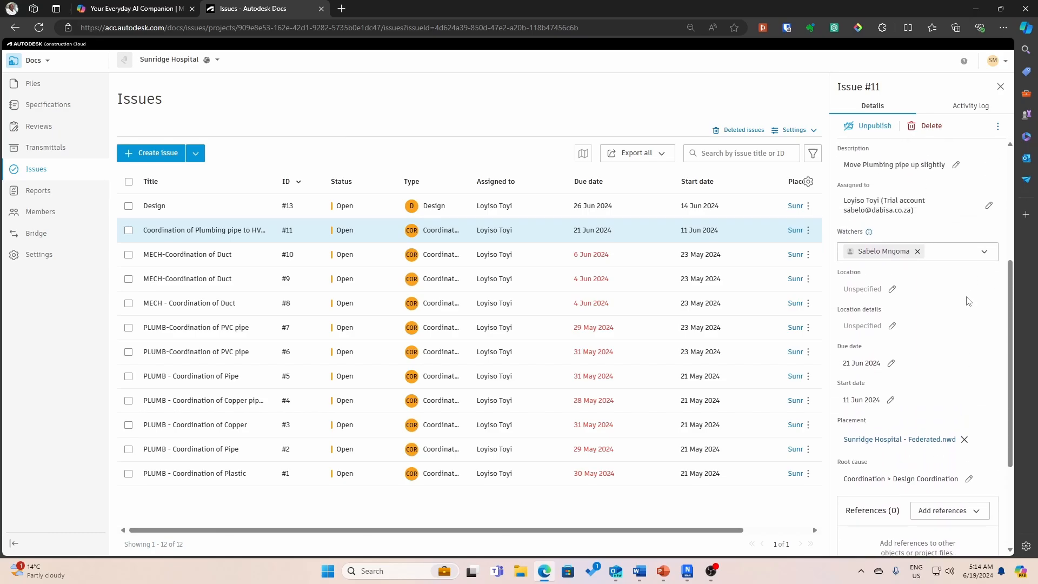
{"action": "scroll", "scroll_direction": "up", "scroll_amount": 3}
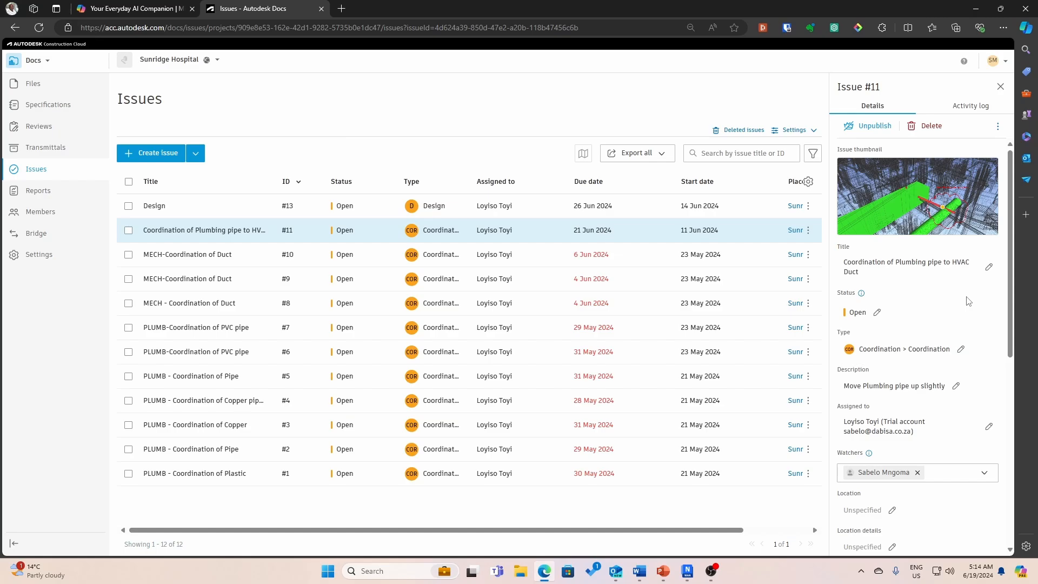
{"action": "mouse_move", "coordinate": [949, 333]}
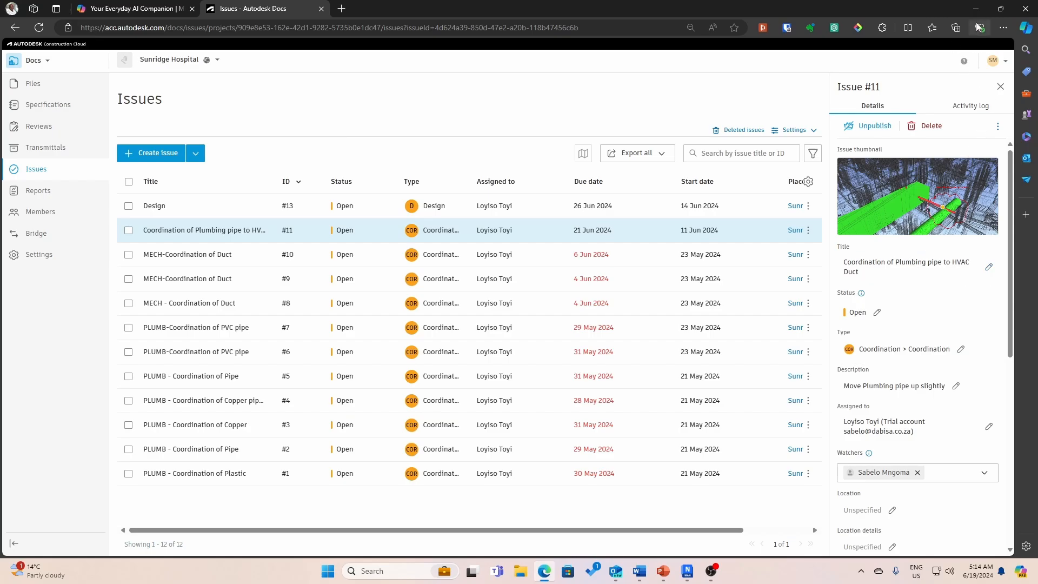
{"action": "mouse_move", "coordinate": [981, 28]}
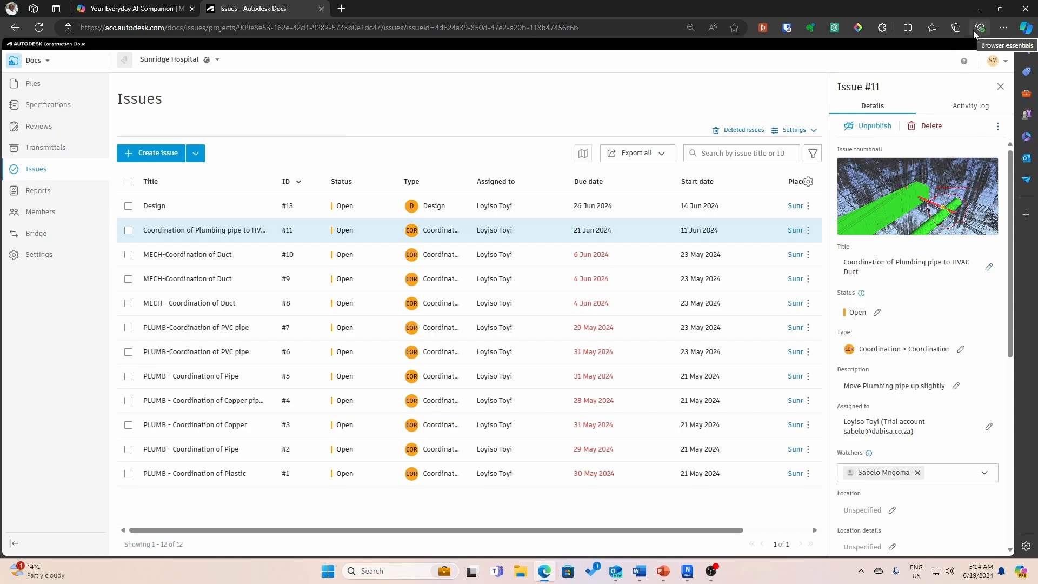
{"action": "mouse_move", "coordinate": [966, 37]}
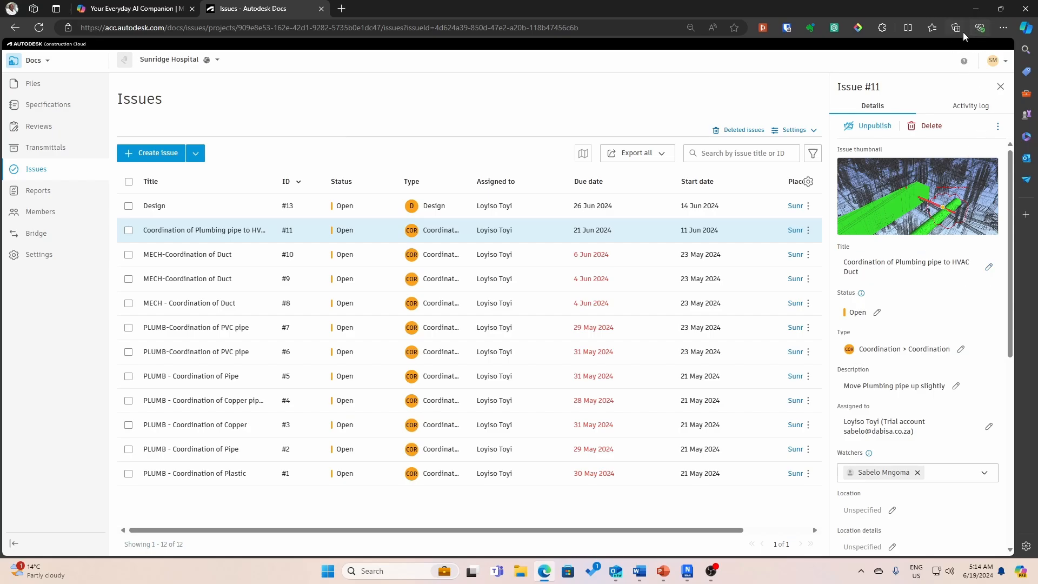
{"action": "mouse_move", "coordinate": [956, 28]}
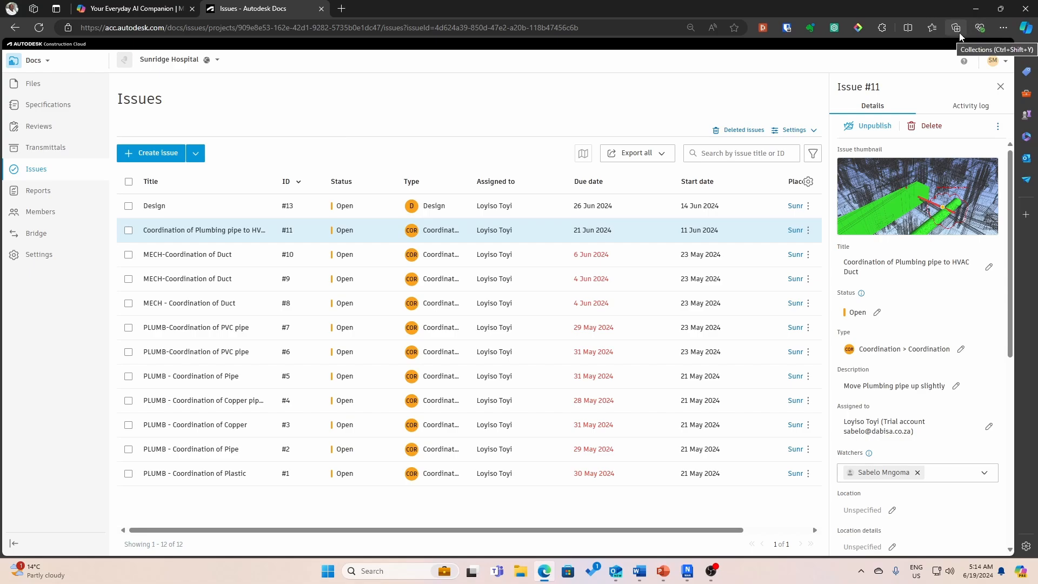
{"action": "mouse_move", "coordinate": [976, 12]}
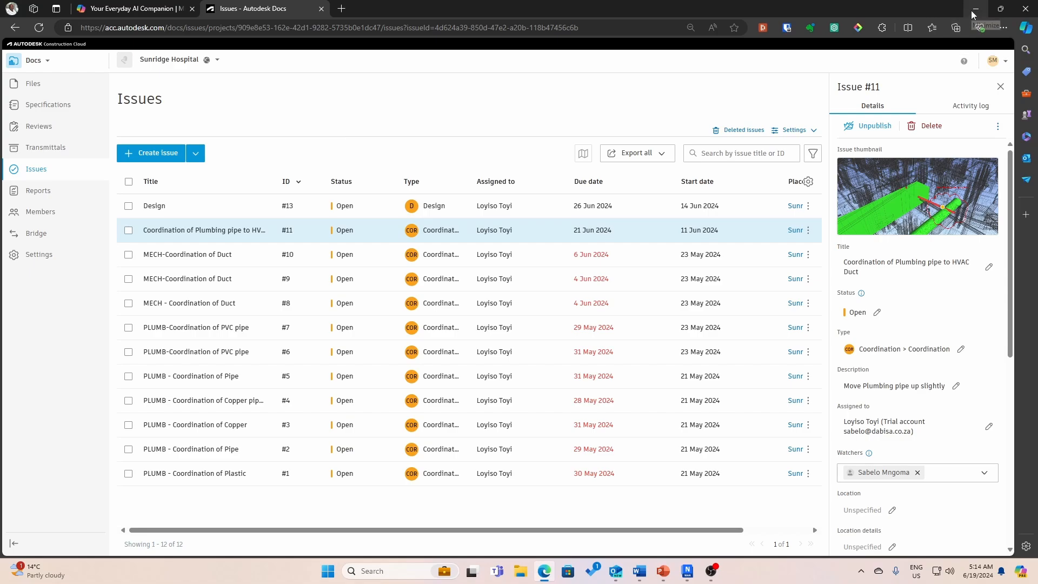
Step: Return to Navisworks on Tinley Process plant.nwd and collapse Vessel-Assem V1.nwc
{"action": "left_click", "coordinate": [686, 571]}
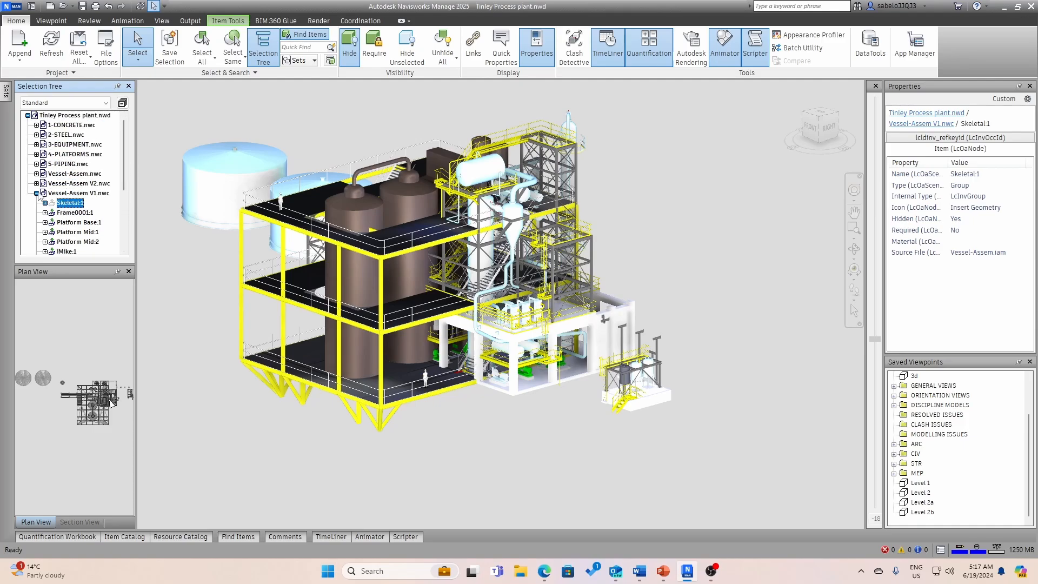
{"action": "left_click", "coordinate": [42, 193]}
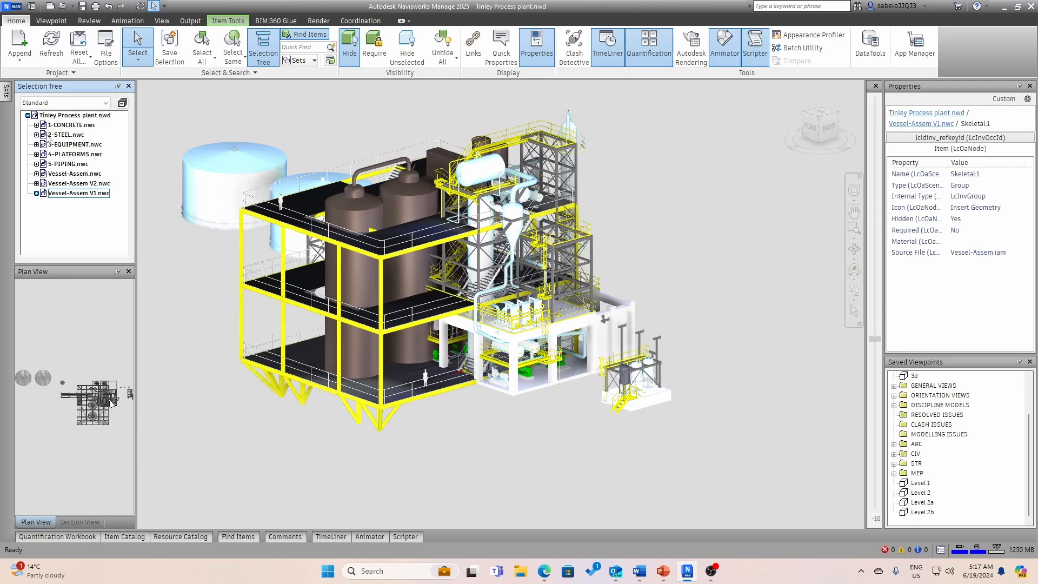
{"action": "mouse_move", "coordinate": [304, 361]}
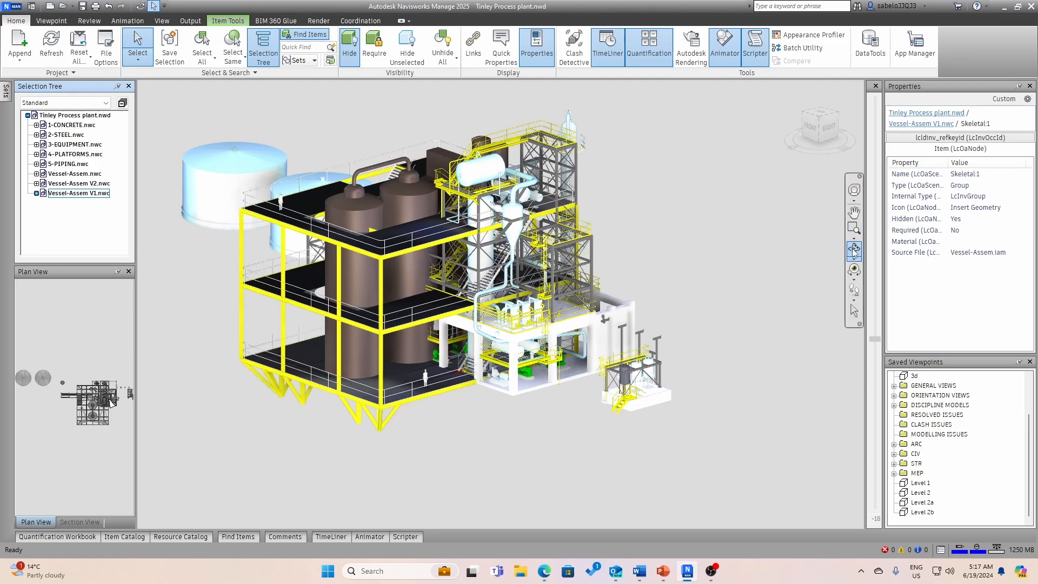
{"action": "mouse_move", "coordinate": [776, 236]}
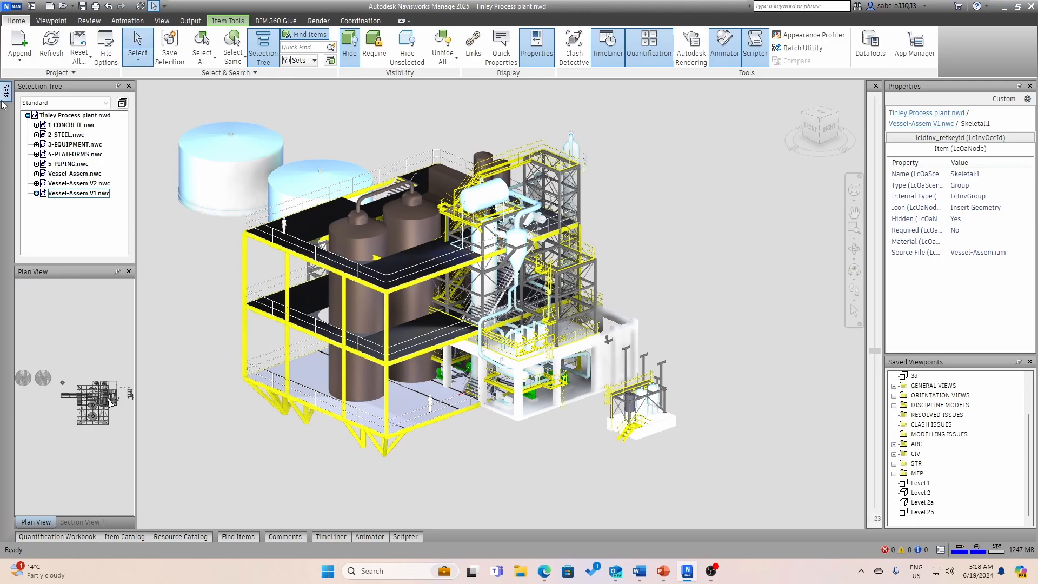
{"action": "mouse_move", "coordinate": [574, 47]}
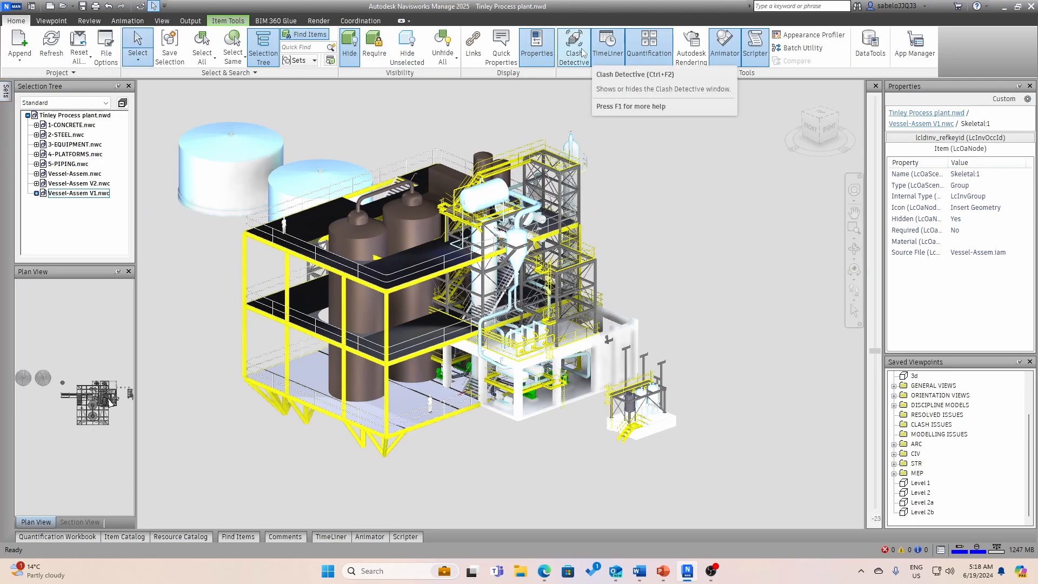
Step: In Clash Detective, view Clash38, then rerun all Tinley clash tests to Done
{"action": "left_click", "coordinate": [574, 47]}
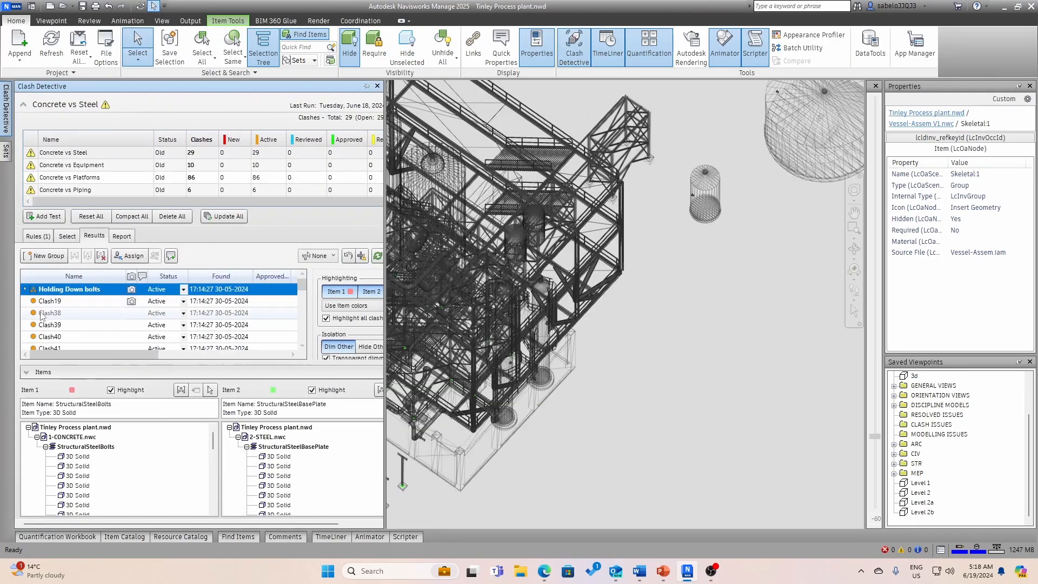
{"action": "left_click", "coordinate": [50, 312]}
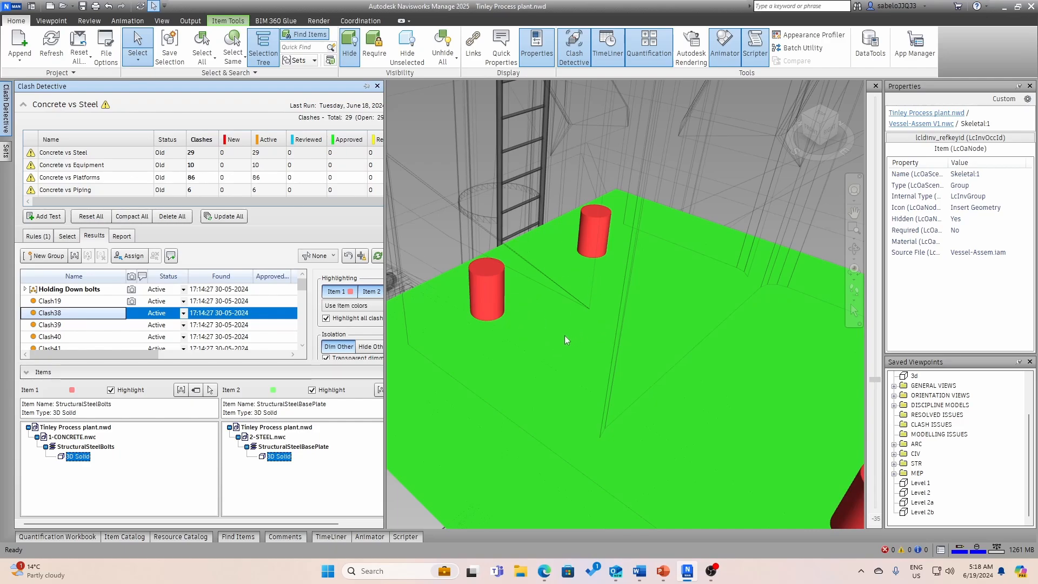
{"action": "mouse_move", "coordinate": [484, 295]}
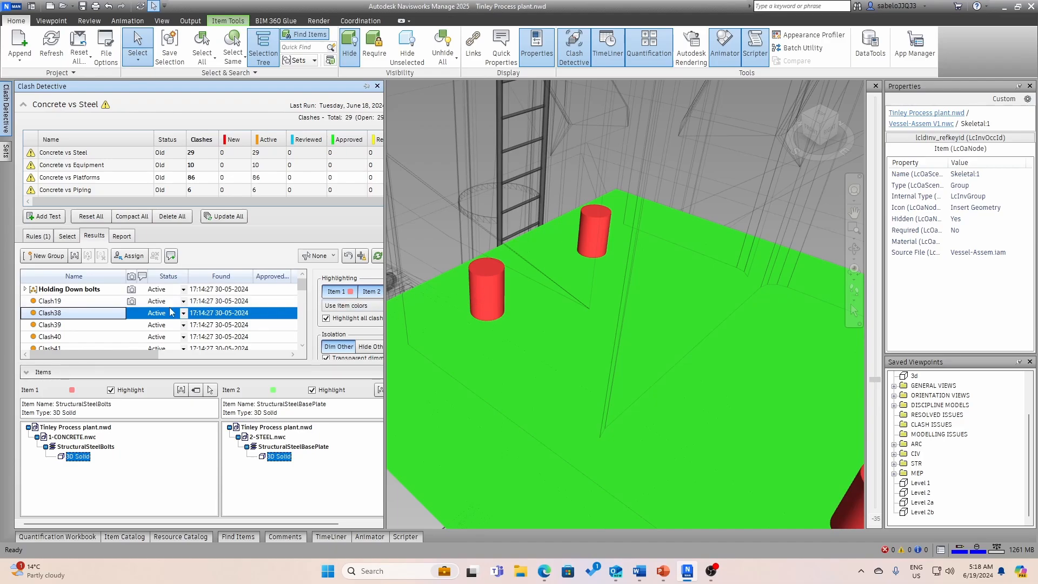
{"action": "mouse_move", "coordinate": [71, 318]}
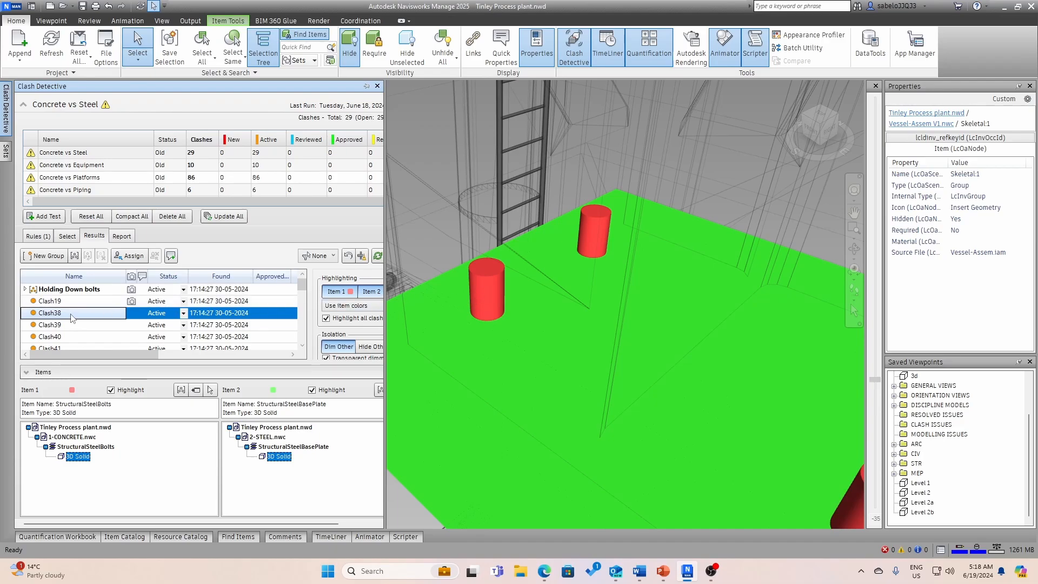
{"action": "mouse_move", "coordinate": [78, 192]}
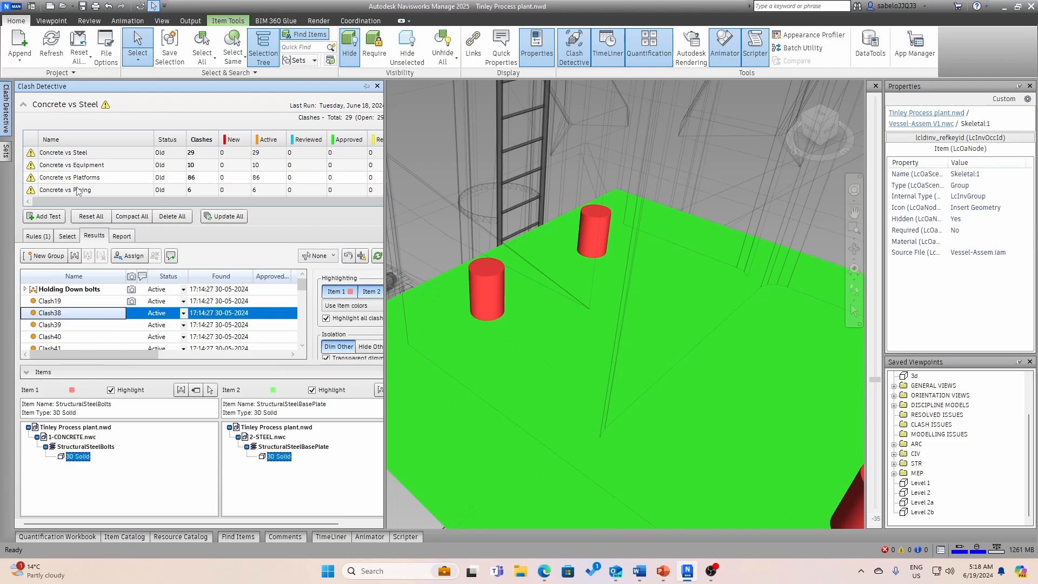
{"action": "mouse_move", "coordinate": [59, 164]}
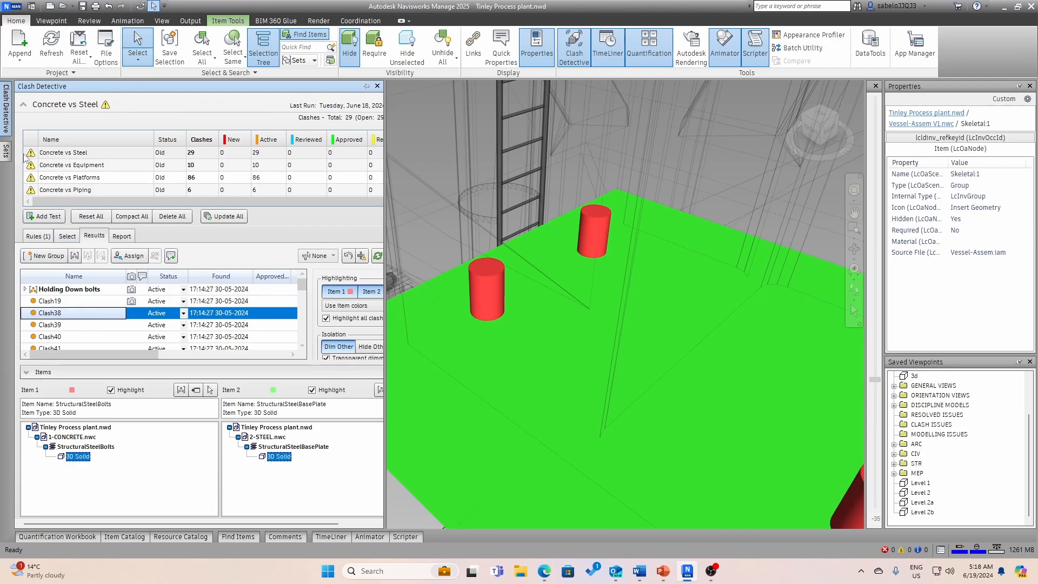
{"action": "mouse_move", "coordinate": [31, 165]}
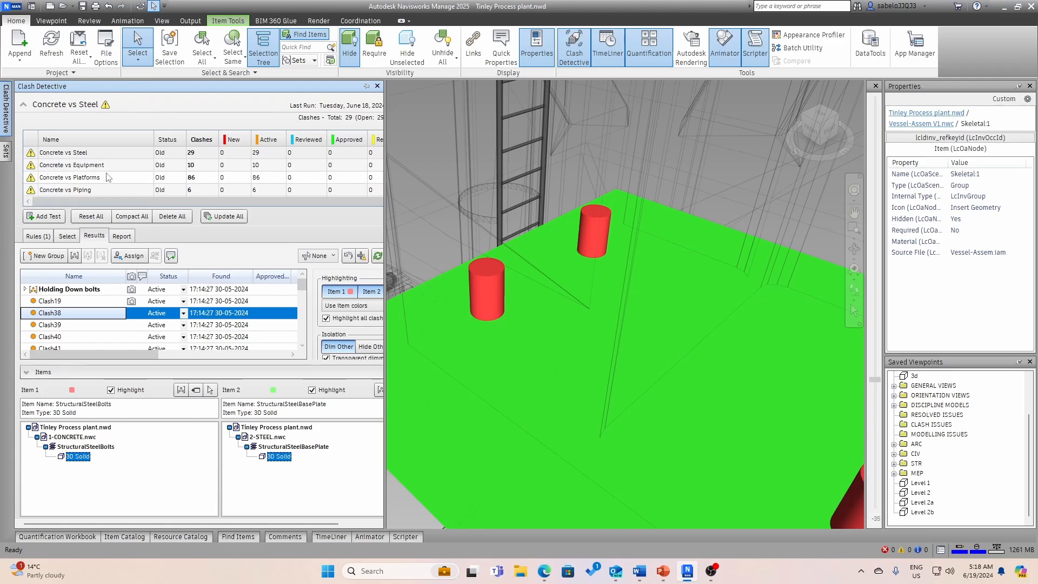
{"action": "left_click", "coordinate": [224, 216]}
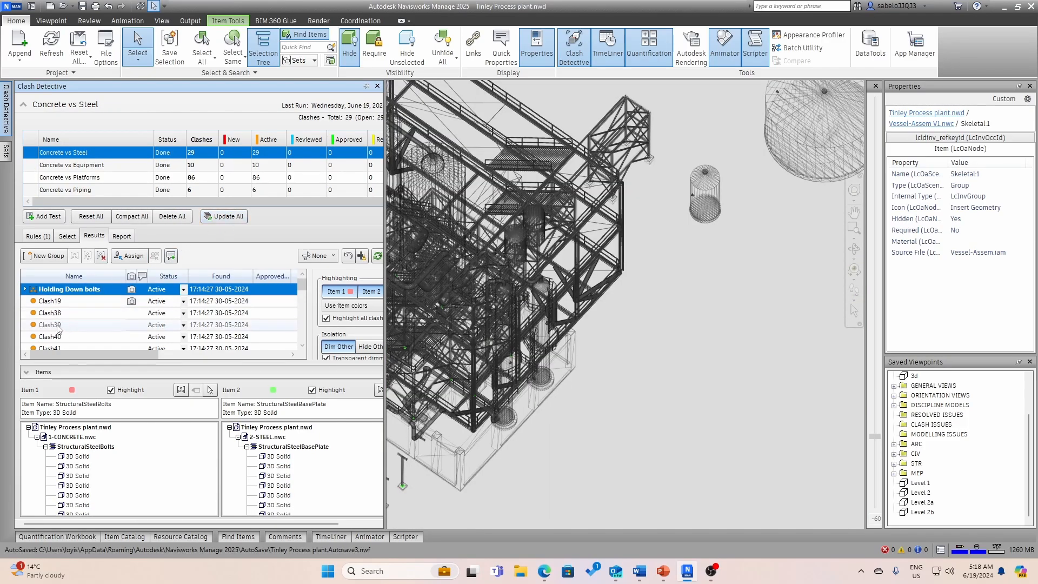
Step: Expand the Holding Down bolts group and zoom to Clash9, bolt against base plate
{"action": "left_click", "coordinate": [50, 324]}
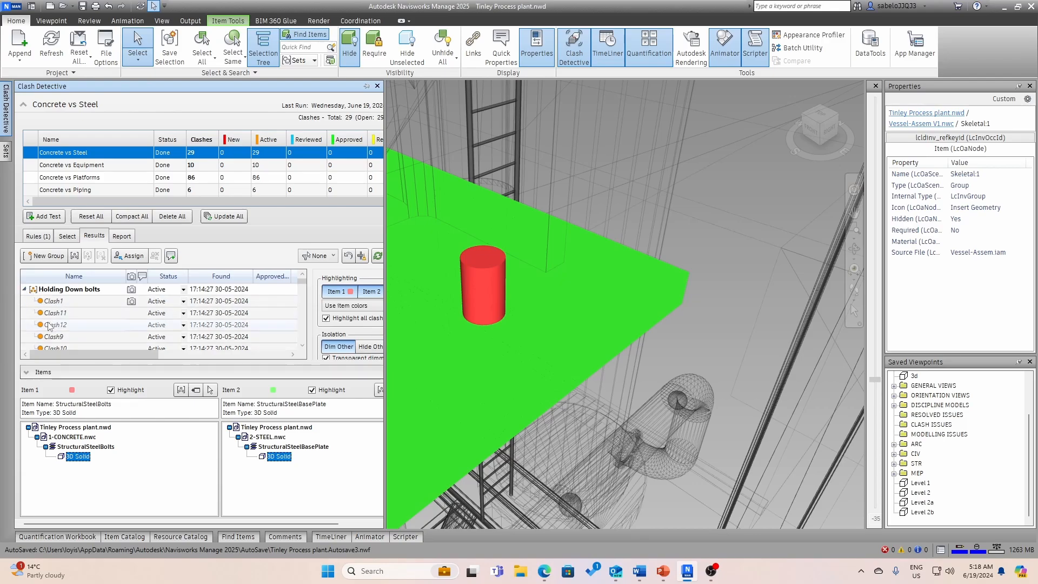
{"action": "left_click", "coordinate": [56, 336]}
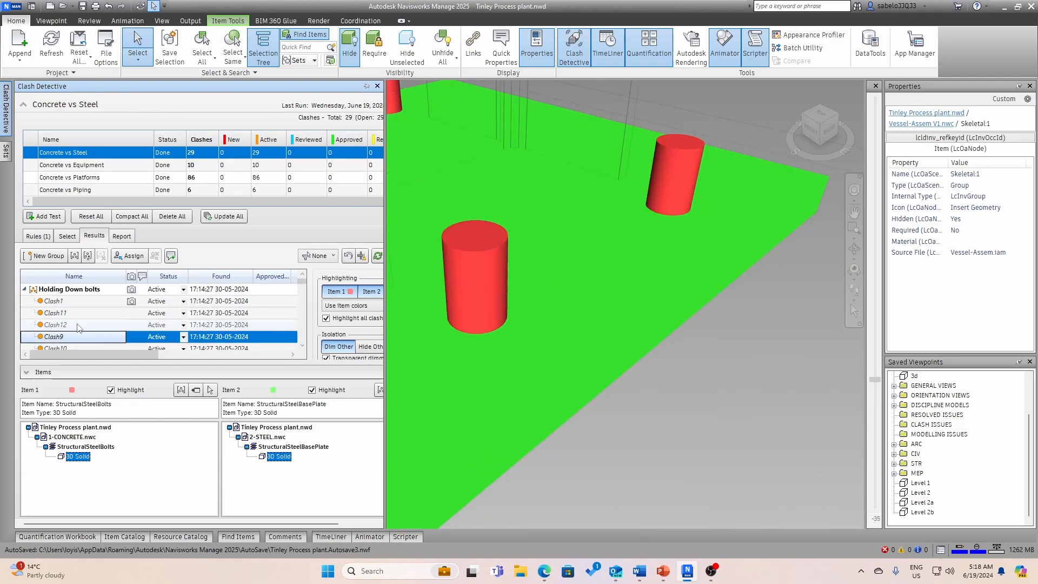
{"action": "scroll", "scroll_direction": "down", "scroll_amount": 3}
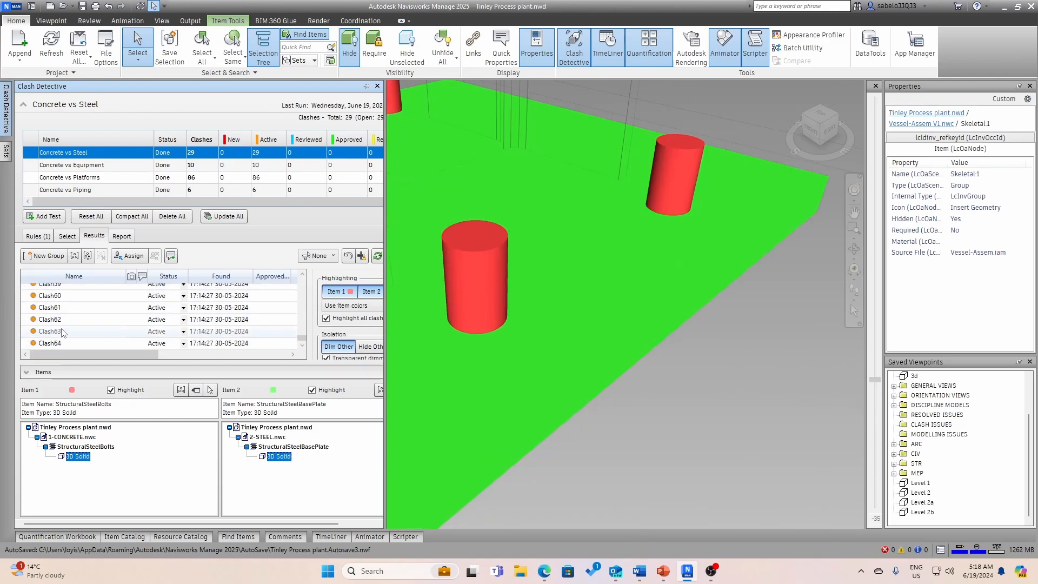
Step: Review Concrete vs Equipment Clash3, 5, 6 and 7, ending on kerb versus vessel fasteners
{"action": "left_click", "coordinate": [71, 164]}
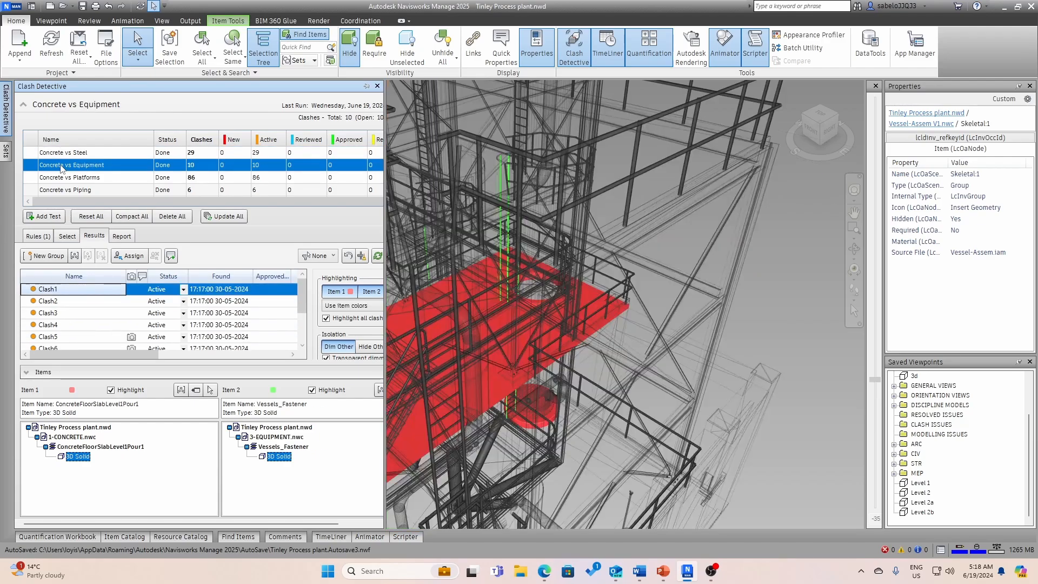
{"action": "mouse_move", "coordinate": [50, 314]}
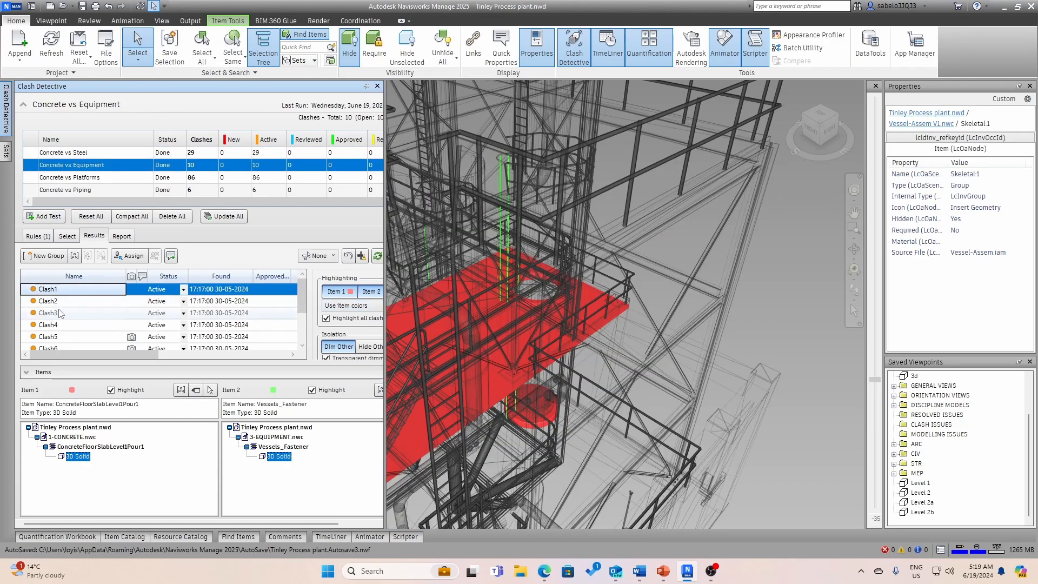
{"action": "left_click", "coordinate": [49, 312]}
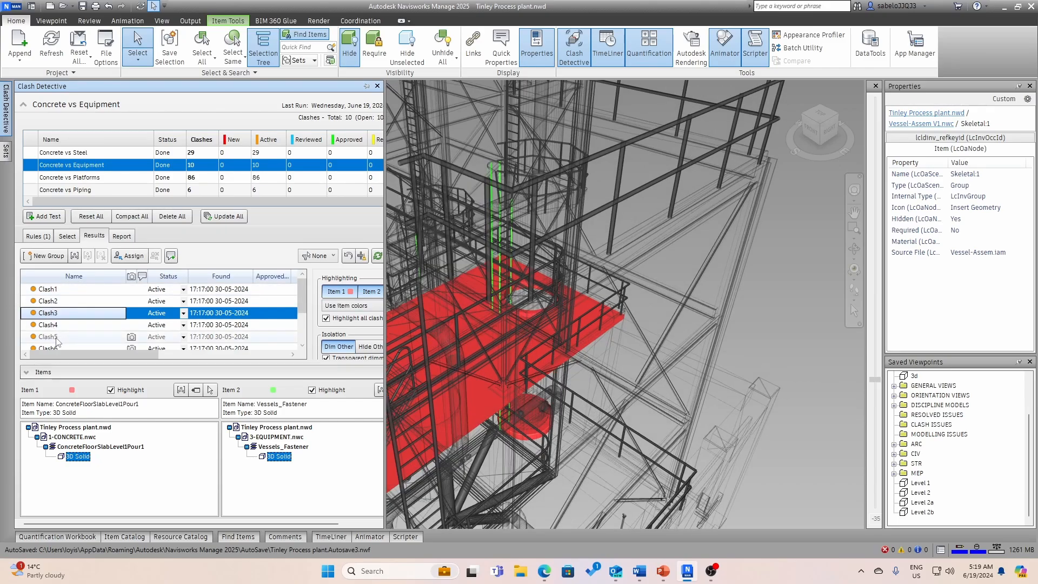
{"action": "left_click", "coordinate": [73, 337]}
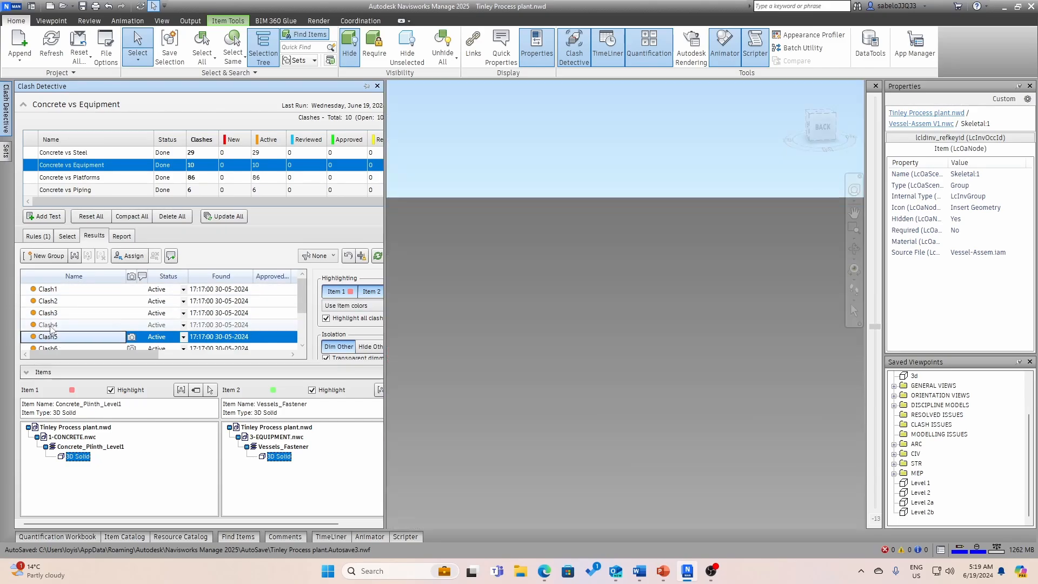
{"action": "left_click", "coordinate": [48, 343]}
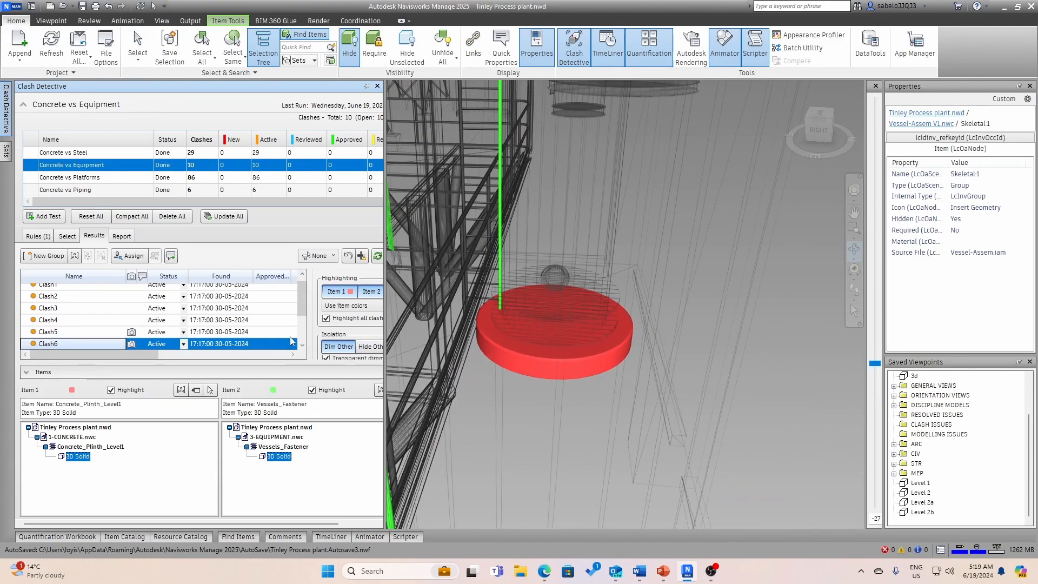
{"action": "left_click", "coordinate": [50, 307]}
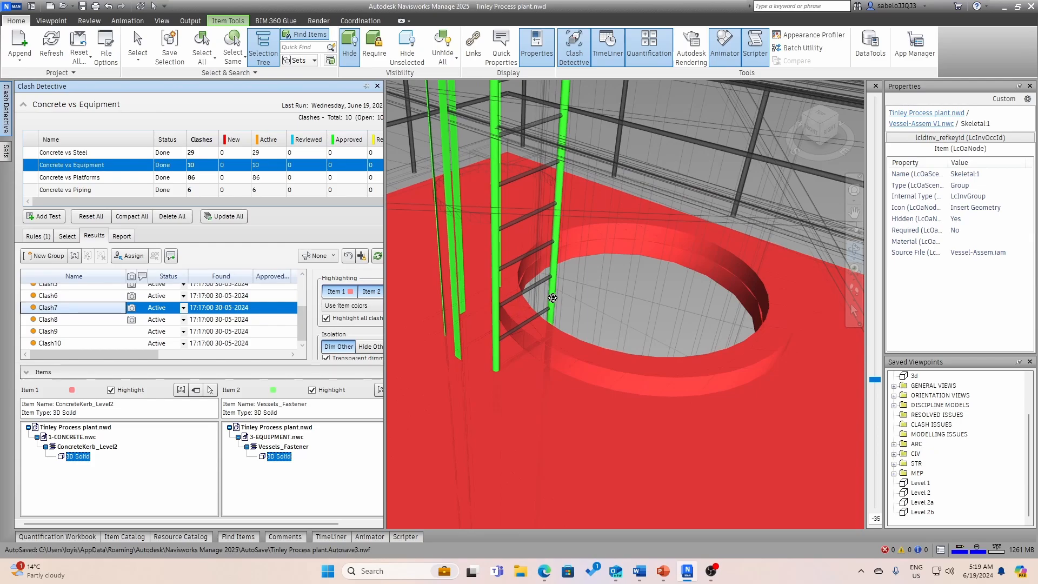
{"action": "mouse_move", "coordinate": [676, 277]}
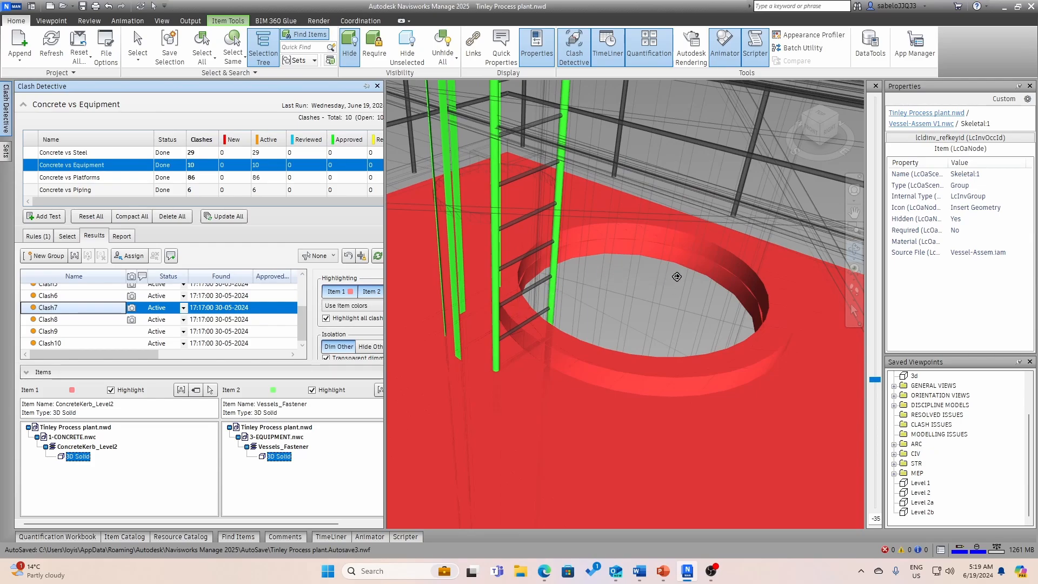
{"action": "mouse_move", "coordinate": [243, 232]}
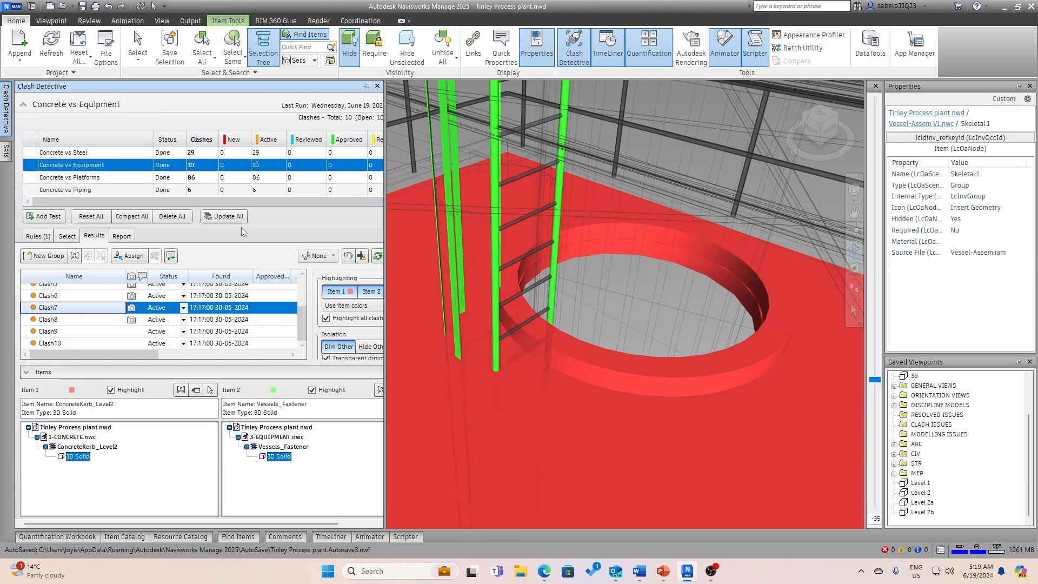
{"action": "mouse_move", "coordinate": [78, 43]}
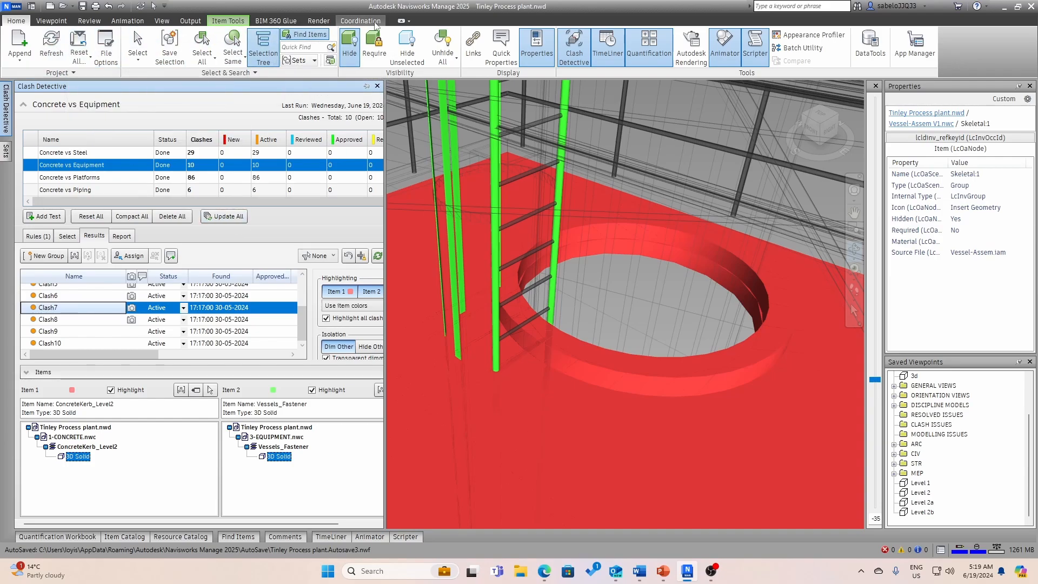
Step: Open Manage Issues to list the Tinley plant's five open coordination issues with pushpins
{"action": "left_click", "coordinate": [360, 20]}
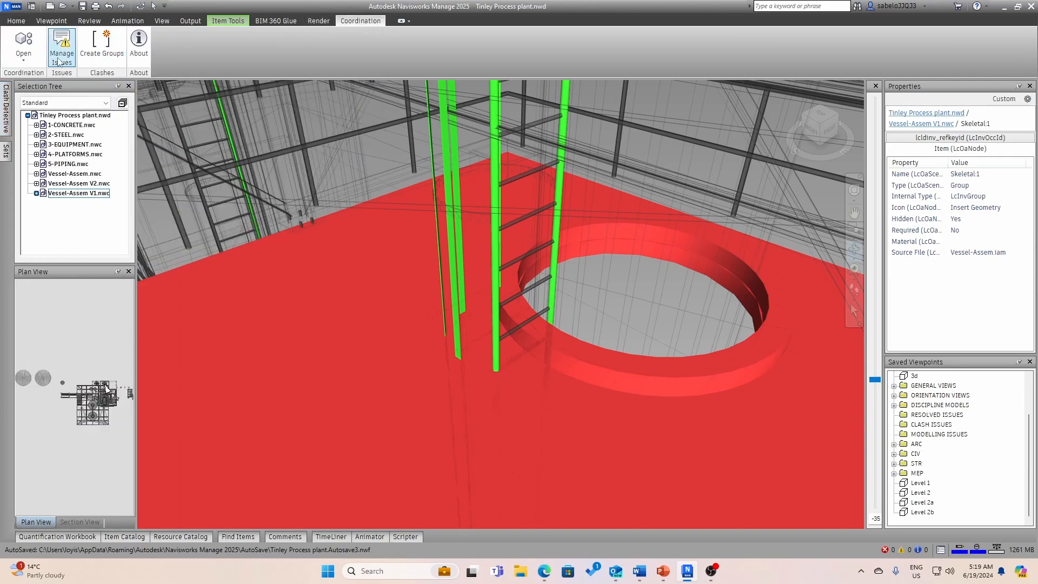
{"action": "left_click", "coordinate": [61, 49]}
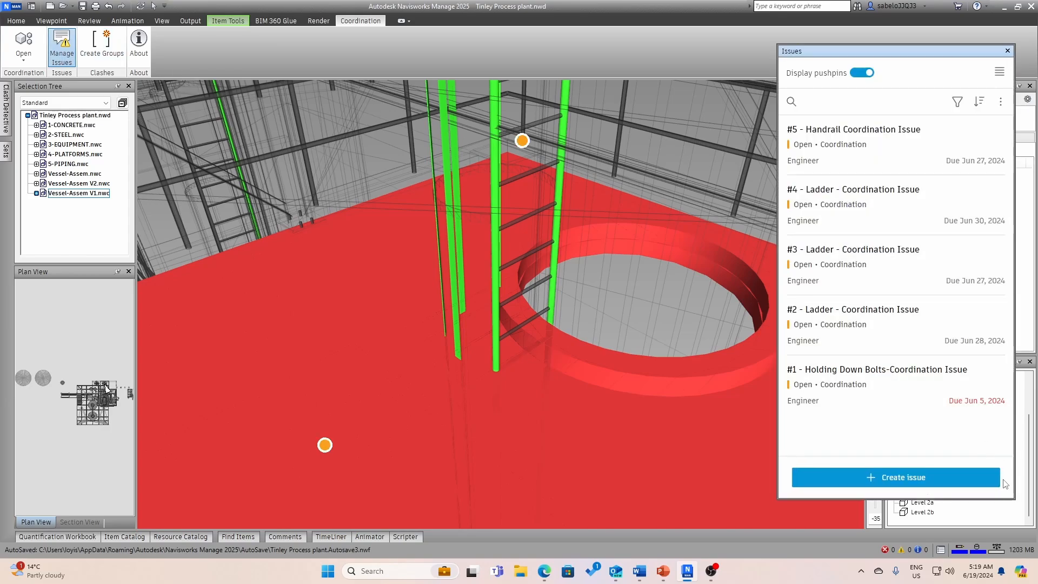
{"action": "mouse_move", "coordinate": [917, 445]}
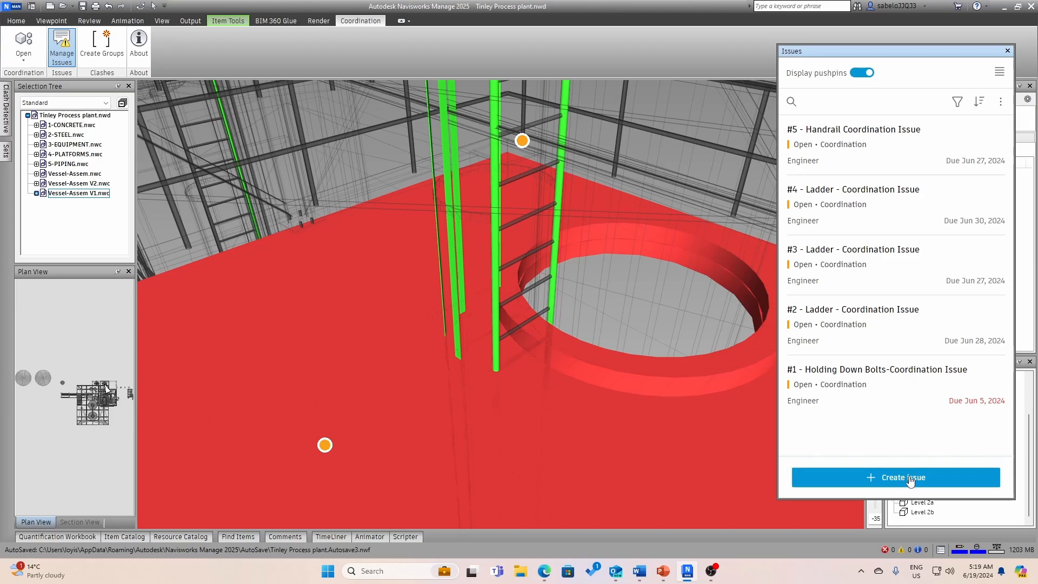
{"action": "mouse_move", "coordinate": [878, 405]}
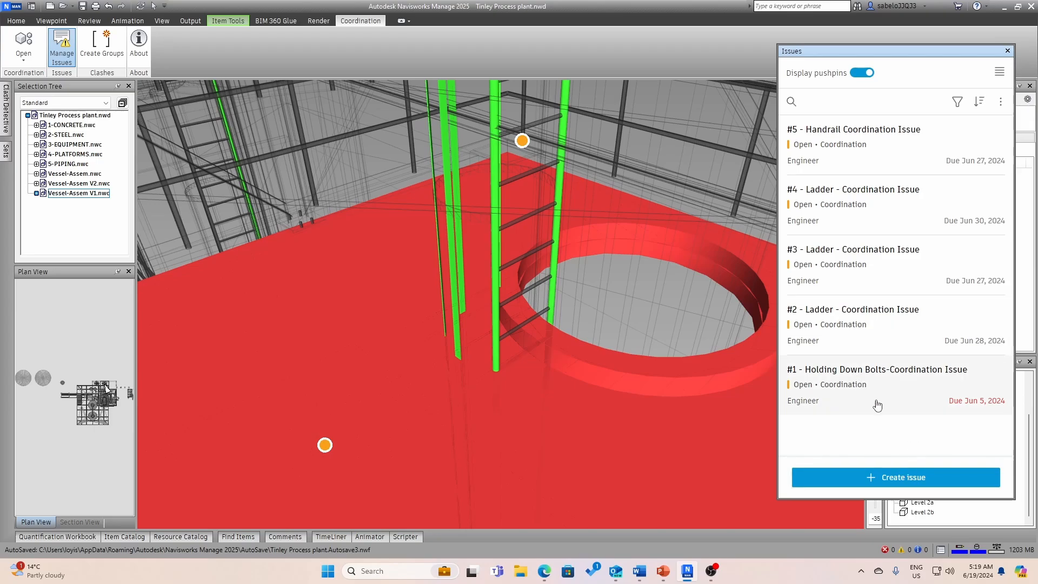
{"action": "mouse_move", "coordinate": [931, 393]}
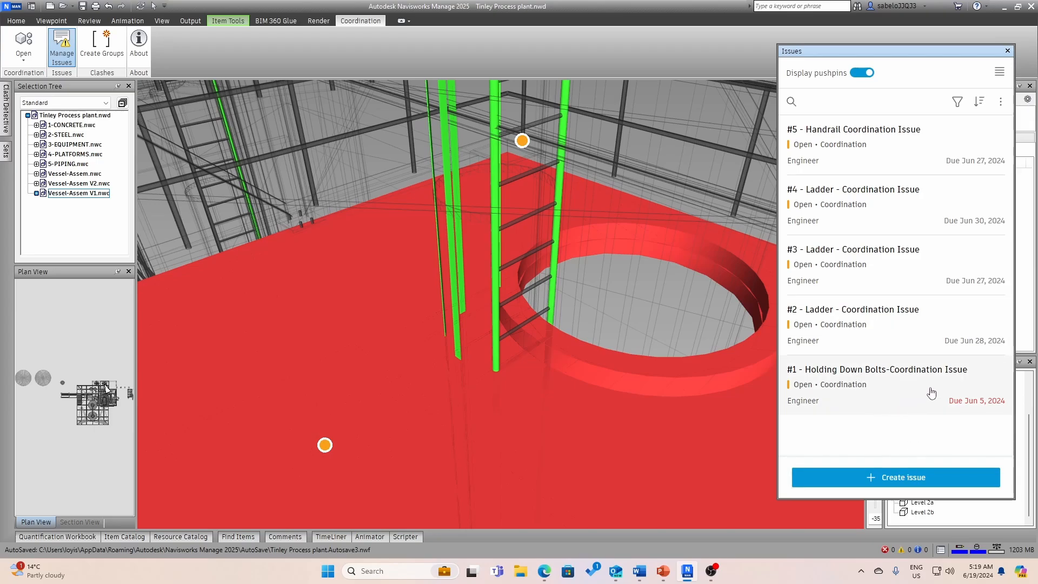
{"action": "mouse_move", "coordinate": [890, 413]}
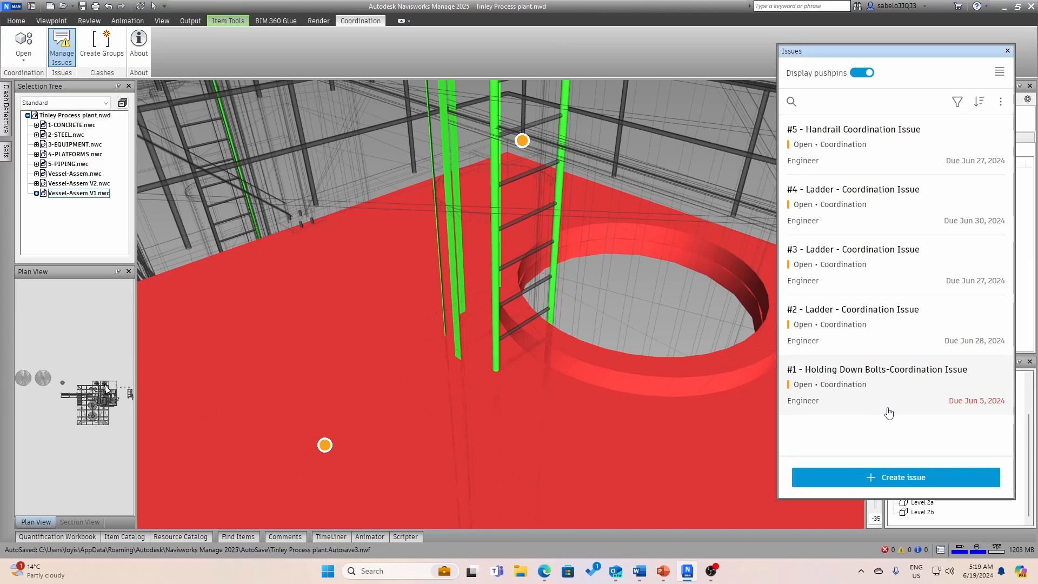
{"action": "mouse_move", "coordinate": [728, 363]}
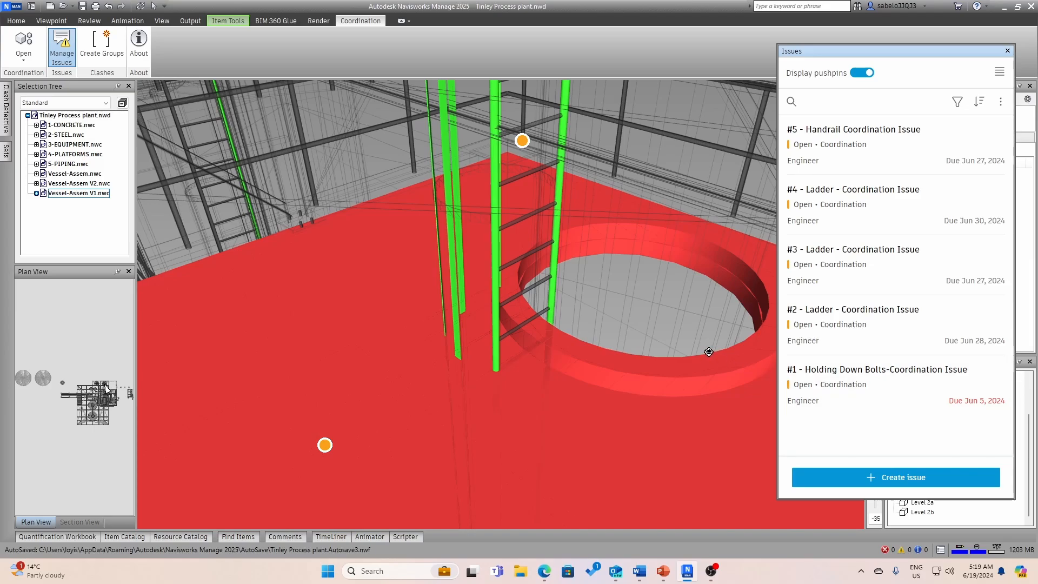
{"action": "mouse_move", "coordinate": [1012, 68]}
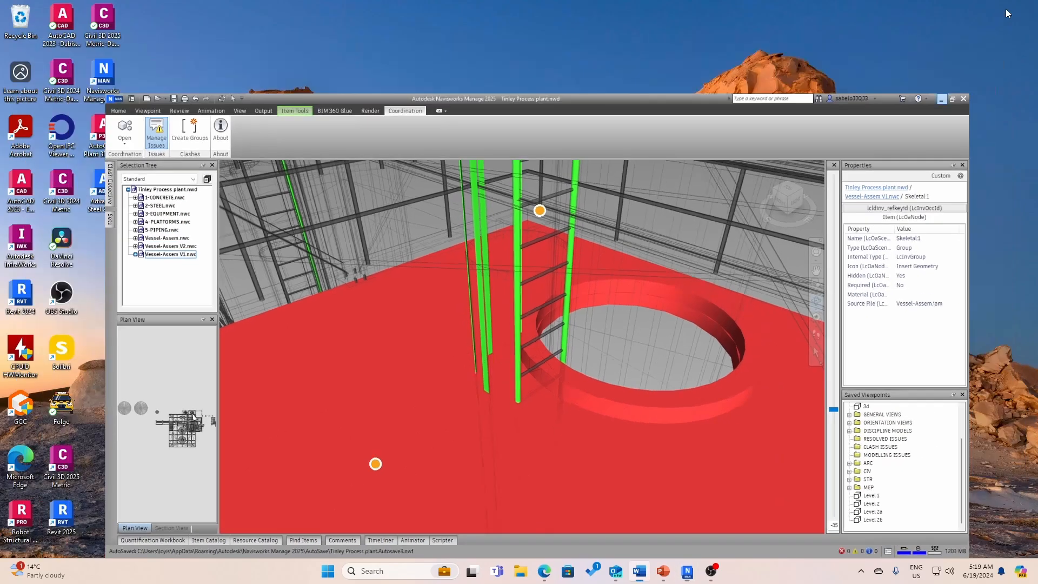
{"action": "left_click", "coordinate": [941, 98]}
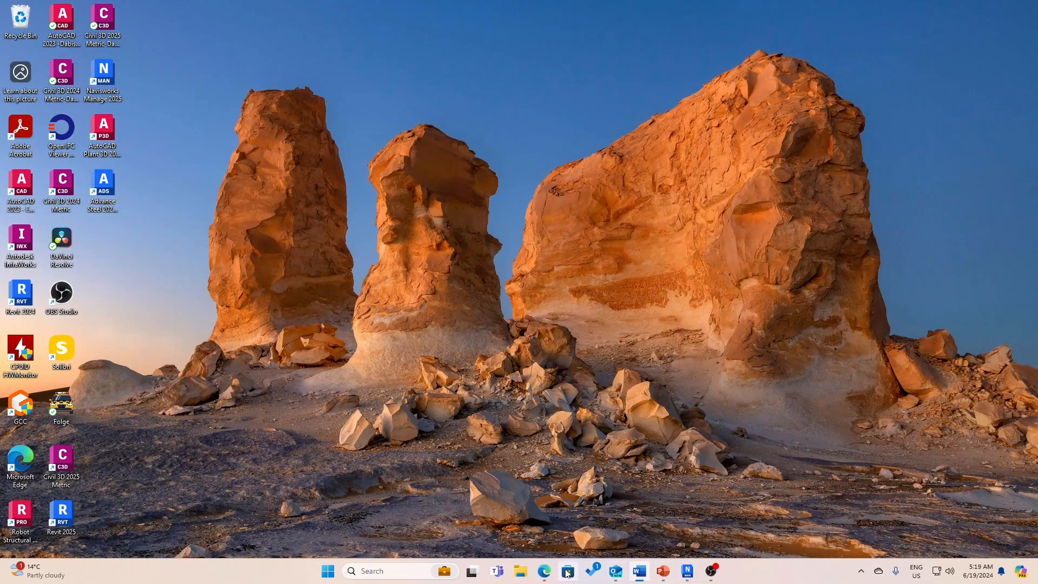
{"action": "left_click", "coordinate": [544, 571]}
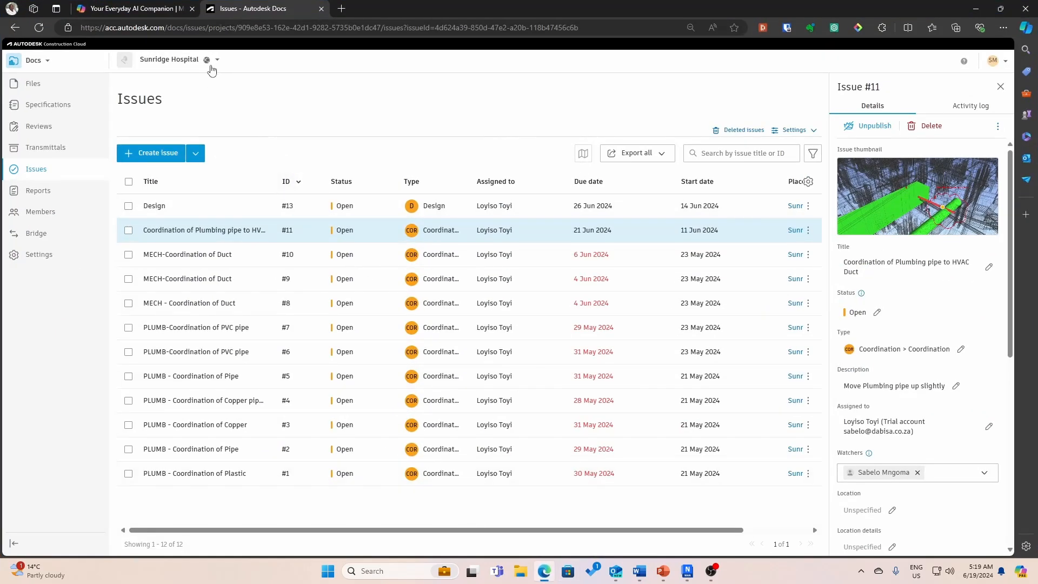
{"action": "left_click", "coordinate": [217, 60]}
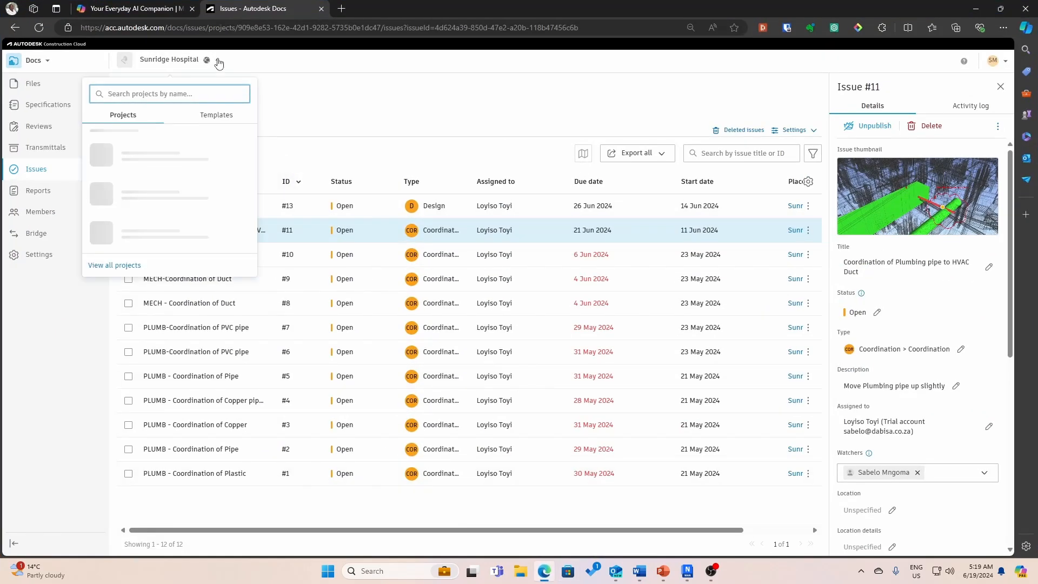
{"action": "mouse_move", "coordinate": [203, 230]}
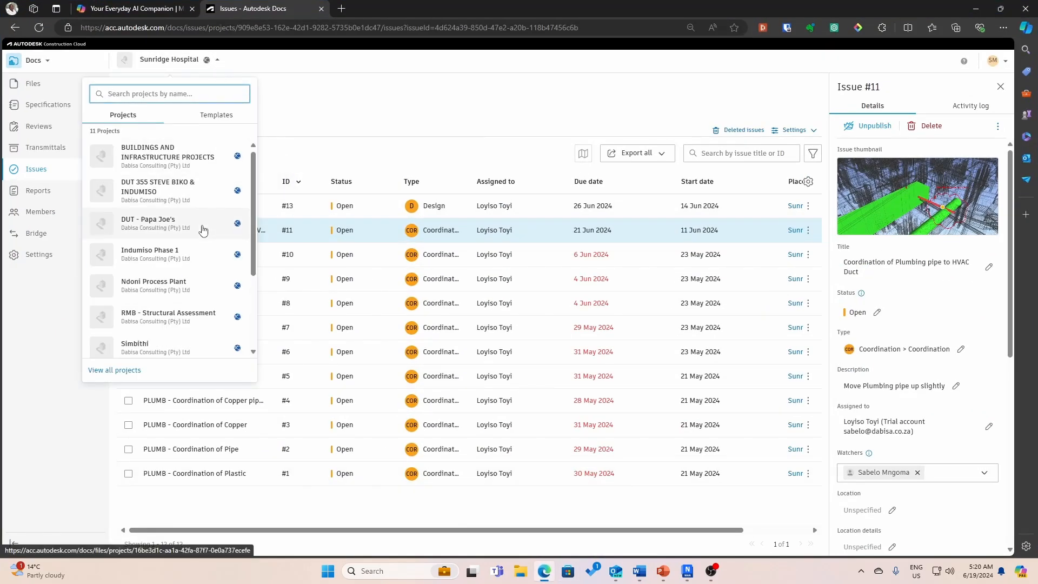
{"action": "scroll", "scroll_direction": "down", "scroll_amount": 3}
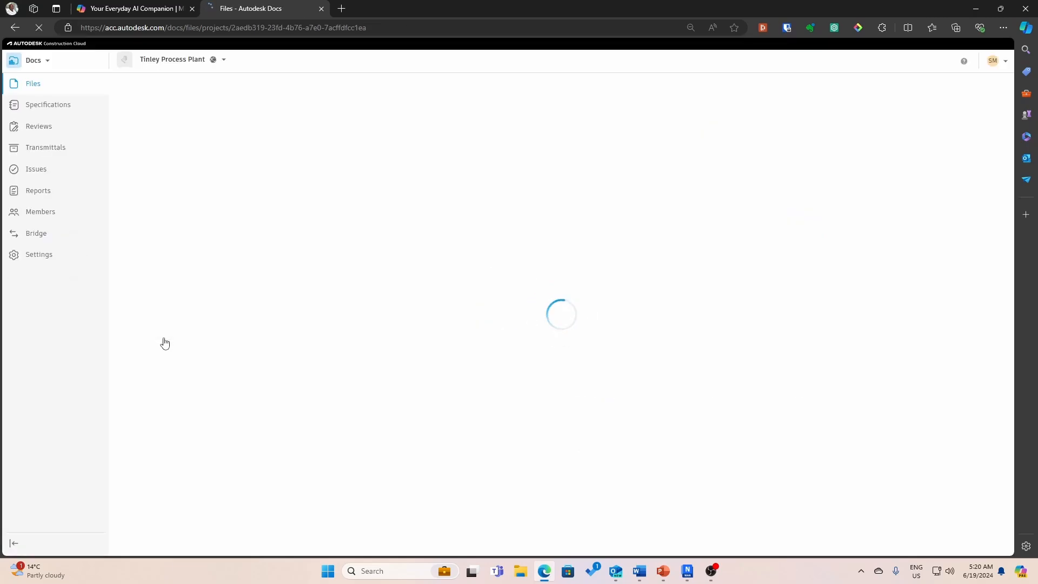
{"action": "mouse_move", "coordinate": [35, 169]}
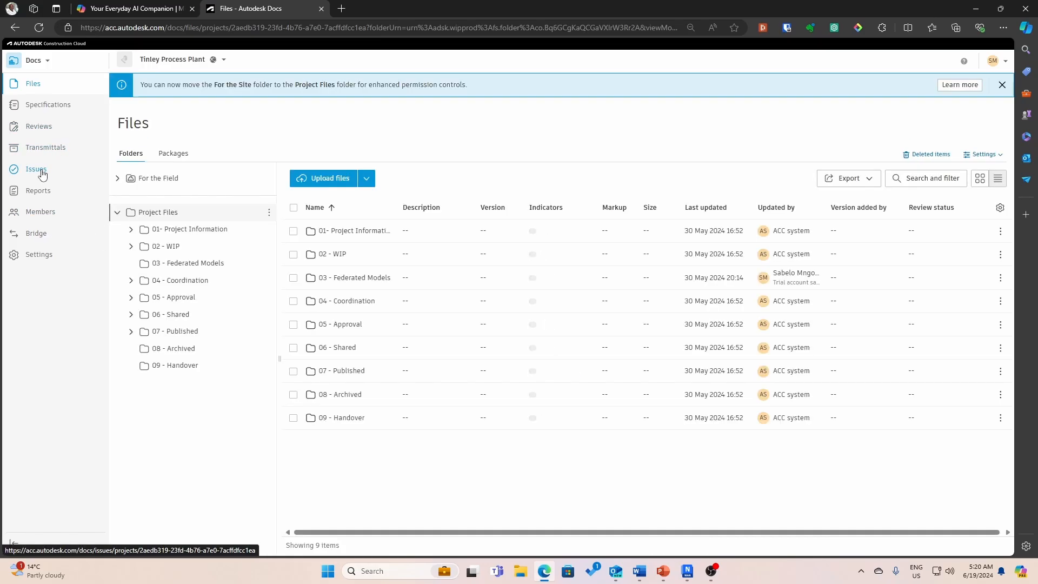
{"action": "left_click", "coordinate": [36, 169]}
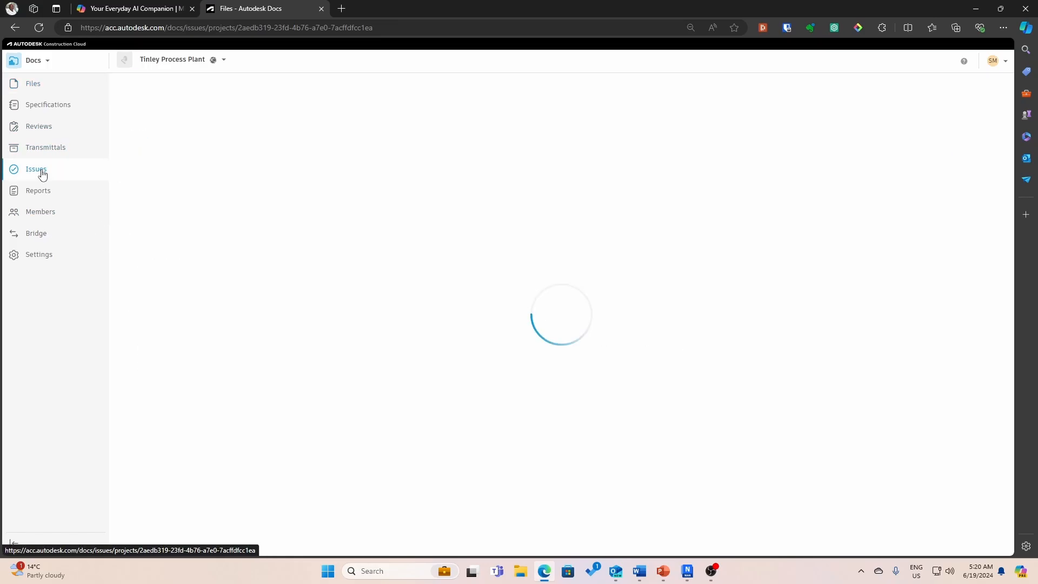
{"action": "left_click", "coordinate": [36, 169]}
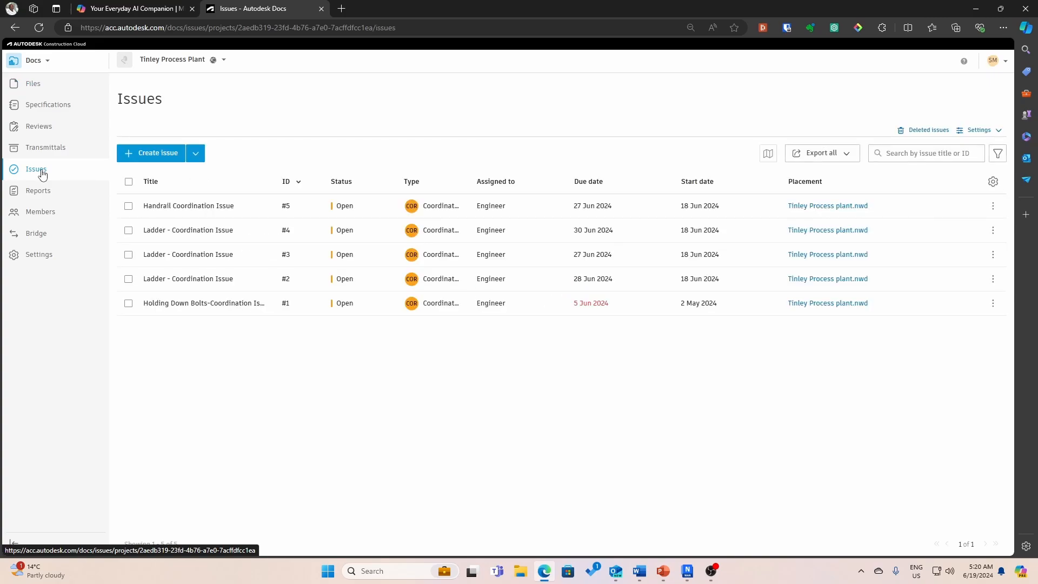
{"action": "mouse_move", "coordinate": [664, 266]}
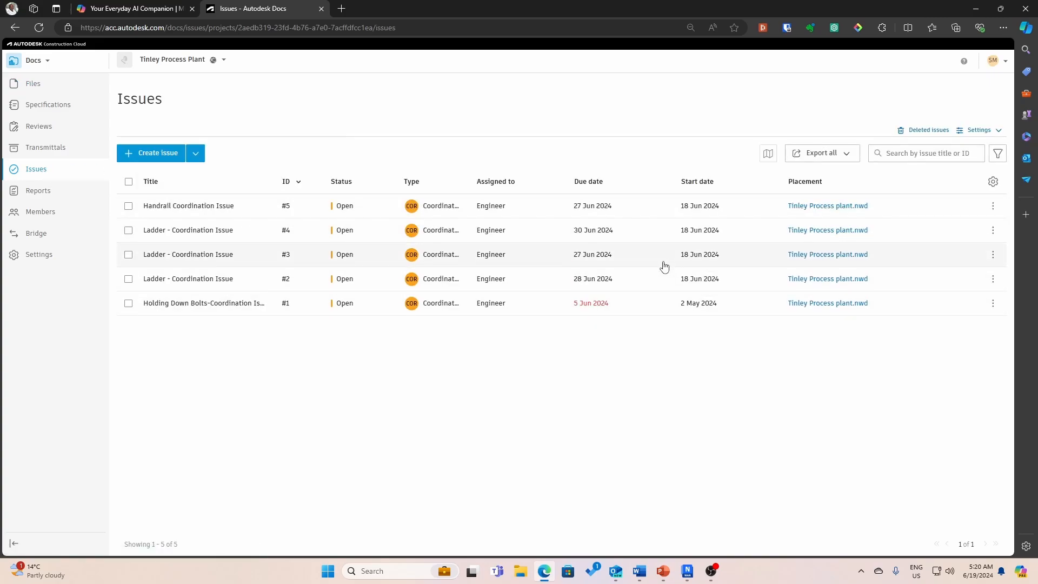
{"action": "mouse_move", "coordinate": [877, 334]}
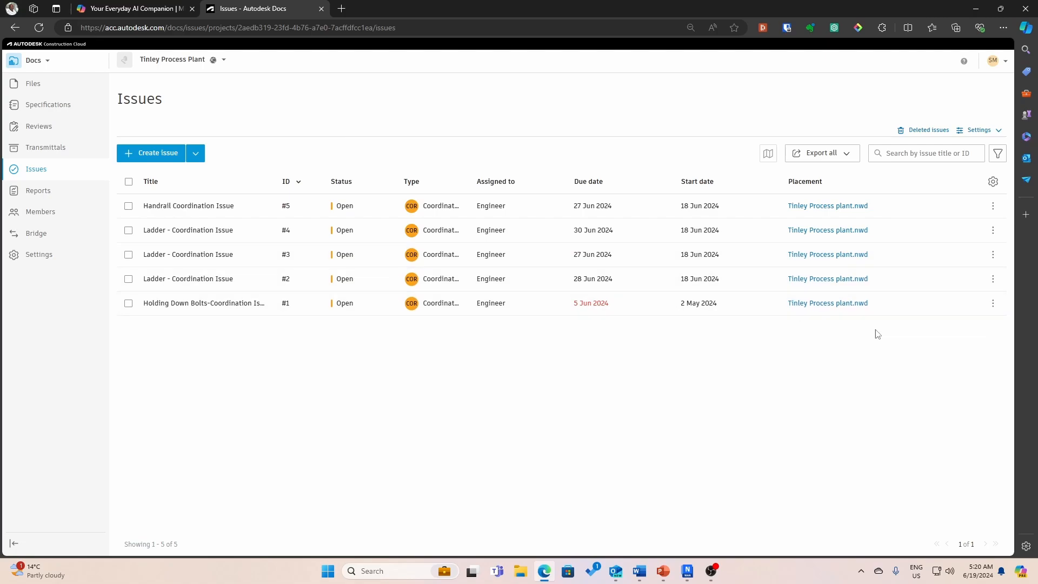
{"action": "mouse_move", "coordinate": [828, 303]}
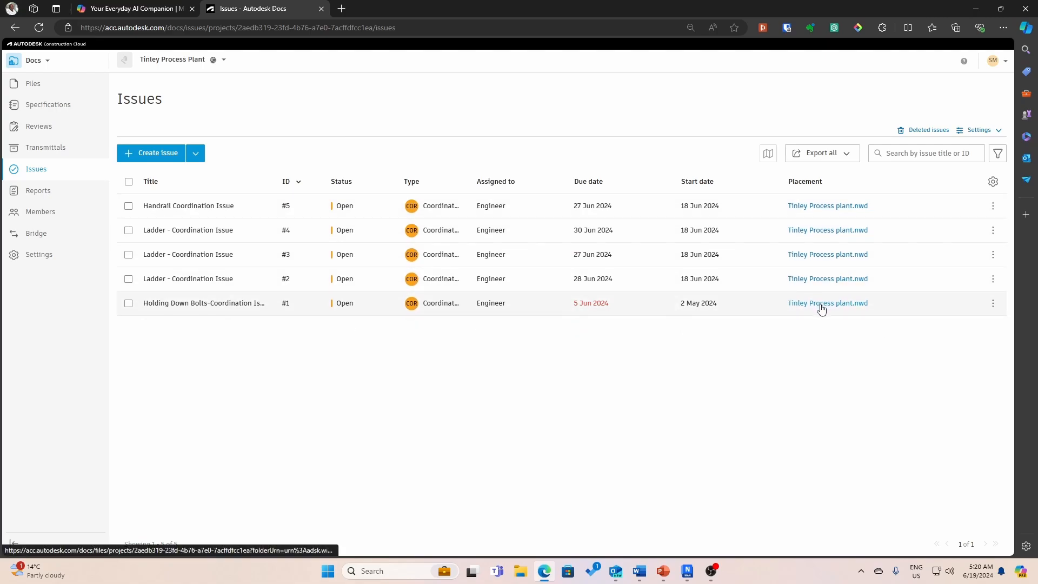
{"action": "mouse_move", "coordinate": [844, 320]}
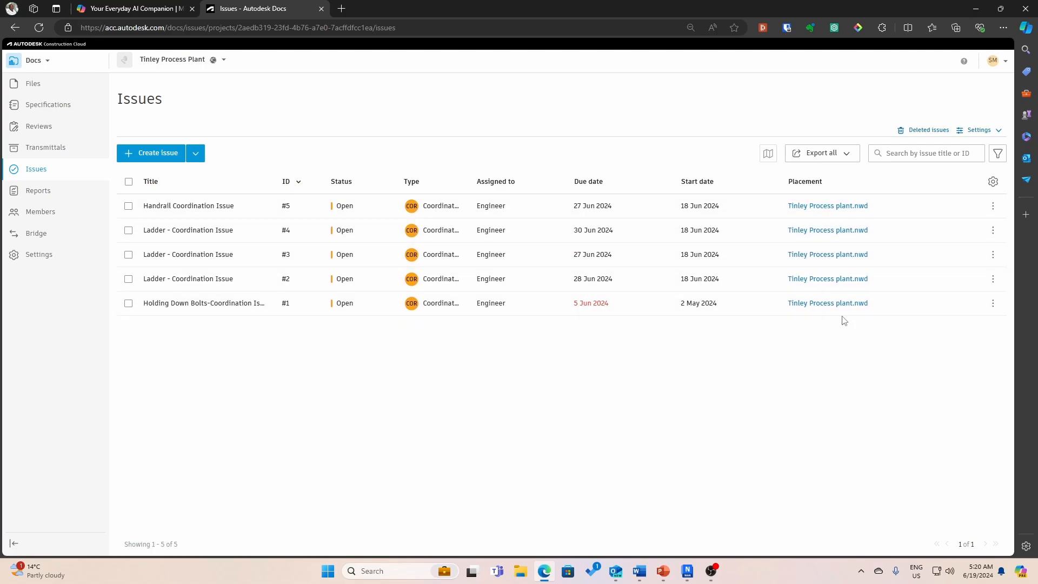
{"action": "mouse_move", "coordinate": [832, 321]}
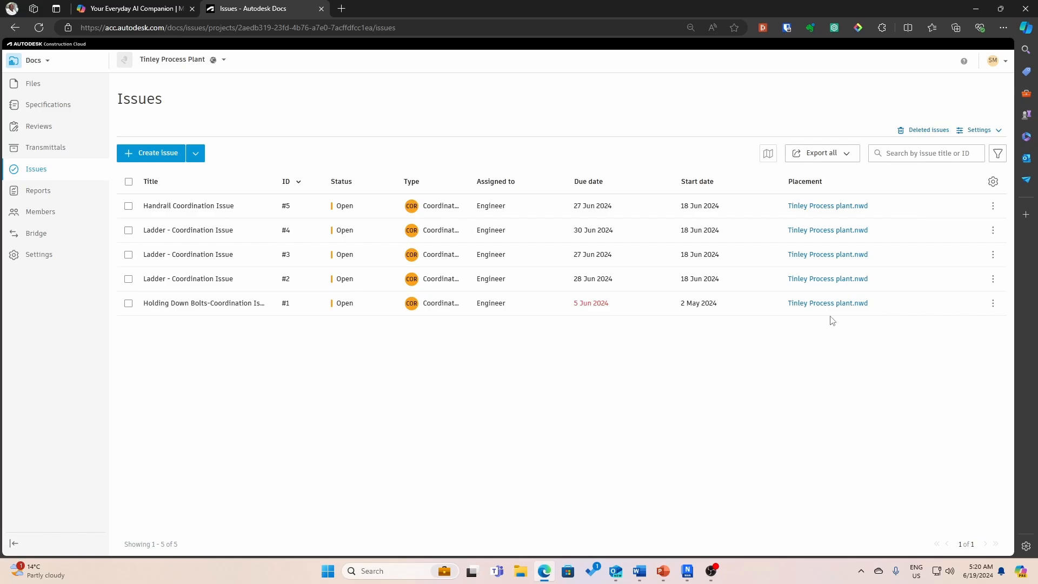
Step: Open Issue #5, Handrail Coordination Issue, to see its thumbnail and 'Lift bottom plate' description
{"action": "left_click", "coordinate": [188, 206]}
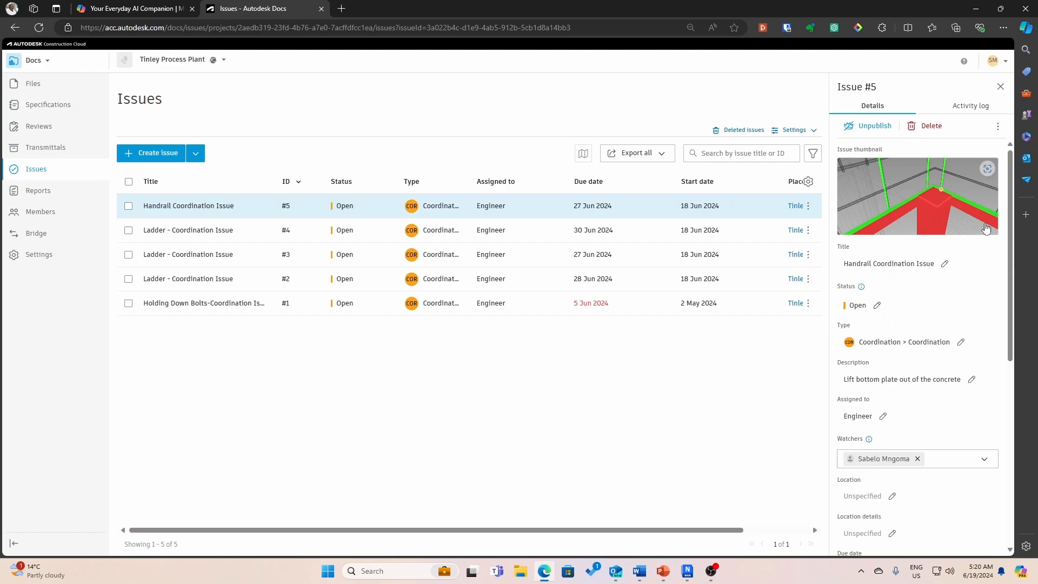
{"action": "mouse_move", "coordinate": [980, 335]}
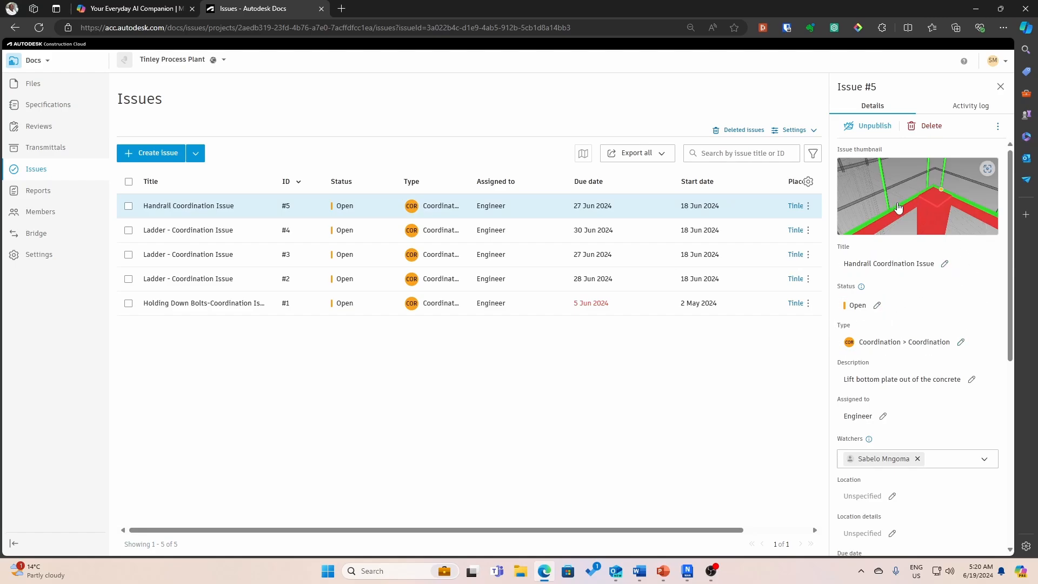
{"action": "mouse_move", "coordinate": [899, 209]}
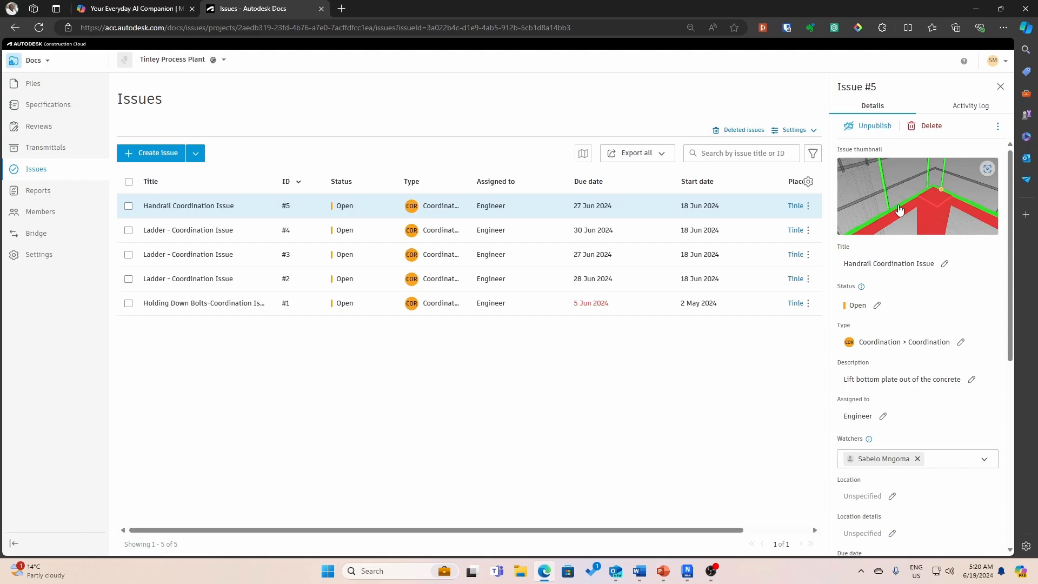
{"action": "mouse_move", "coordinate": [932, 198]}
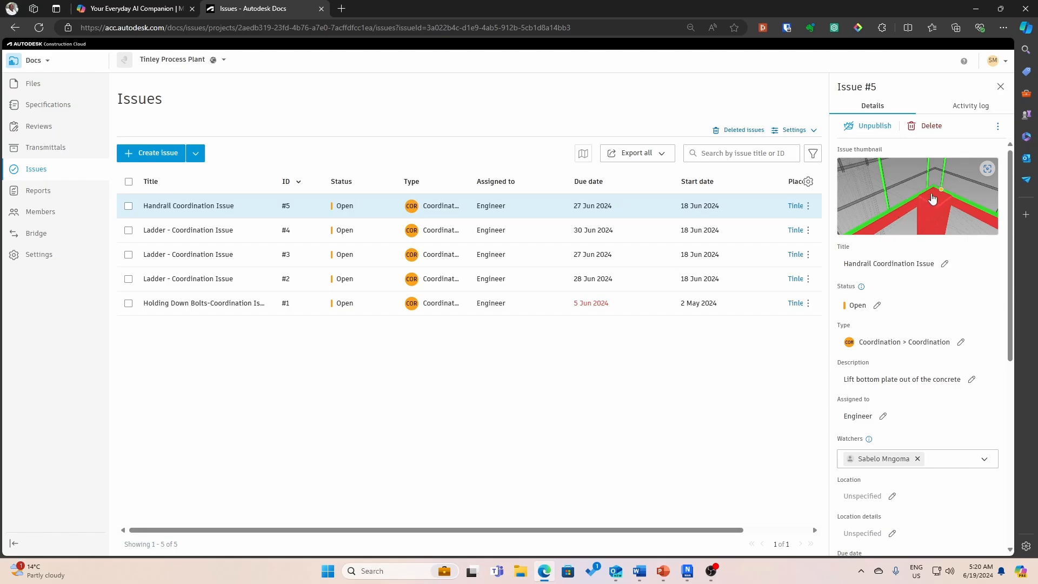
{"action": "mouse_move", "coordinate": [891, 382]}
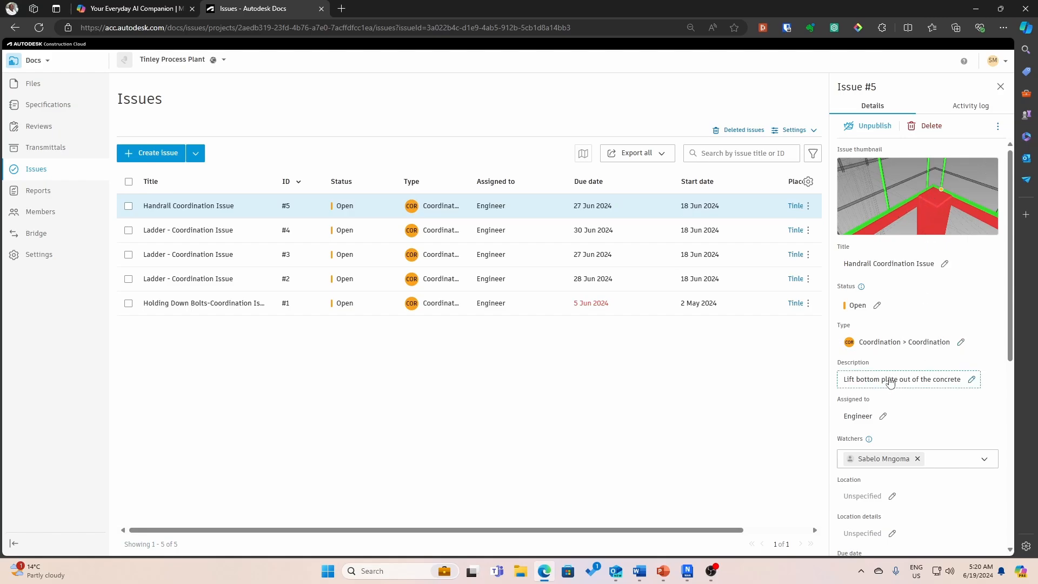
{"action": "mouse_move", "coordinate": [911, 387]}
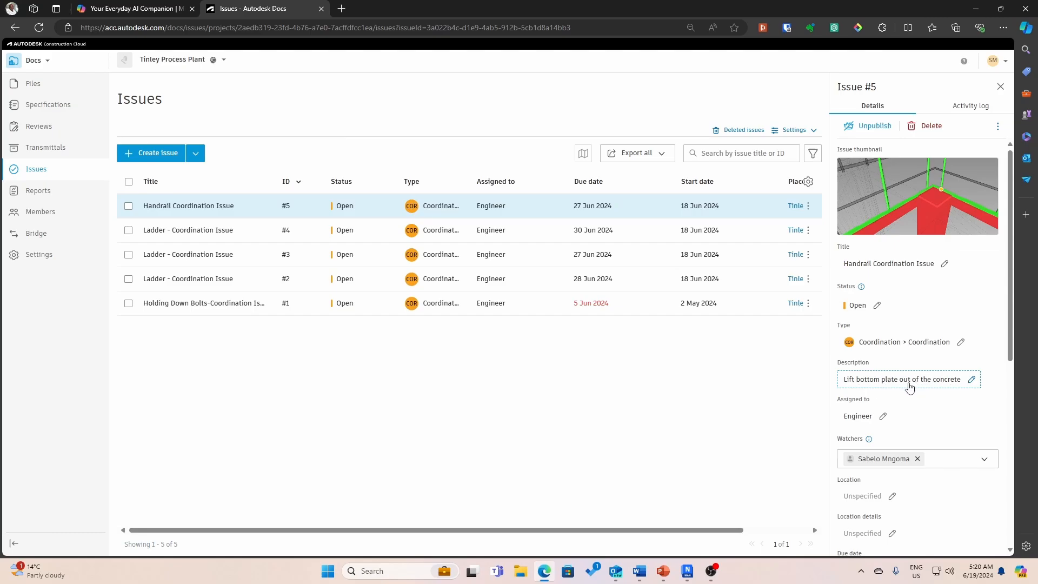
{"action": "mouse_move", "coordinate": [958, 388]}
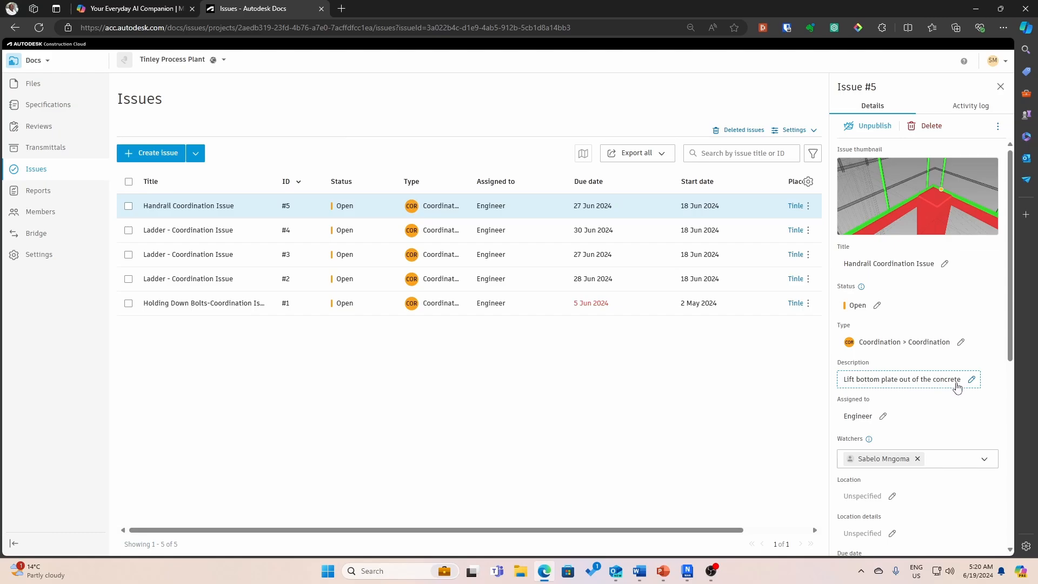
{"action": "mouse_move", "coordinate": [499, 216]}
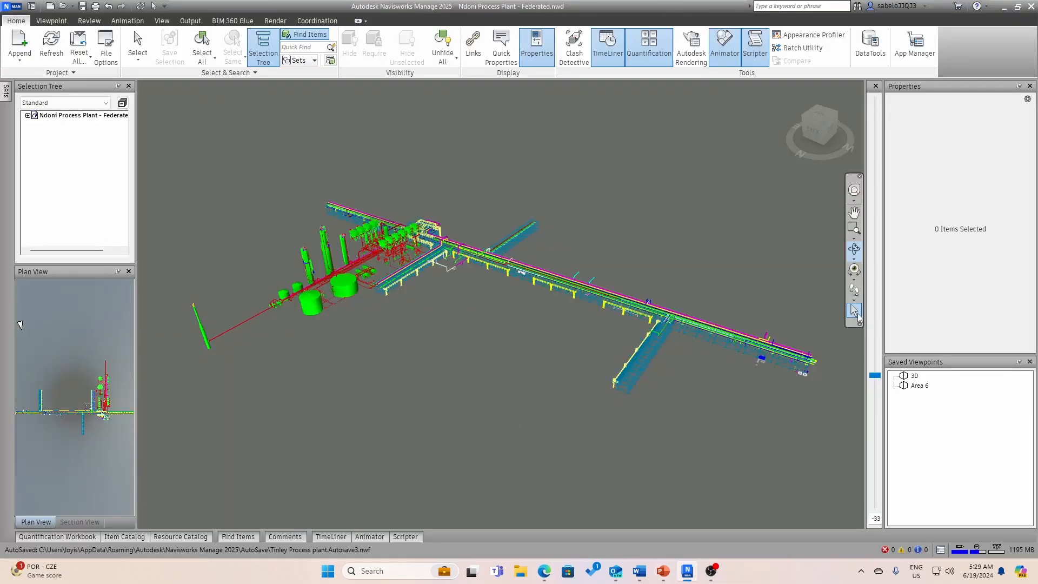
Step: Select the Ndoni Process Plant root node in the Selection Tree and zoom into the tanks
{"action": "left_click", "coordinate": [137, 47]}
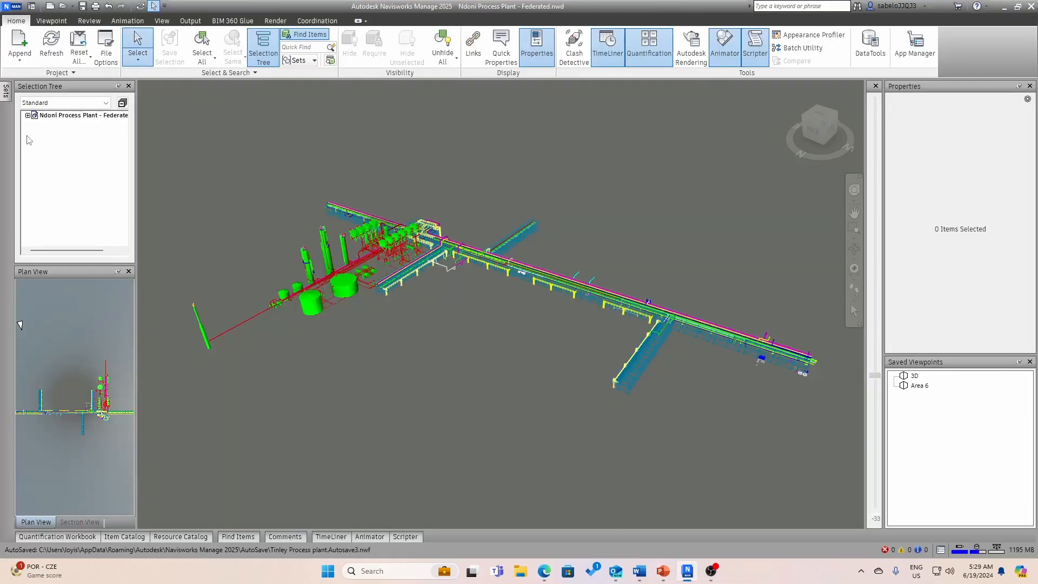
{"action": "left_click", "coordinate": [82, 115]}
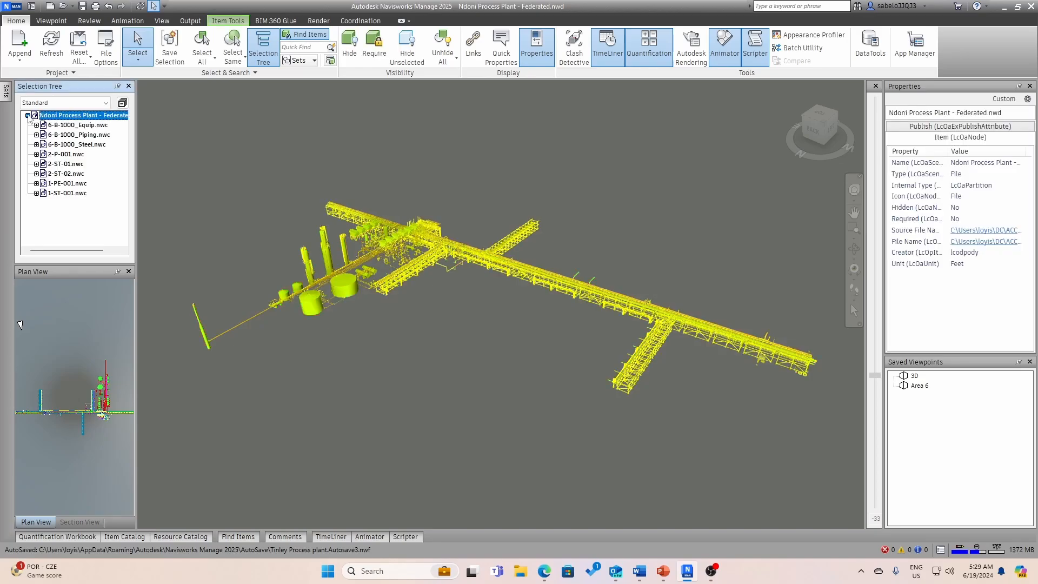
{"action": "mouse_move", "coordinate": [123, 186]}
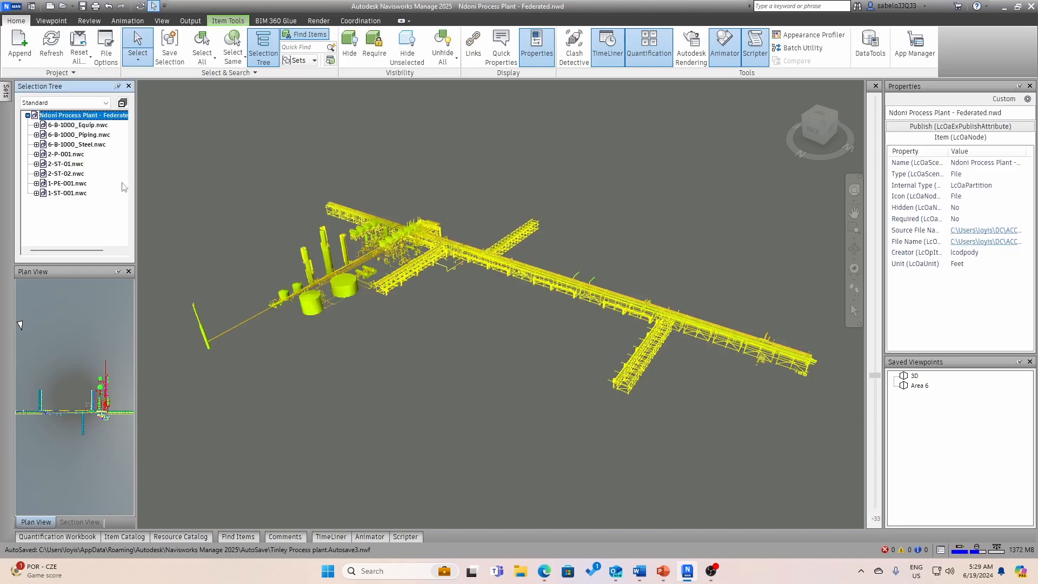
{"action": "mouse_move", "coordinate": [490, 343]}
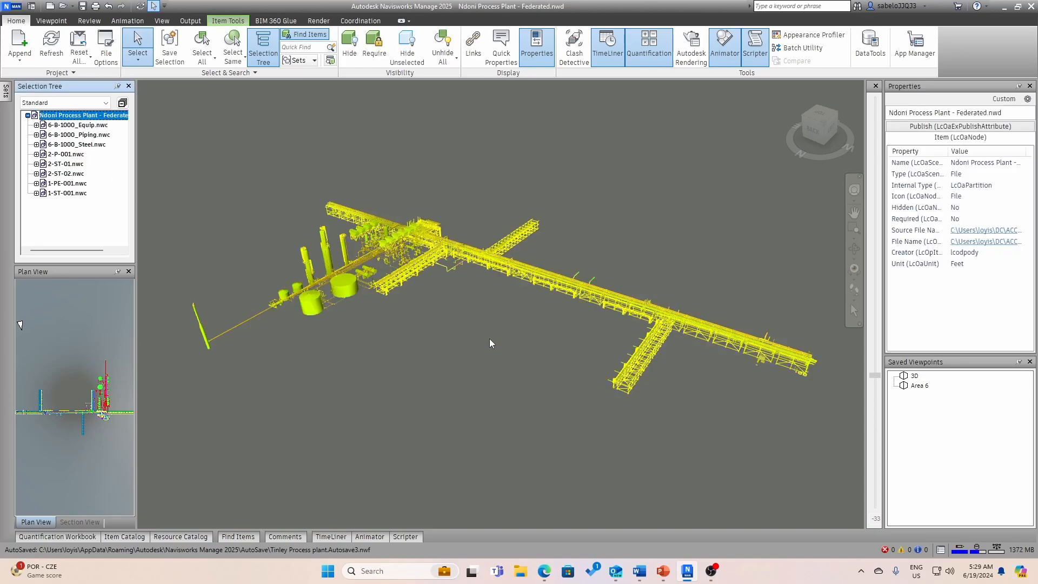
{"action": "double_click", "coordinate": [920, 385]}
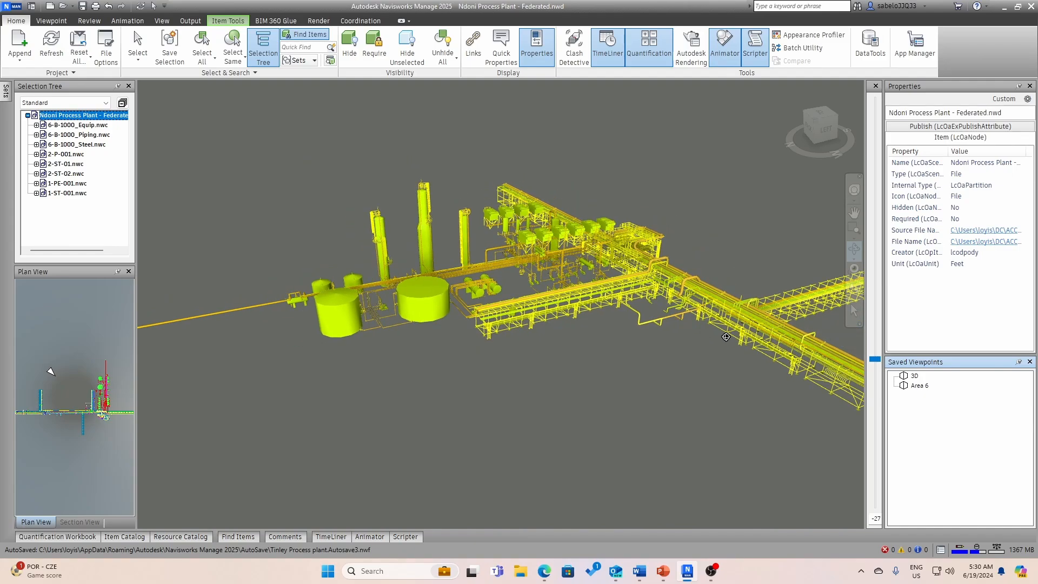
{"action": "mouse_move", "coordinate": [380, 212]}
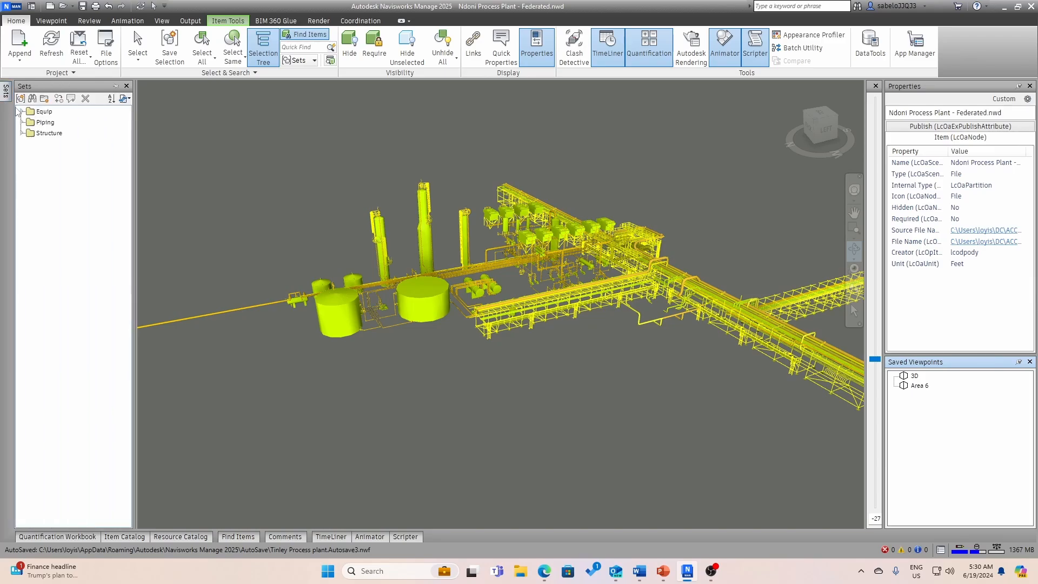
Step: Expand the Equip, Piping and Structure set folders and zoom into the pipe rack
{"action": "left_click", "coordinate": [23, 112]}
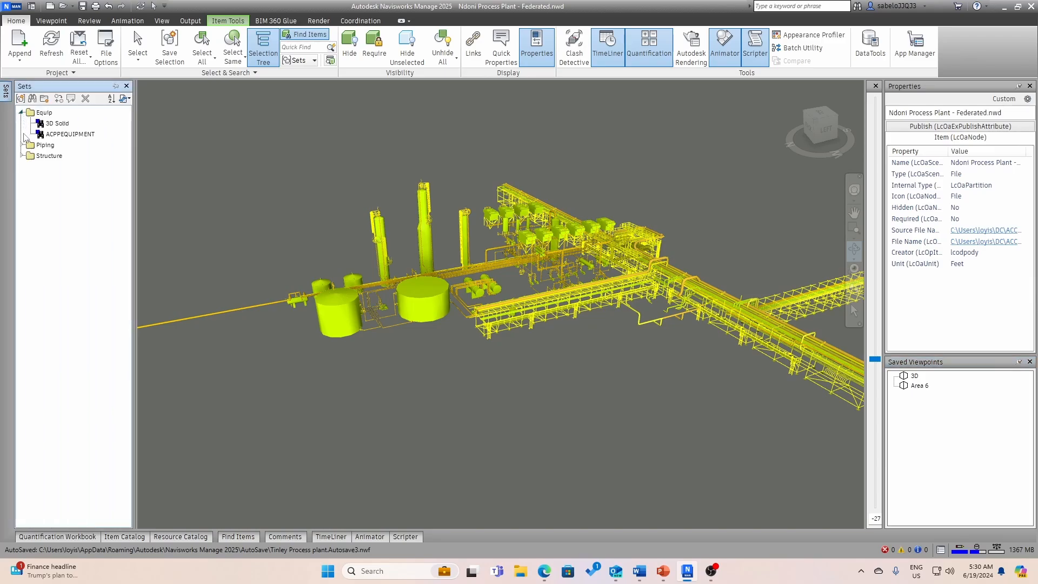
{"action": "left_click", "coordinate": [24, 145]}
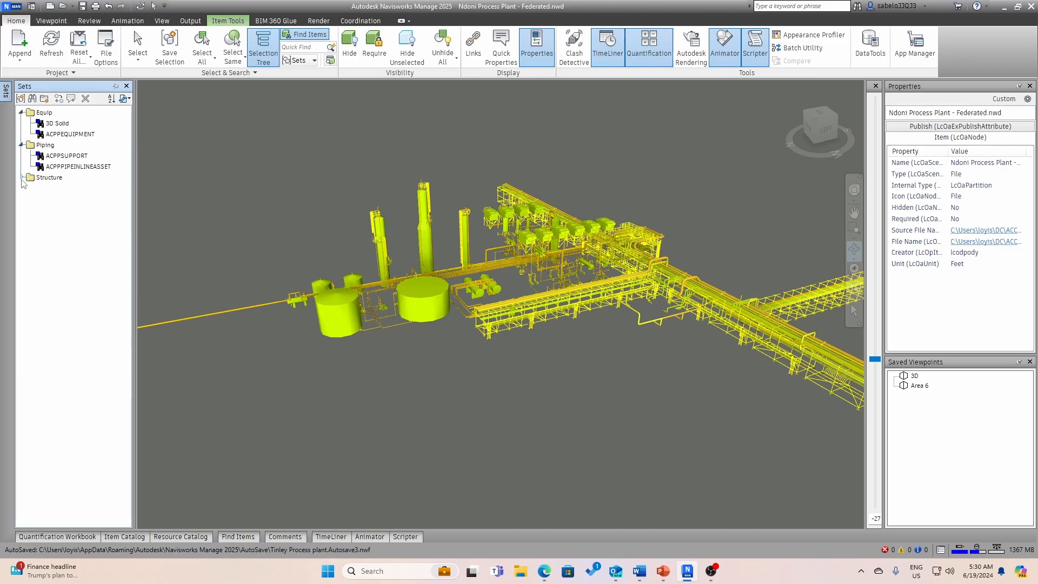
{"action": "left_click", "coordinate": [23, 177]}
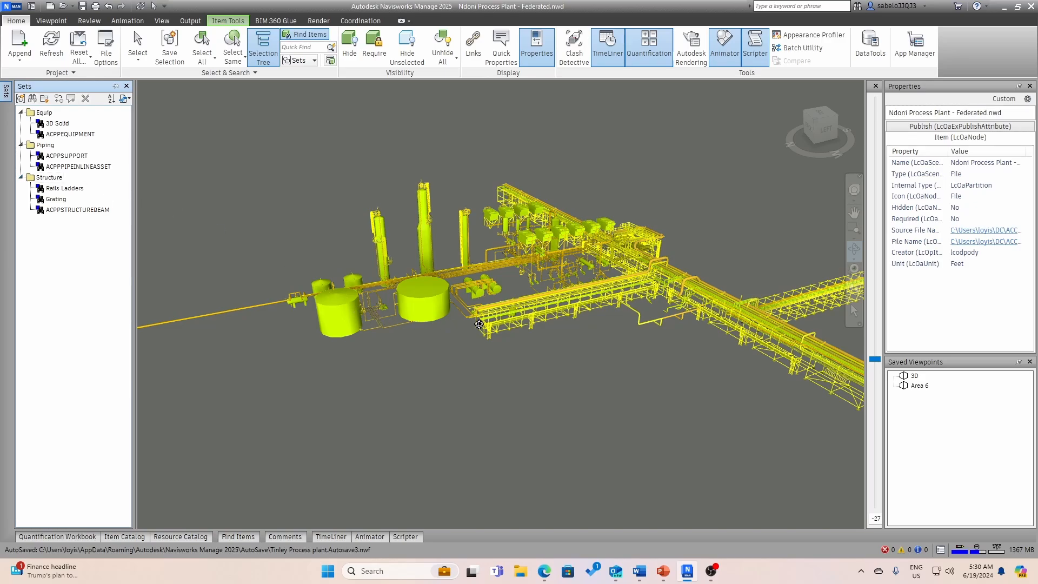
{"action": "scroll", "scroll_direction": "up", "scroll_amount": 3}
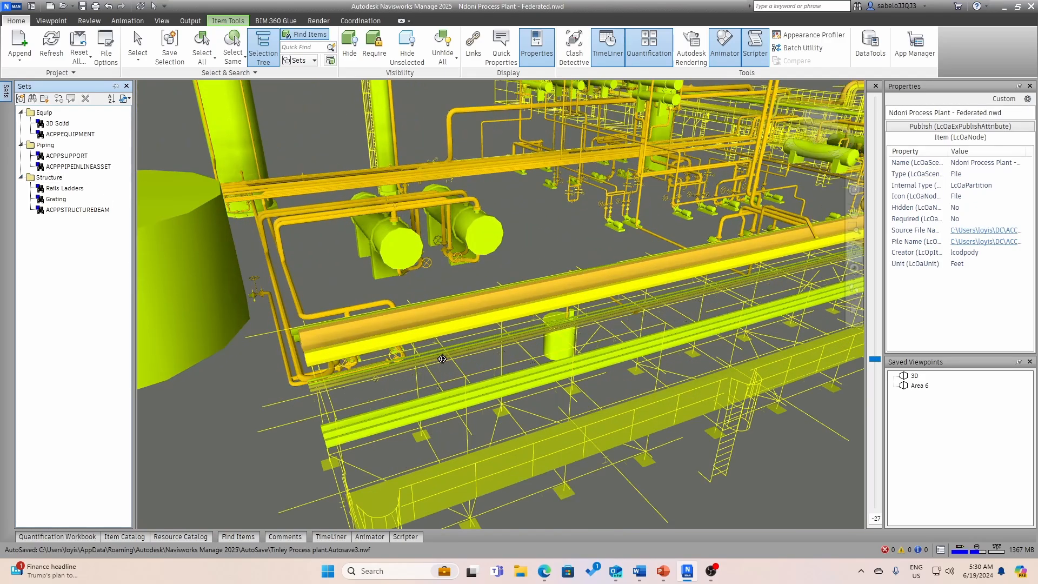
{"action": "left_click", "coordinate": [263, 46]}
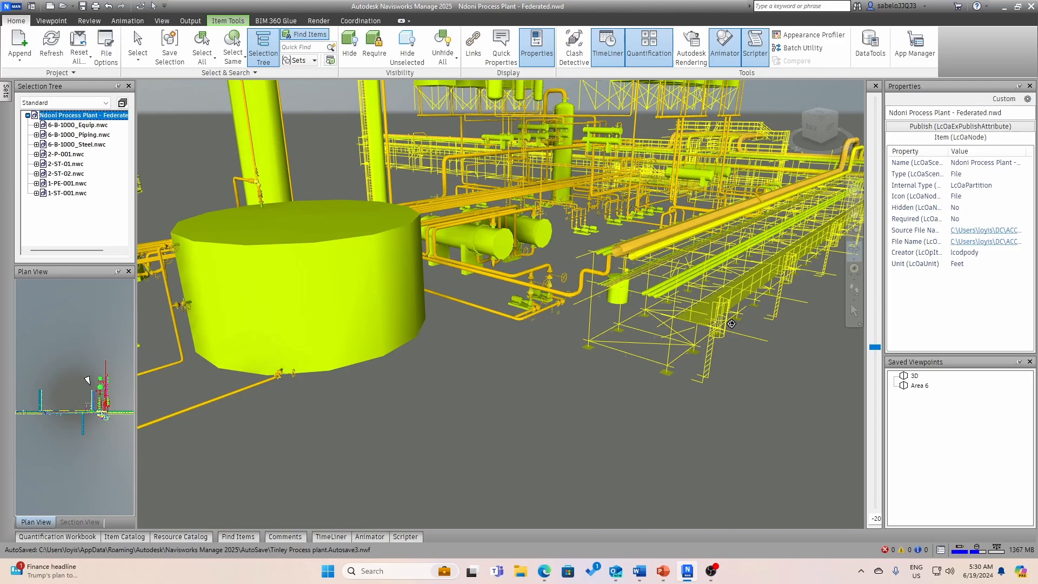
{"action": "mouse_move", "coordinate": [712, 324]}
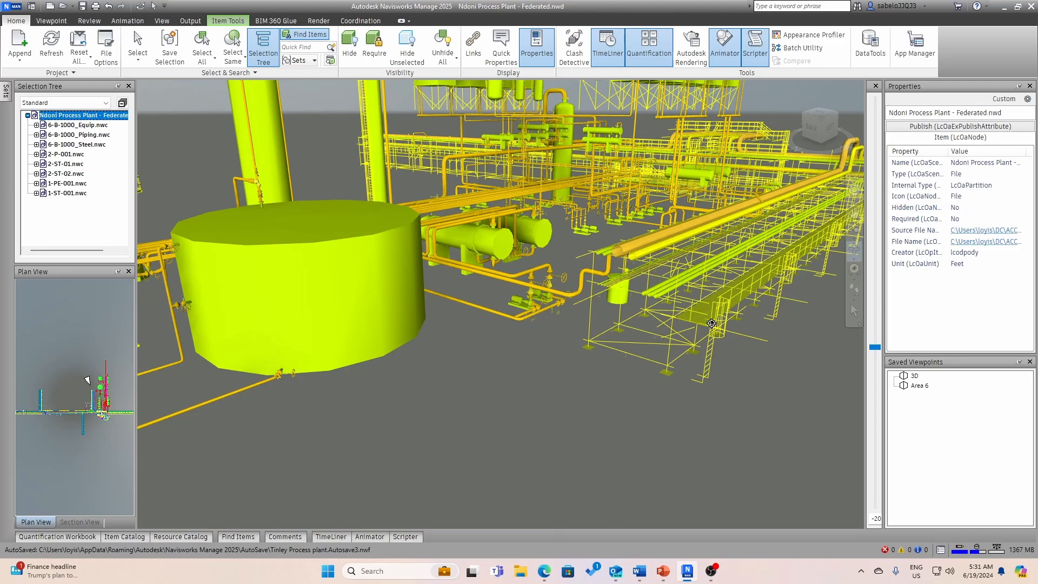
{"action": "mouse_move", "coordinate": [654, 371]}
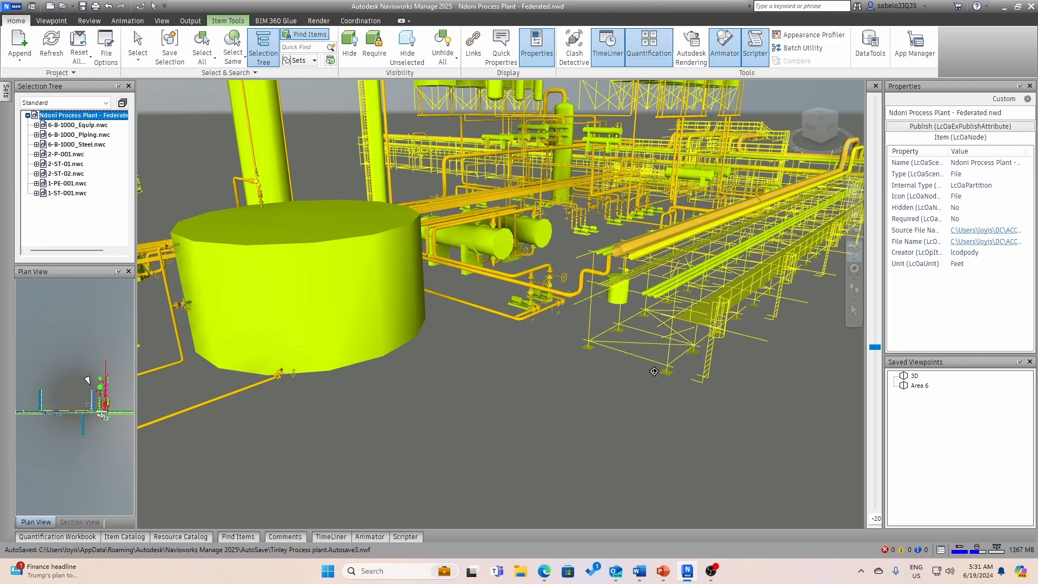
{"action": "mouse_move", "coordinate": [669, 352]}
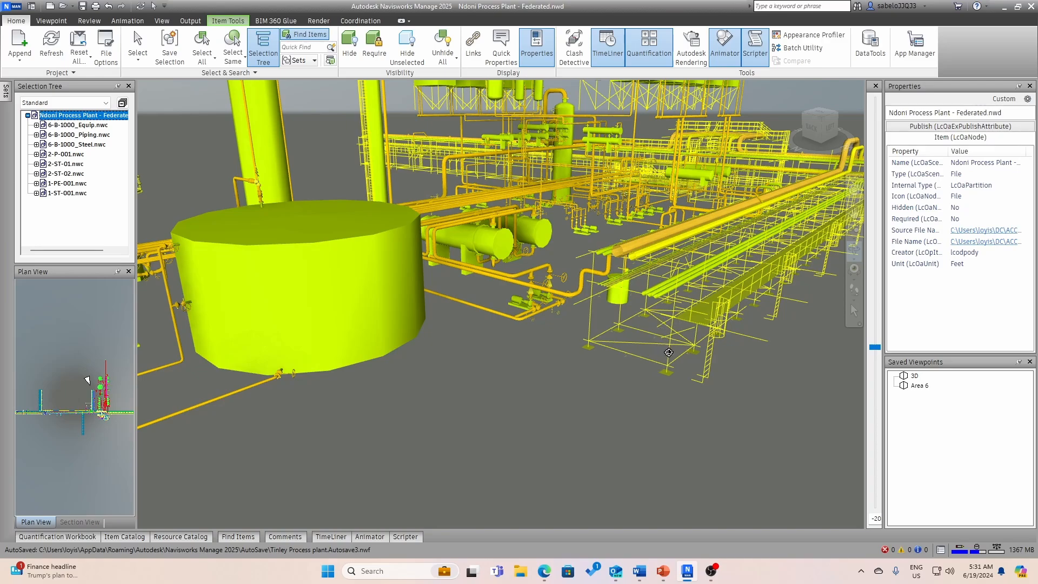
{"action": "mouse_move", "coordinate": [669, 340]}
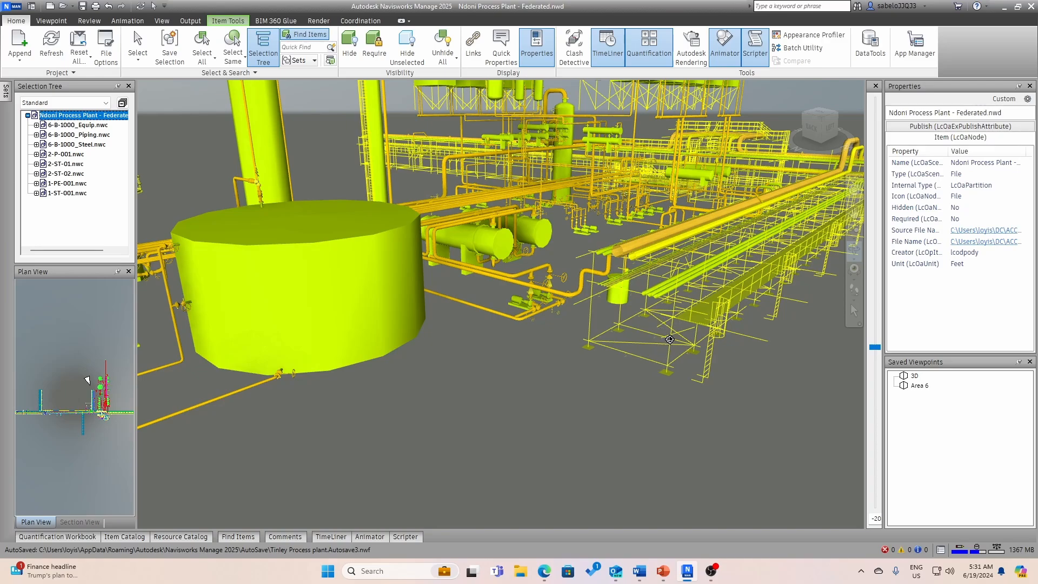
{"action": "mouse_move", "coordinate": [670, 337]}
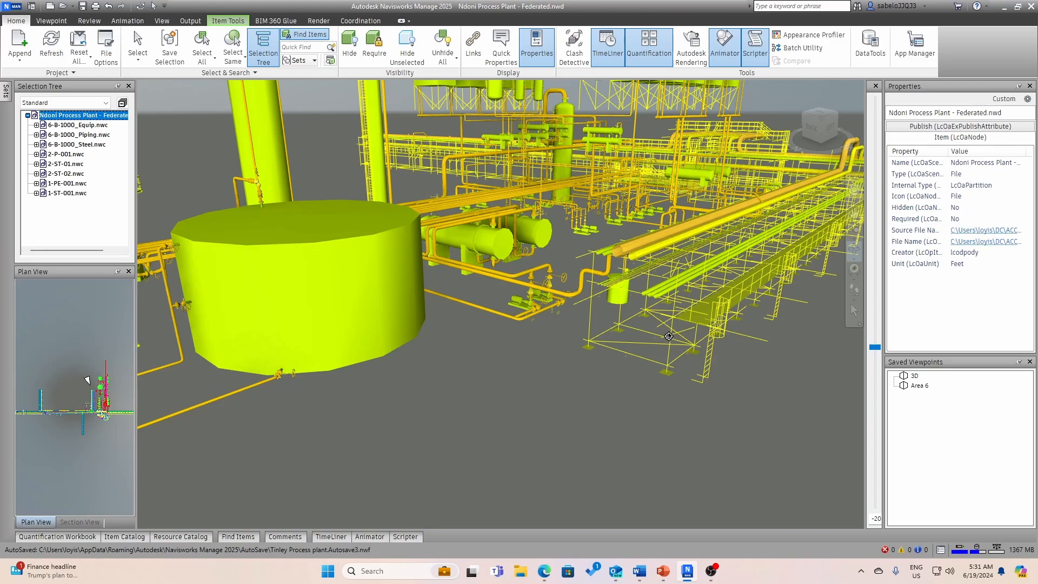
{"action": "mouse_move", "coordinate": [667, 367]}
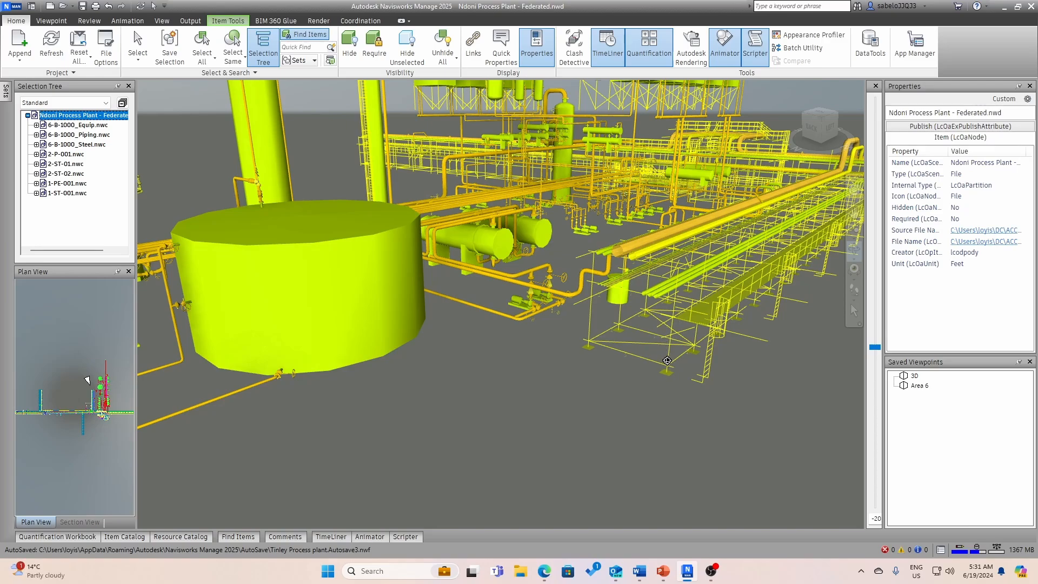
{"action": "mouse_move", "coordinate": [667, 339]}
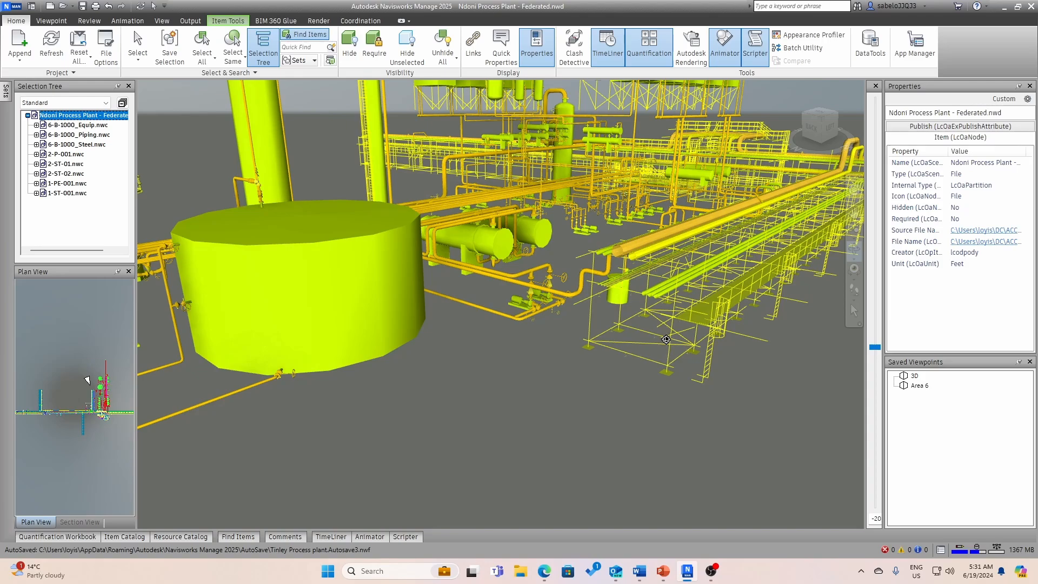
{"action": "mouse_move", "coordinate": [658, 339]}
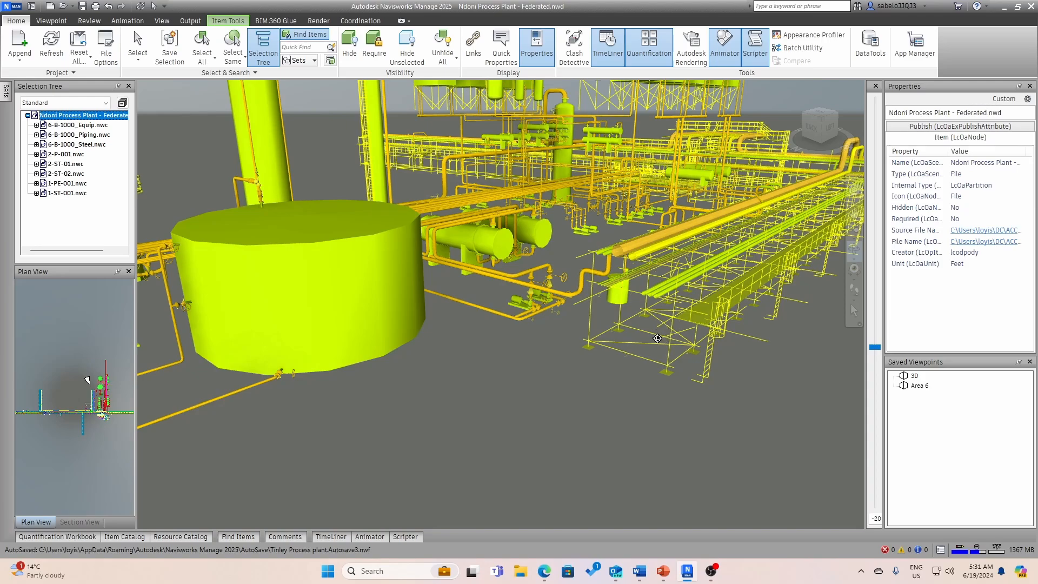
{"action": "mouse_move", "coordinate": [667, 363]}
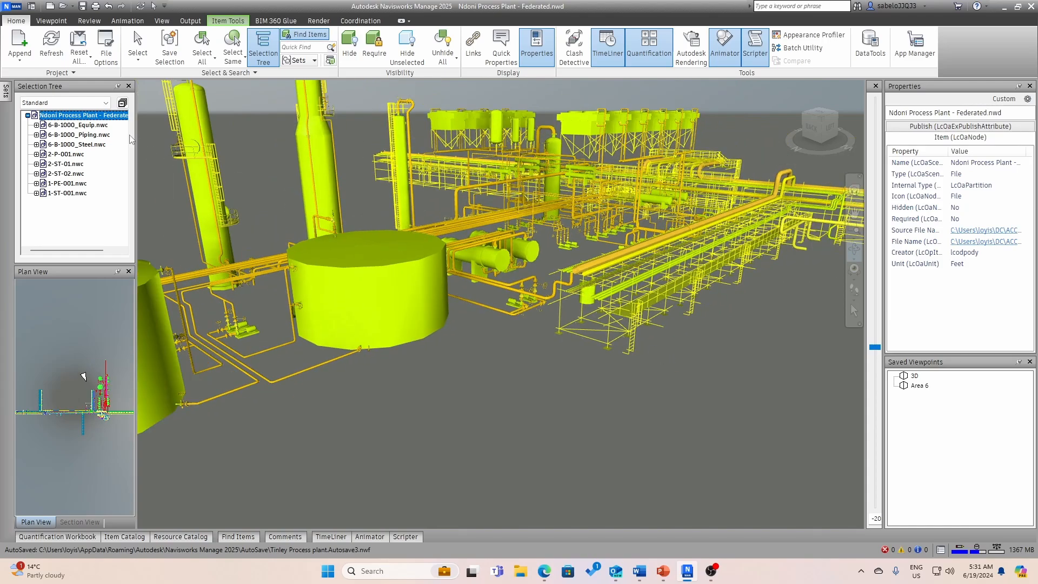
{"action": "mouse_move", "coordinate": [573, 46]}
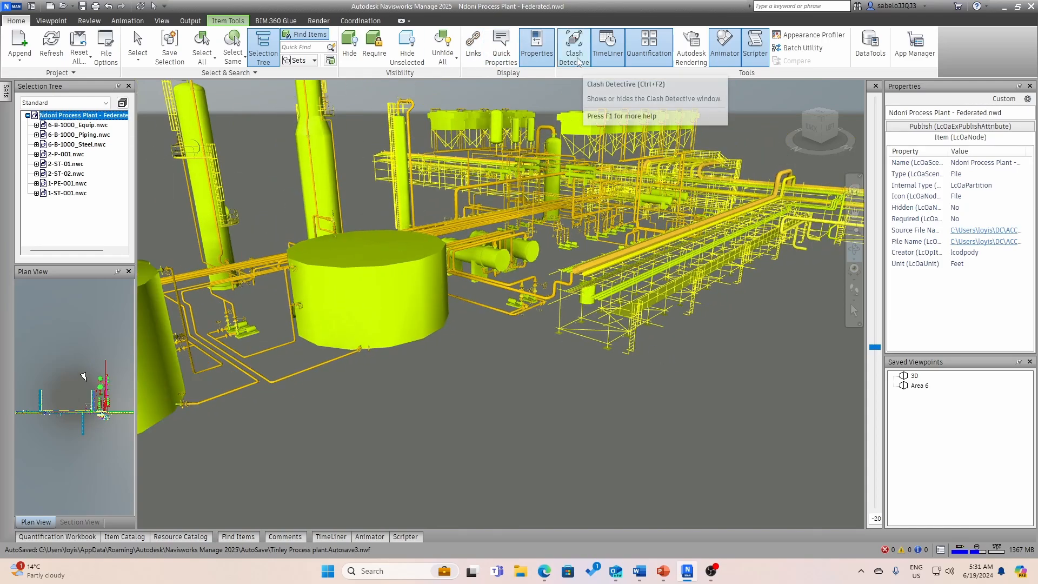
Step: In Clash Detective's Piping vs Steel results, review Clash3 and then Clash2, the elbow through grating
{"action": "left_click", "coordinate": [573, 47]}
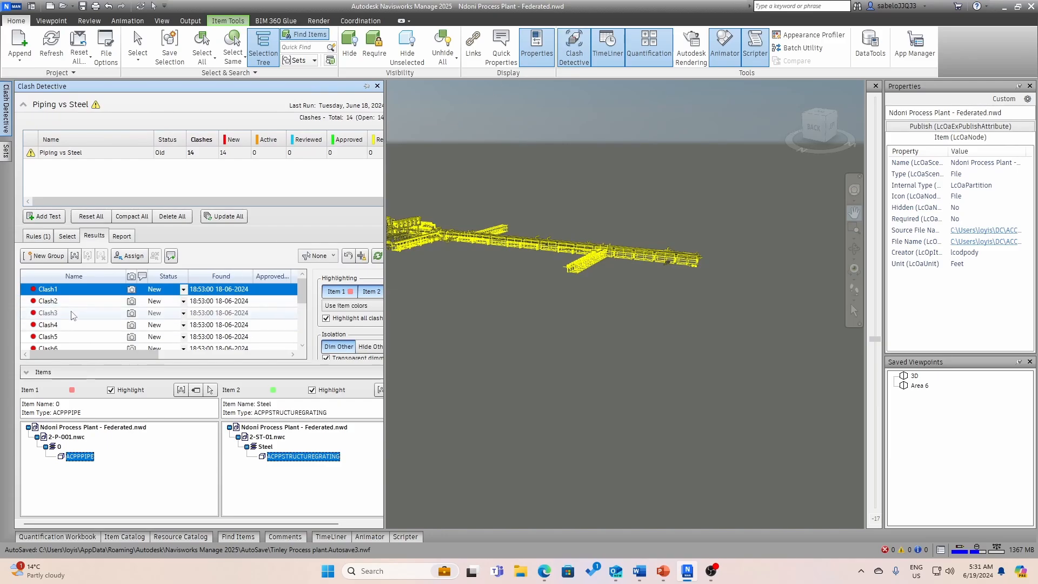
{"action": "left_click", "coordinate": [50, 312]}
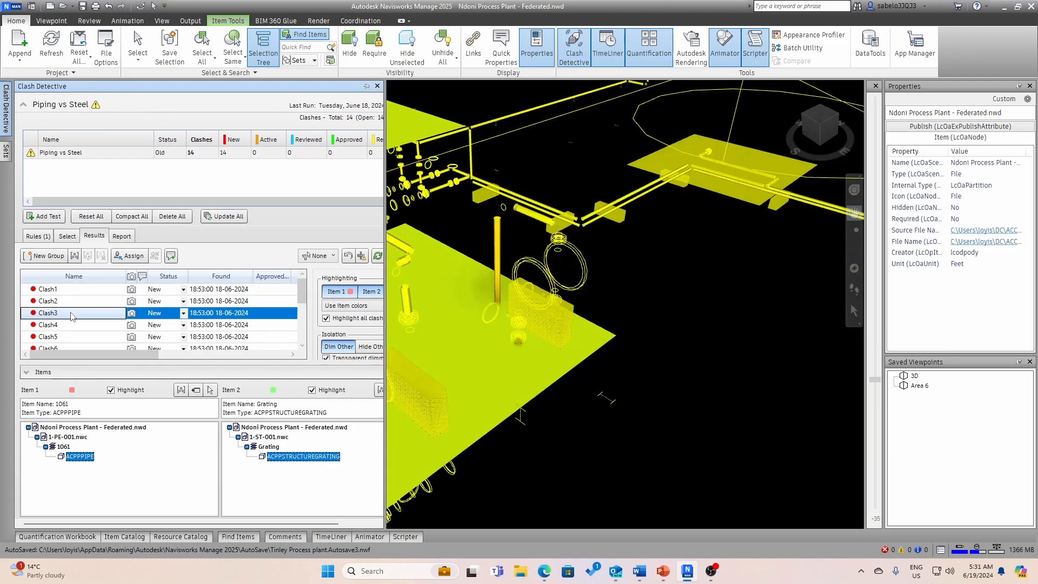
{"action": "mouse_move", "coordinate": [74, 316]}
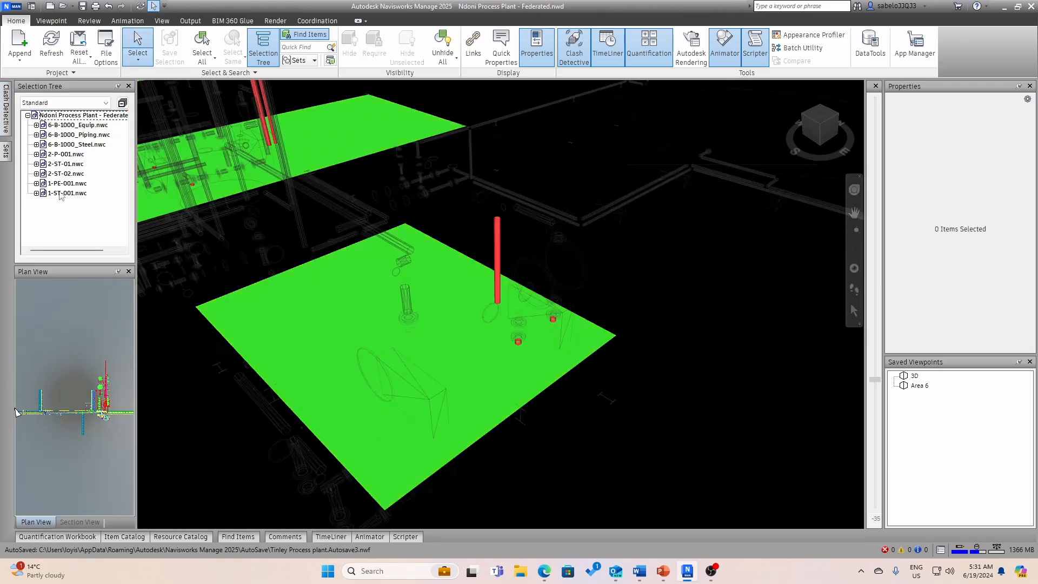
{"action": "left_click", "coordinate": [573, 47]}
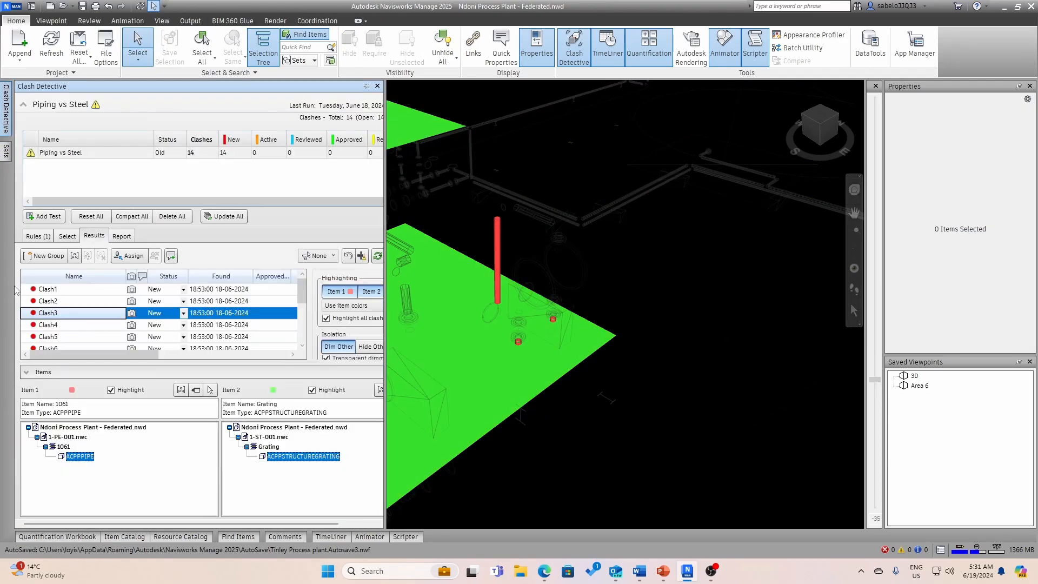
{"action": "left_click", "coordinate": [47, 301]}
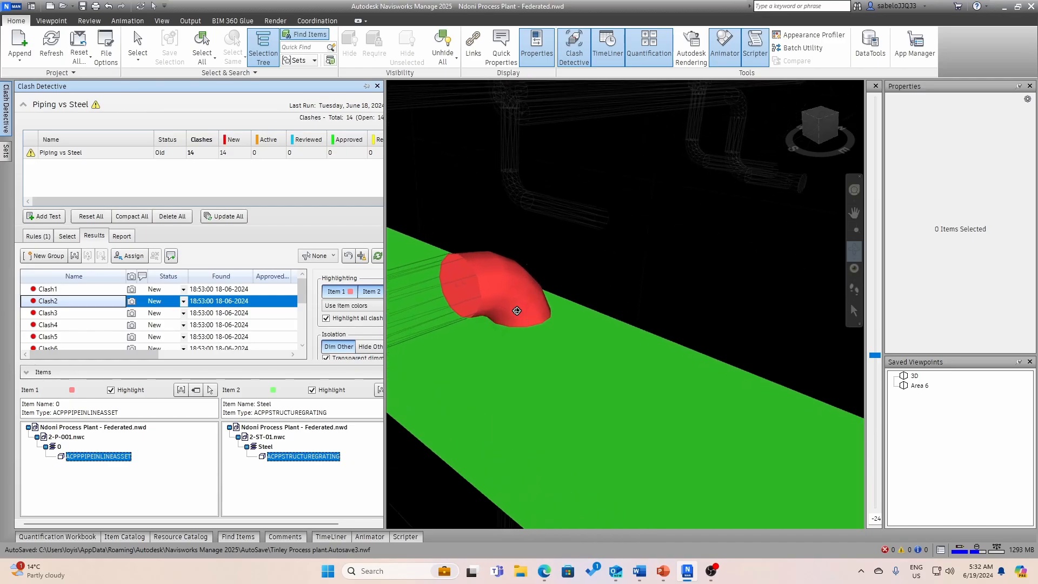
{"action": "mouse_move", "coordinate": [490, 324]}
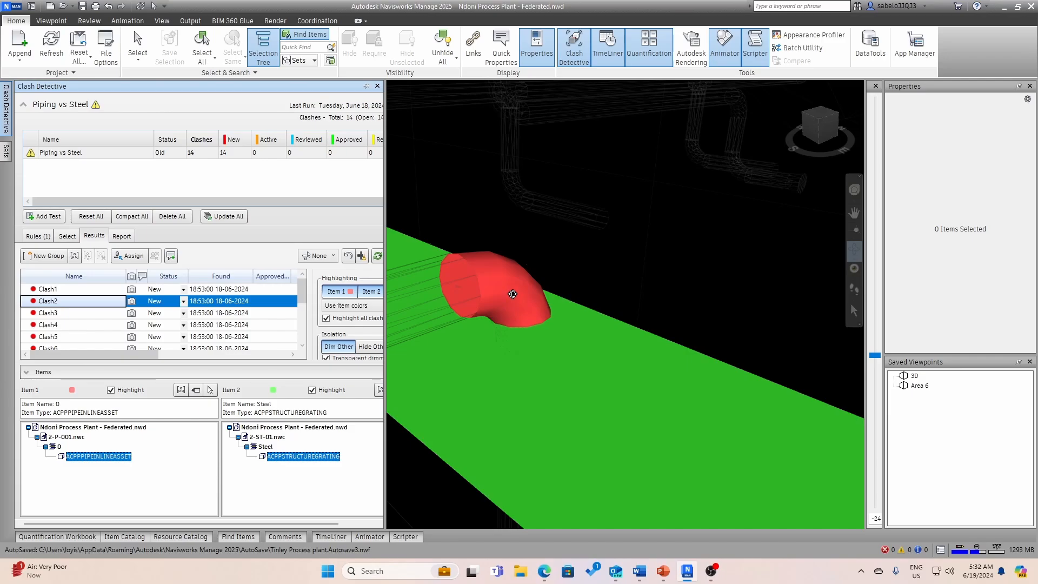
{"action": "left_click", "coordinate": [316, 20]}
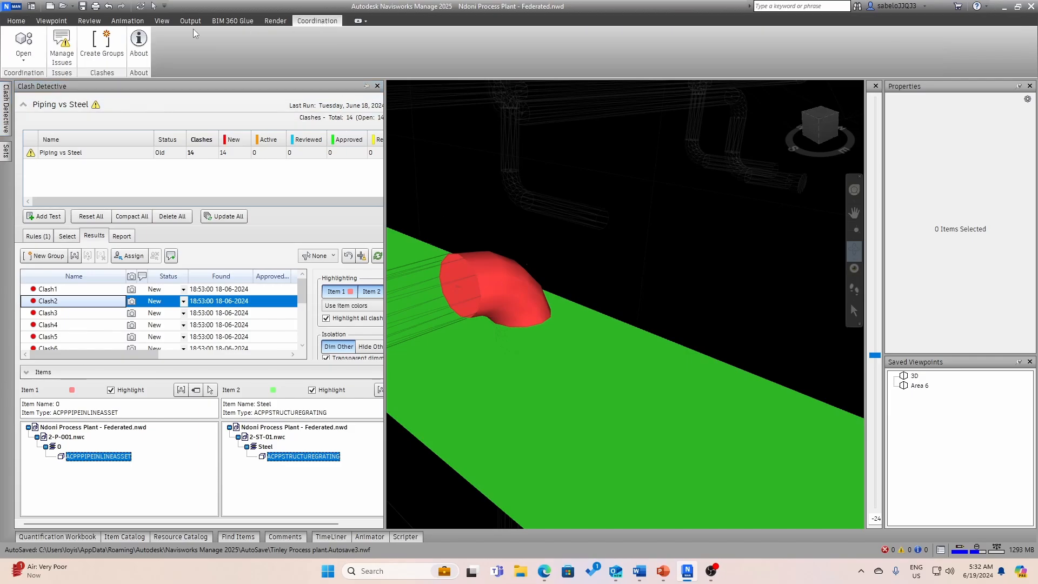
Step: Open Manage Issues and select Issue #2, 'Pipe grating - Coordination Issue', jumping to its pushpin
{"action": "left_click", "coordinate": [62, 43]}
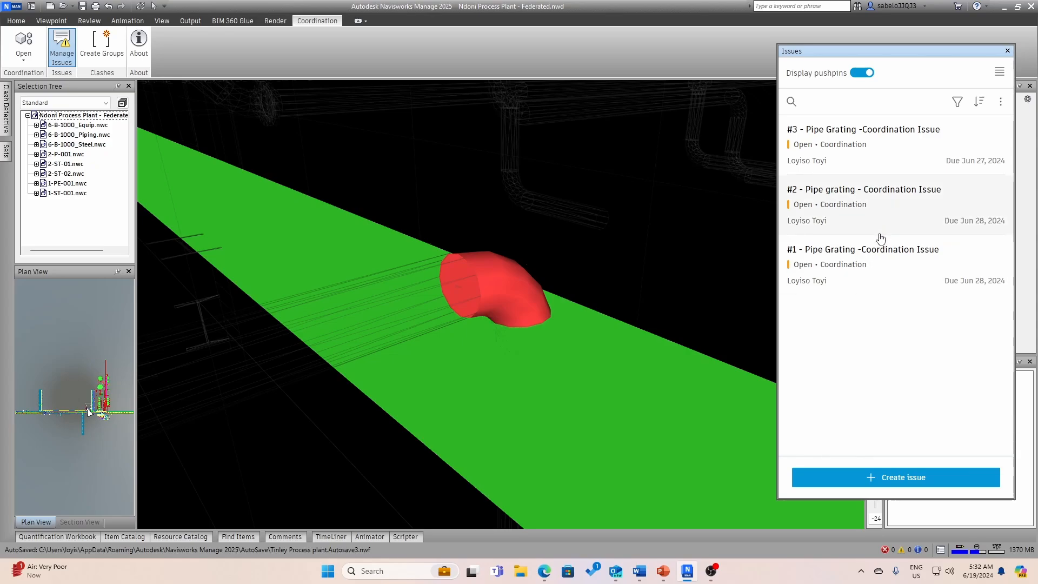
{"action": "left_click", "coordinate": [864, 190]}
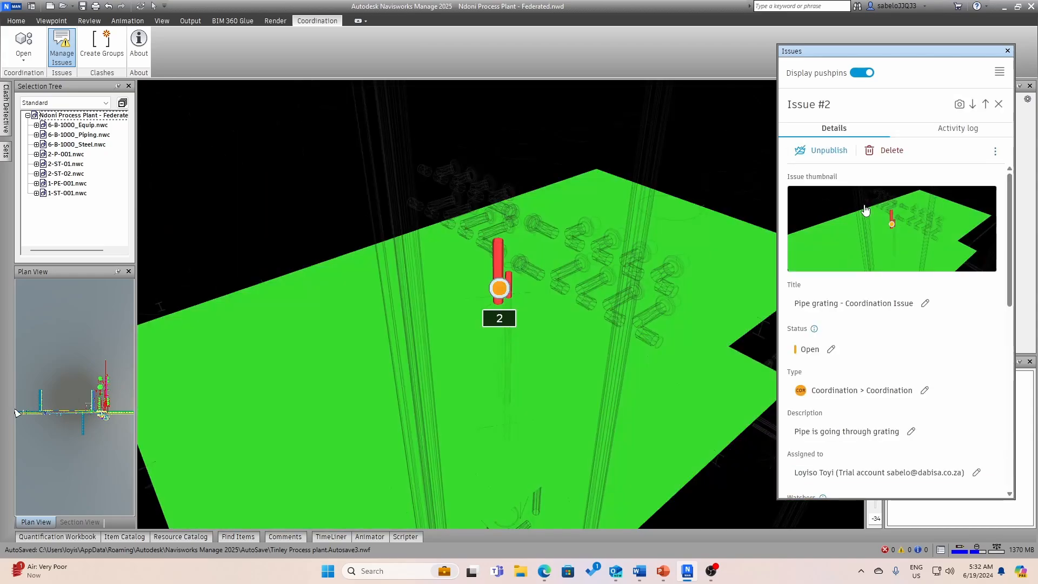
{"action": "mouse_move", "coordinate": [522, 290]}
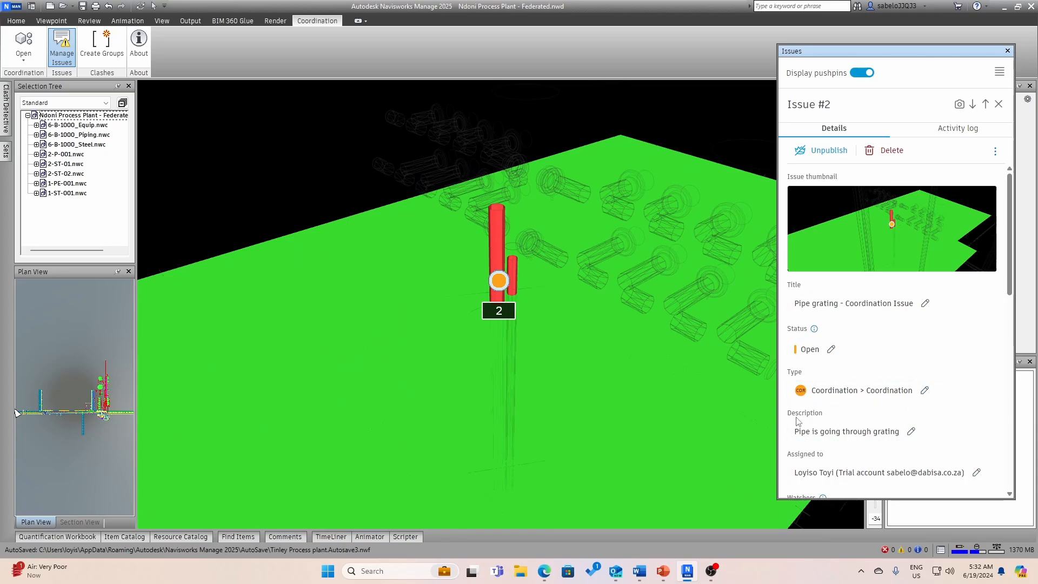
{"action": "mouse_move", "coordinate": [833, 431]}
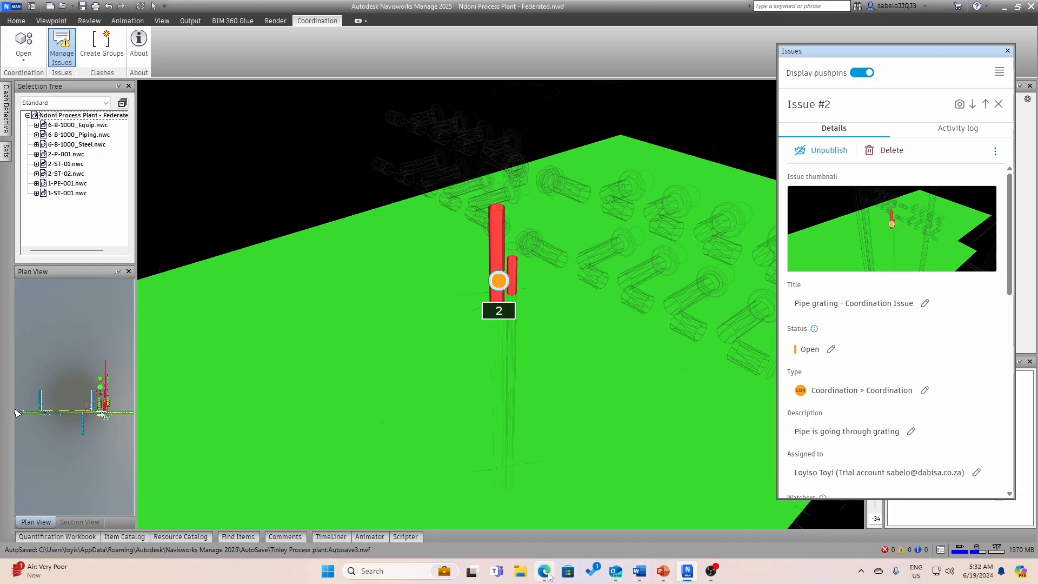
{"action": "mouse_move", "coordinate": [545, 571]}
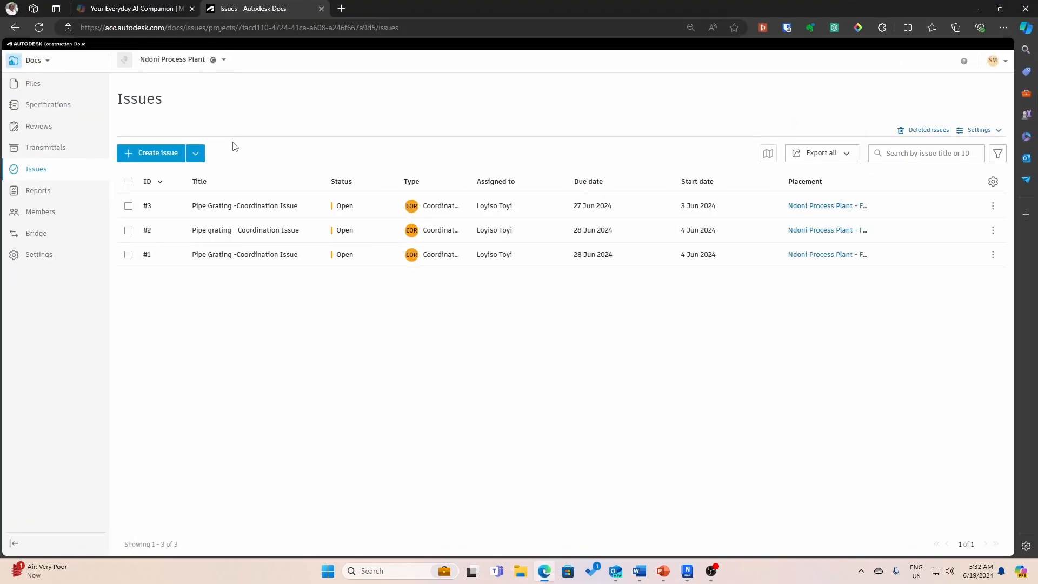
Step: Read Ndoni Process Plant issues #3 and #2 in Autodesk Docs, then return to project Files
{"action": "left_click", "coordinate": [244, 206]}
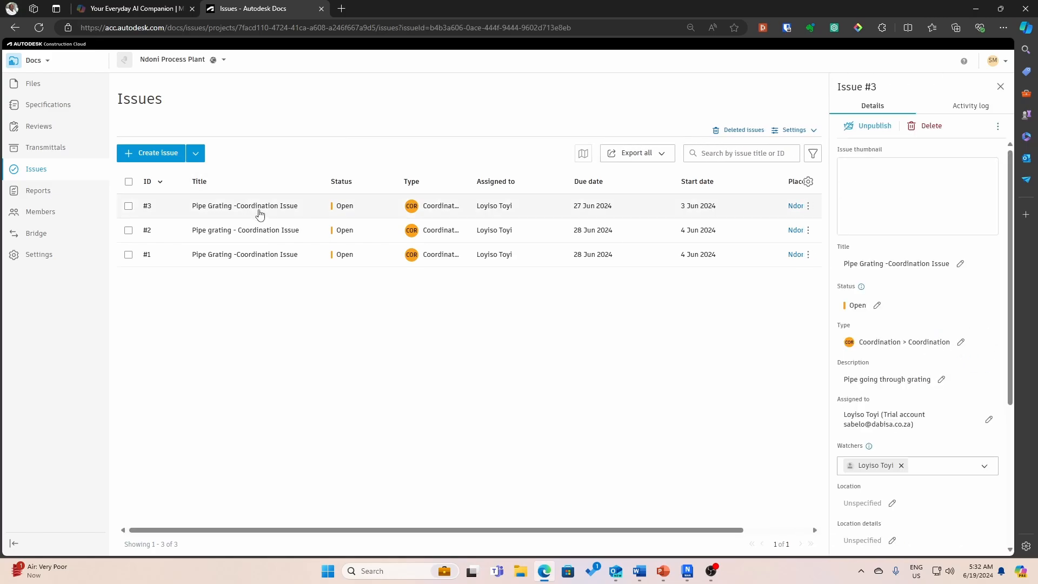
{"action": "left_click", "coordinate": [244, 206]}
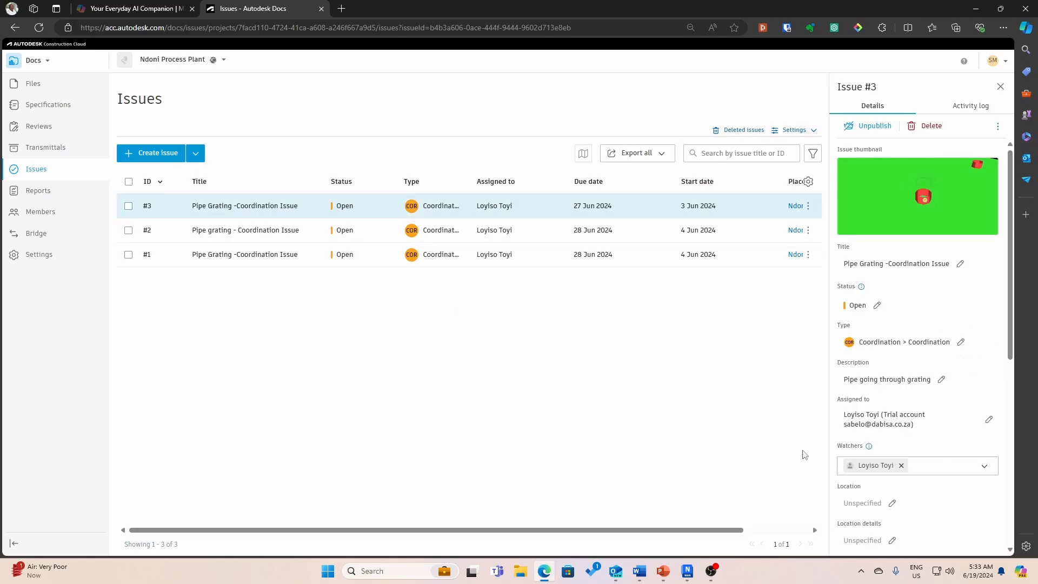
{"action": "mouse_move", "coordinate": [233, 235]}
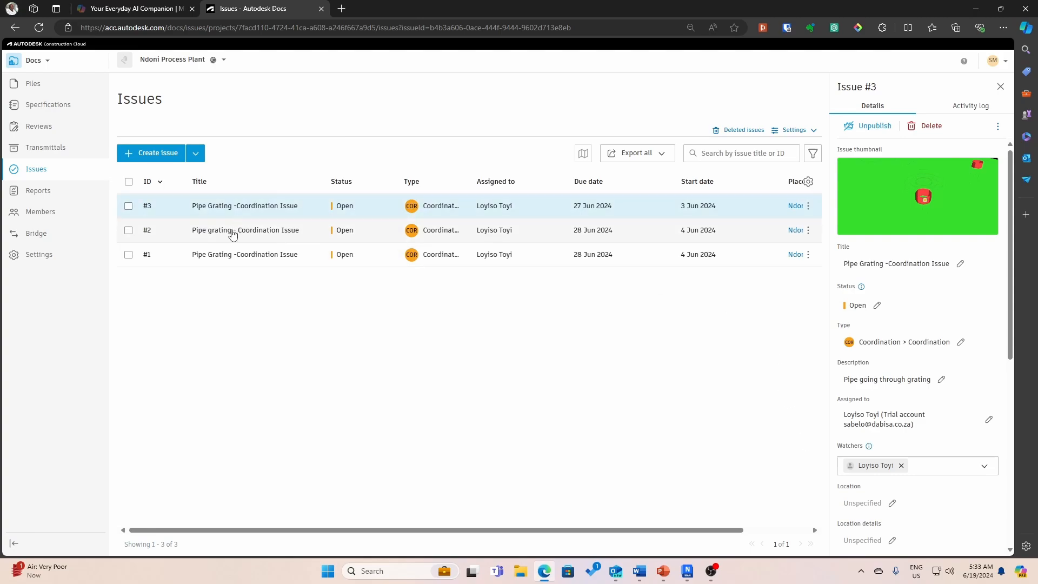
{"action": "left_click", "coordinate": [245, 230]}
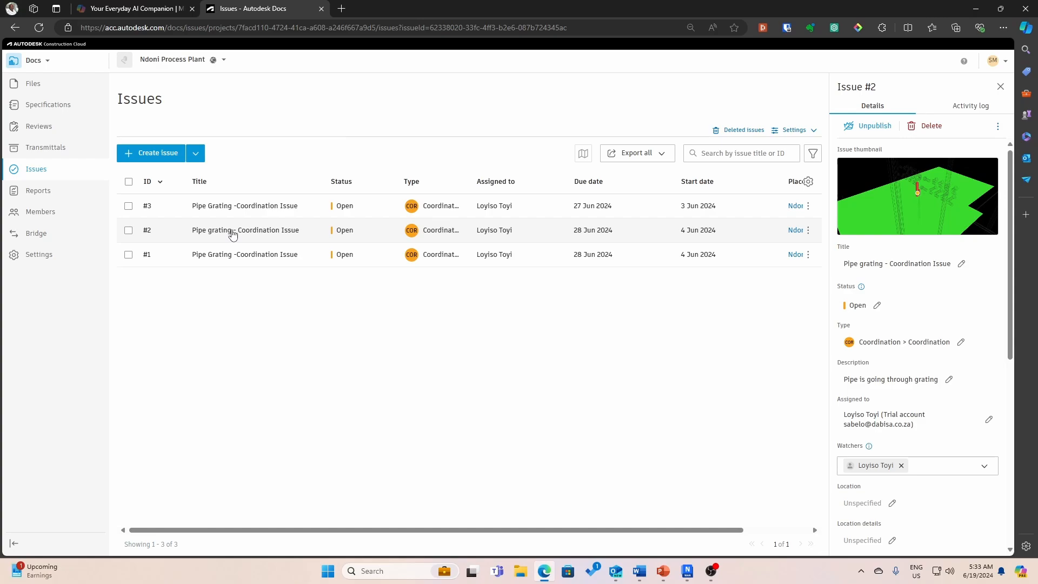
{"action": "left_click", "coordinate": [32, 83]}
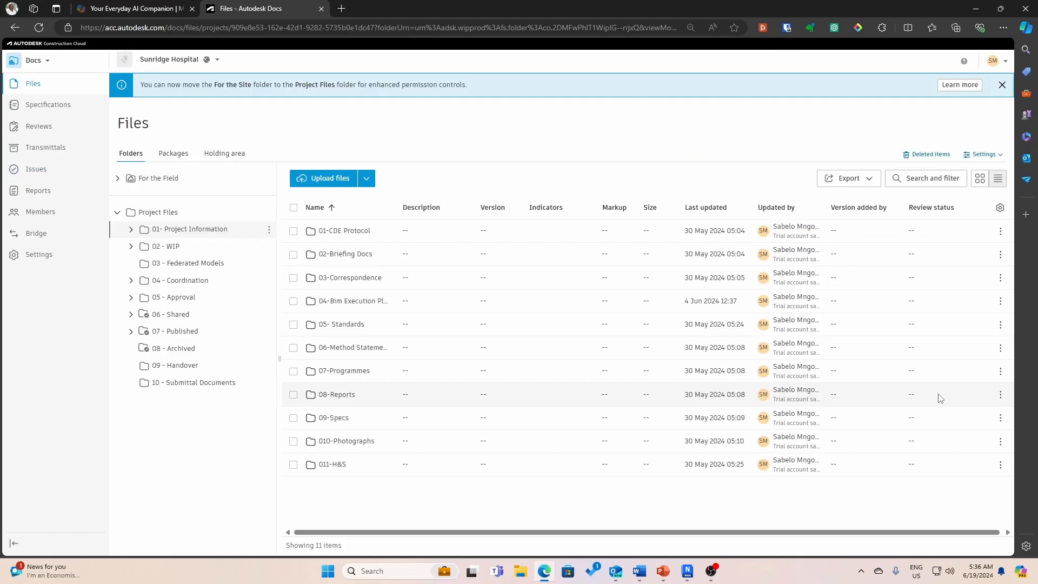
{"action": "mouse_move", "coordinate": [430, 464]}
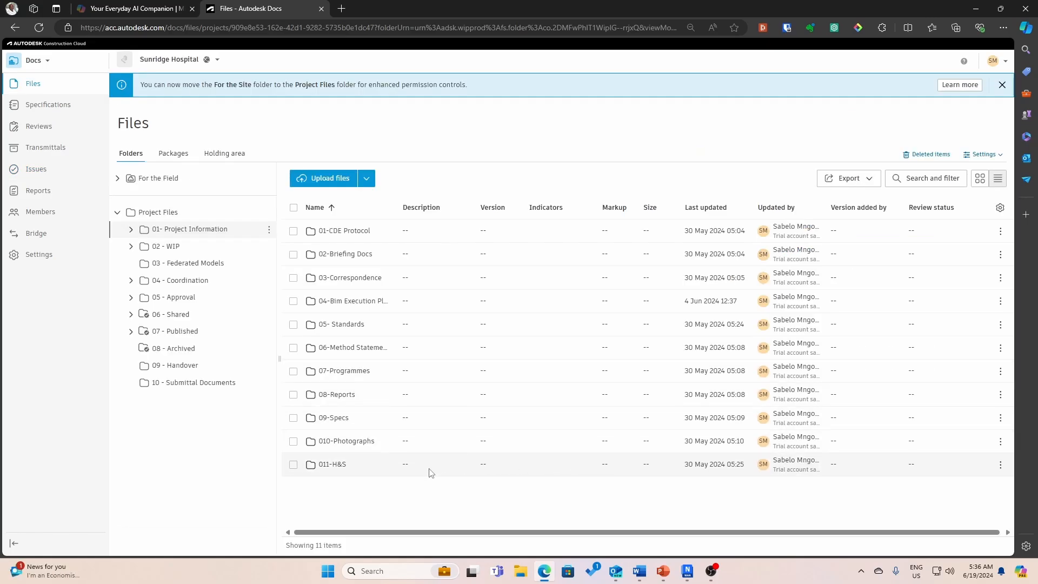
{"action": "mouse_move", "coordinate": [188, 262]}
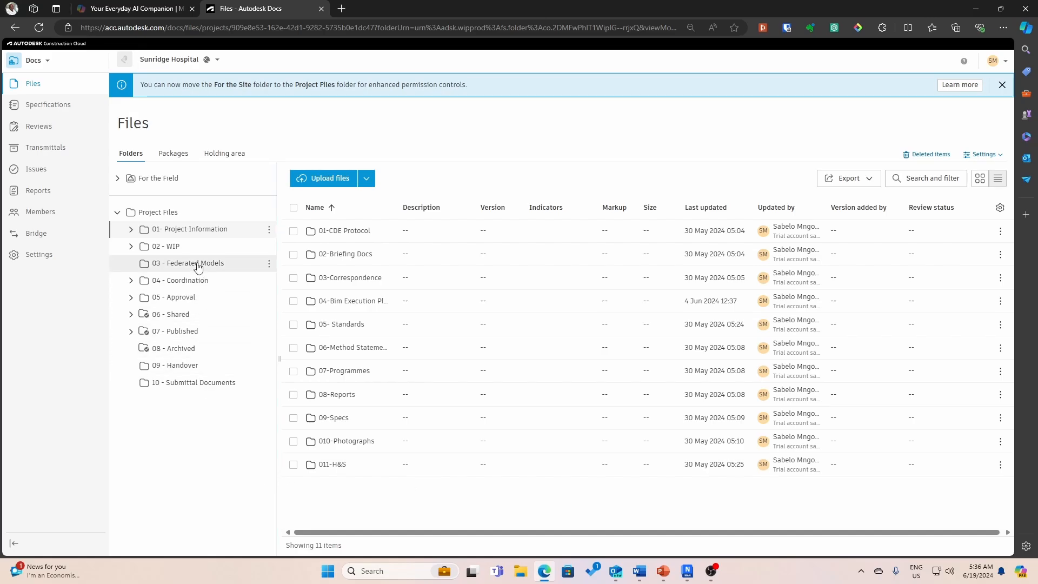
Step: Open Sunridge Hospital - Federated.nwd from the 03 - Federated Models folder in the viewer
{"action": "left_click", "coordinate": [188, 262]}
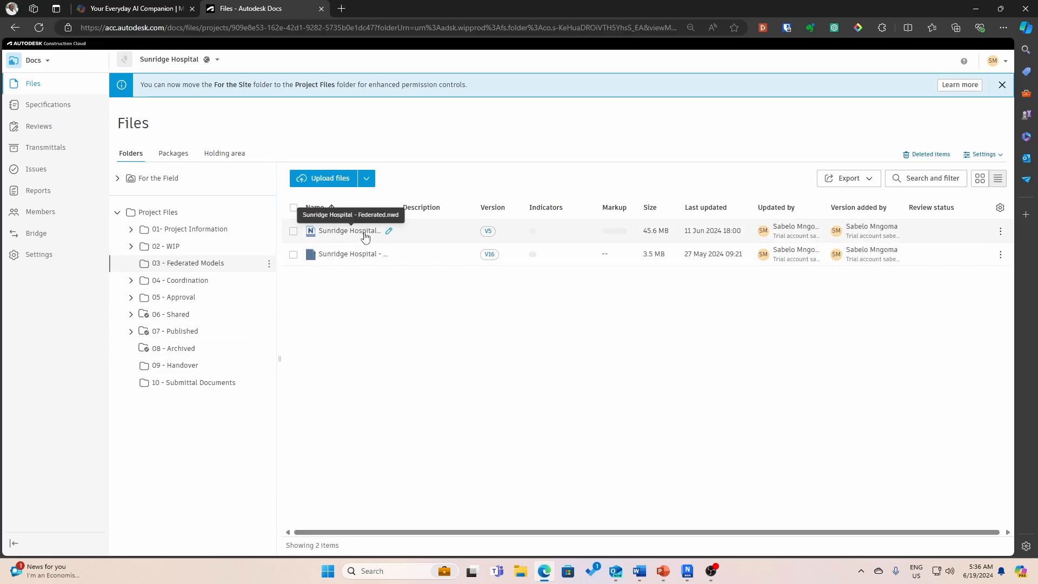
{"action": "left_click", "coordinate": [349, 230]}
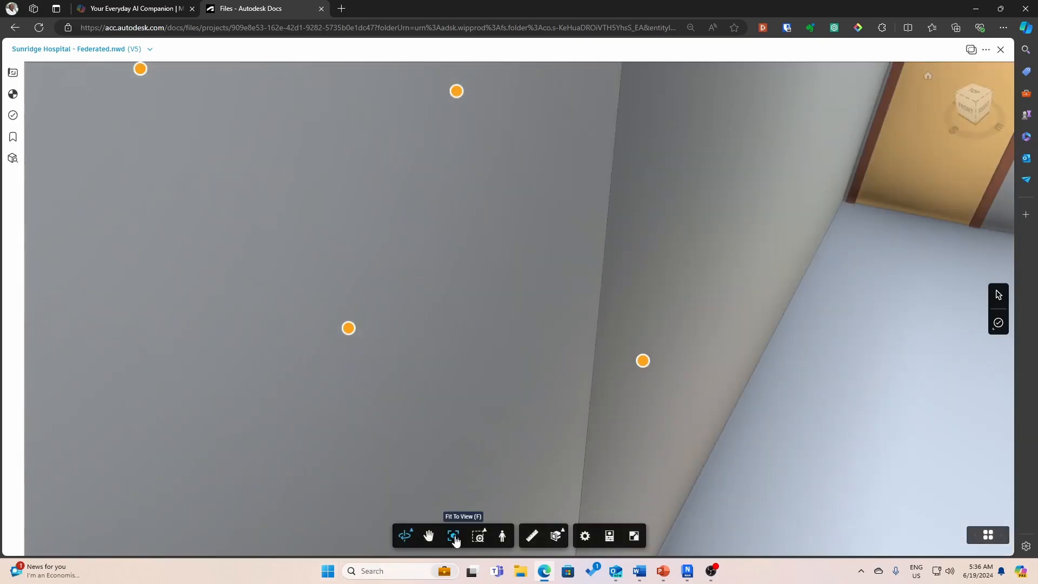
Step: Fit the hospital model in view and open Issue #1 from its pushpin
{"action": "left_click", "coordinate": [453, 536]}
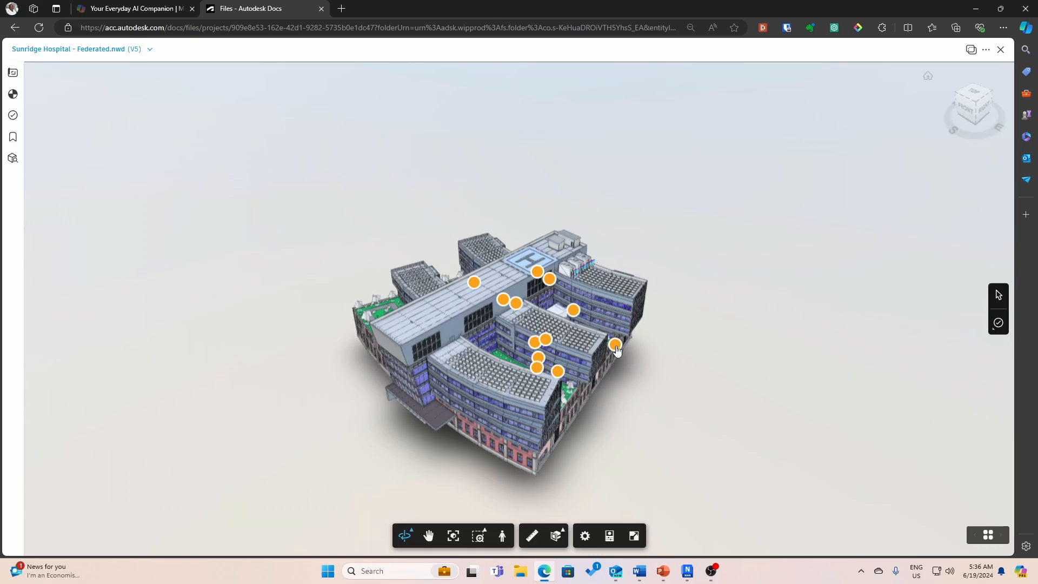
{"action": "left_click", "coordinate": [615, 345]}
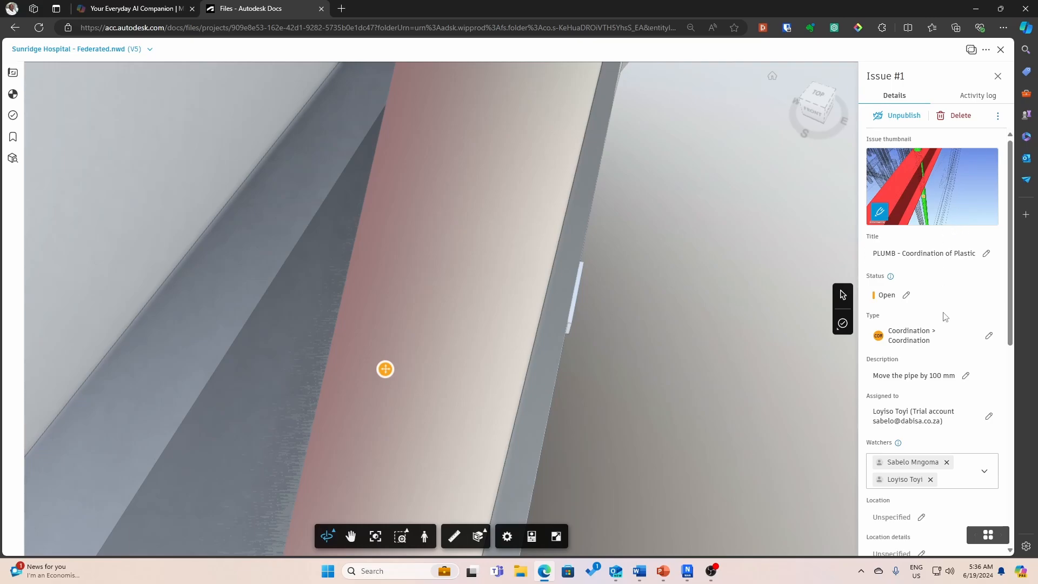
{"action": "mouse_move", "coordinate": [920, 294]}
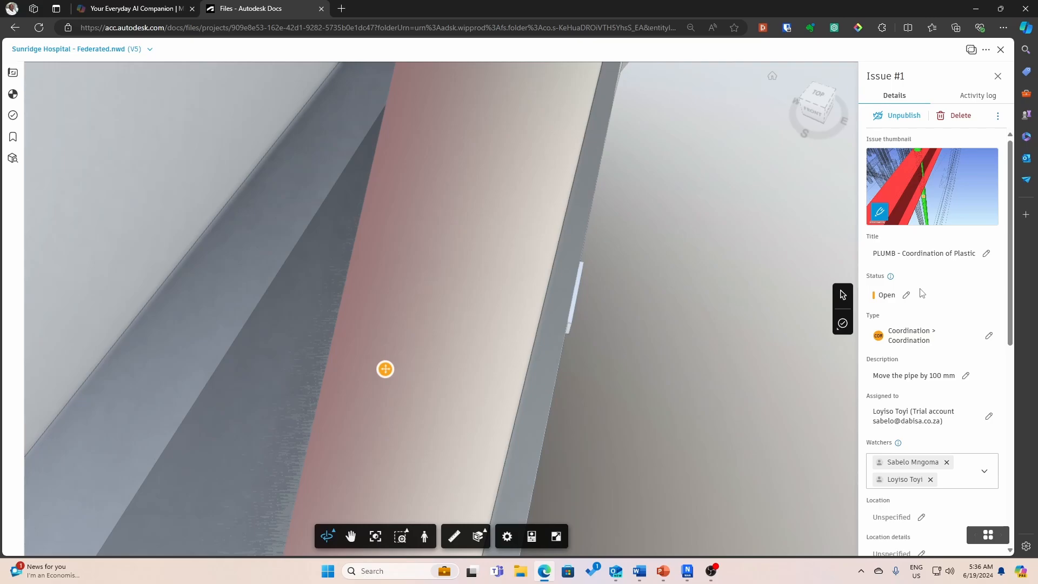
{"action": "scroll", "scroll_direction": "down", "scroll_amount": 3}
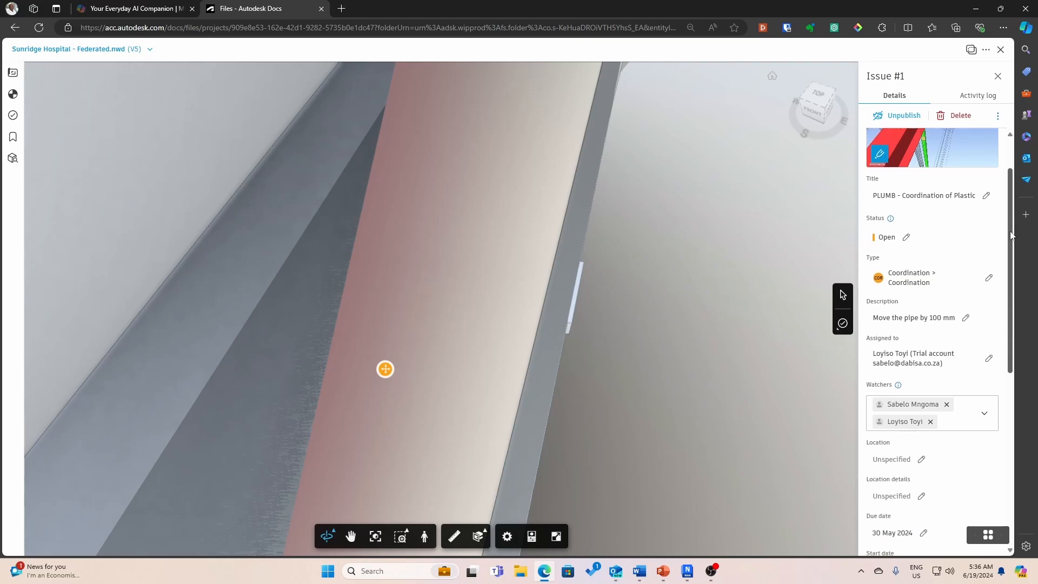
{"action": "scroll", "scroll_direction": "down", "scroll_amount": 3}
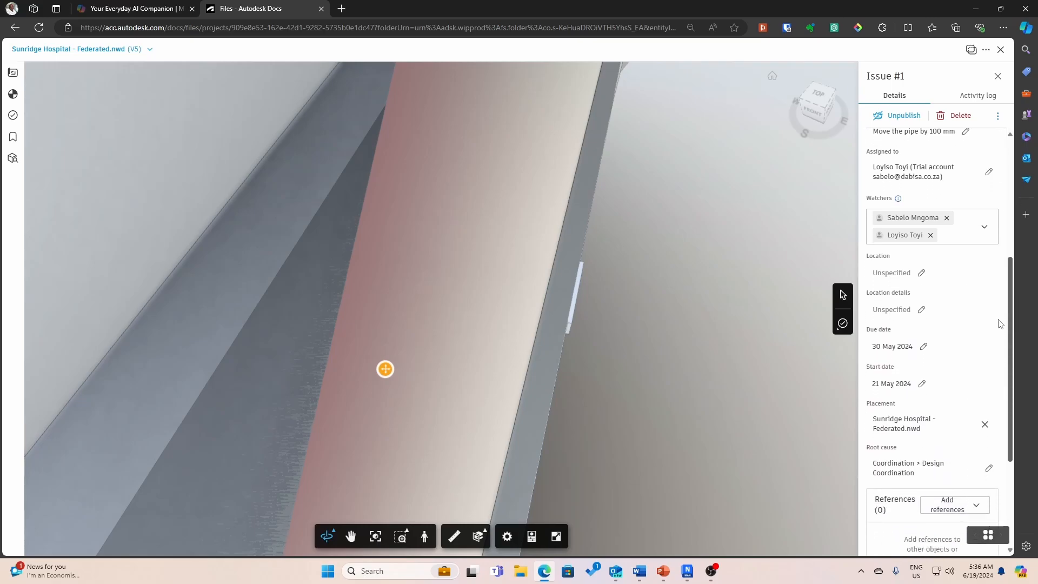
{"action": "scroll", "scroll_direction": "down", "scroll_amount": 3}
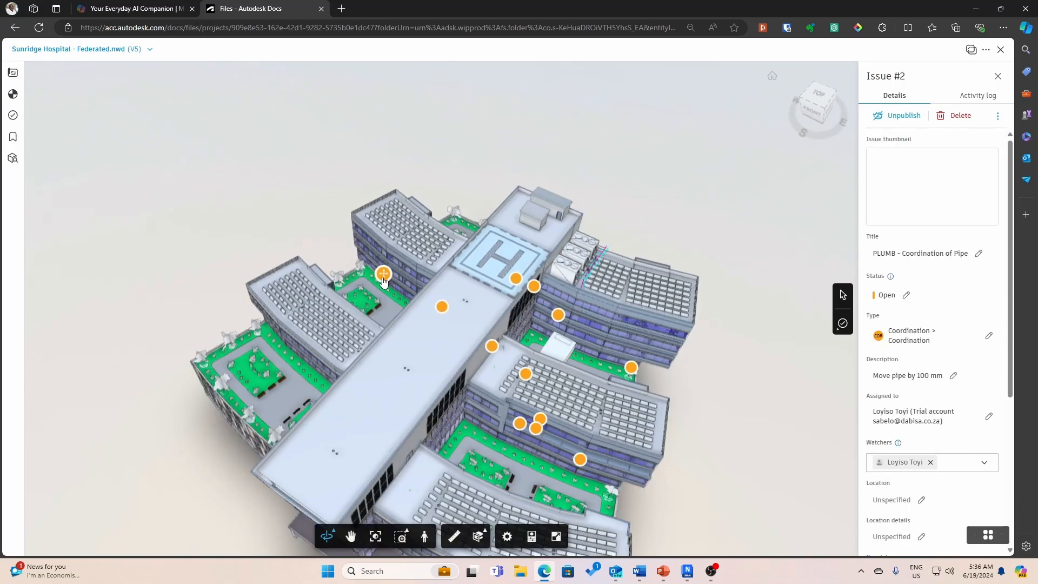
Step: Jump to Issue #2, PLUMB - Coordination of Pipe, and scroll through its details
{"action": "left_click", "coordinate": [384, 275]}
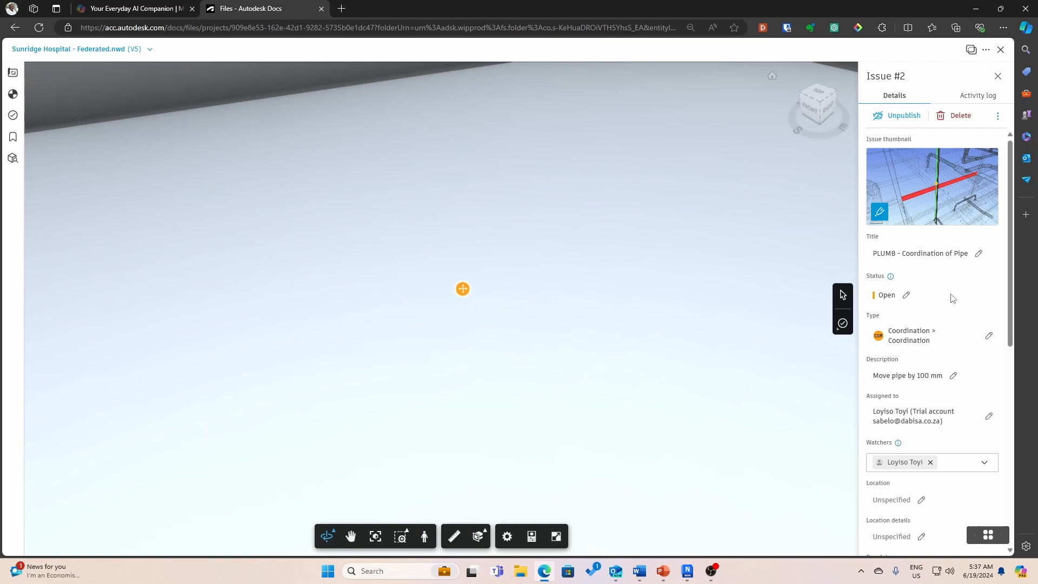
{"action": "scroll", "scroll_direction": "down", "scroll_amount": 3}
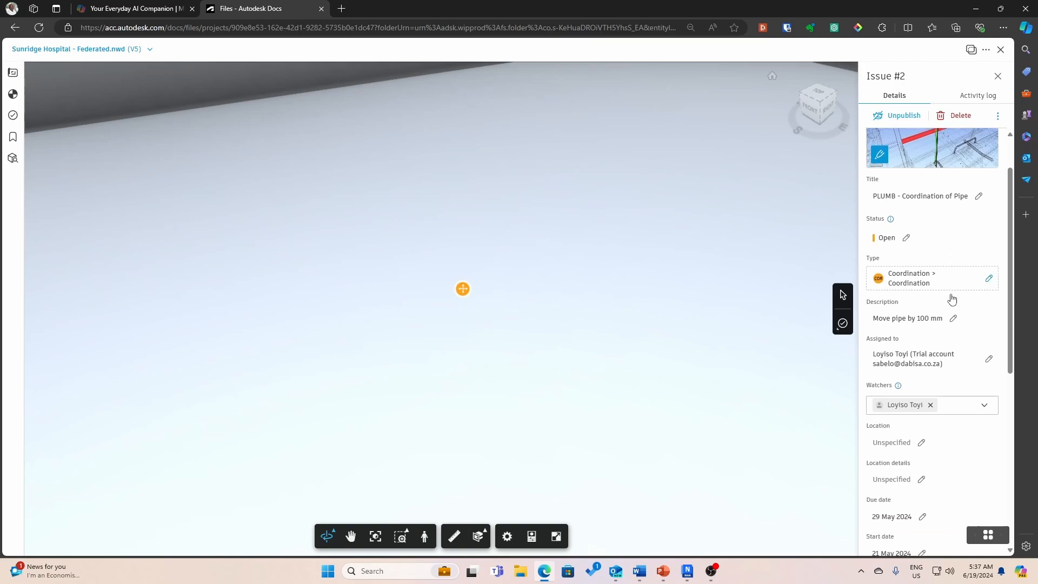
{"action": "scroll", "scroll_direction": "down", "scroll_amount": 3}
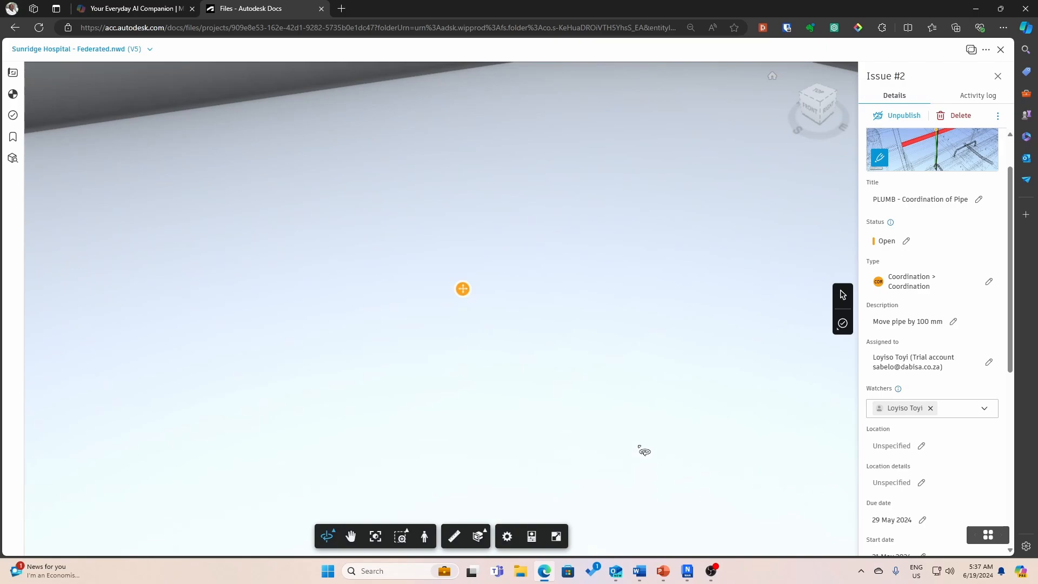
{"action": "mouse_move", "coordinate": [619, 416]}
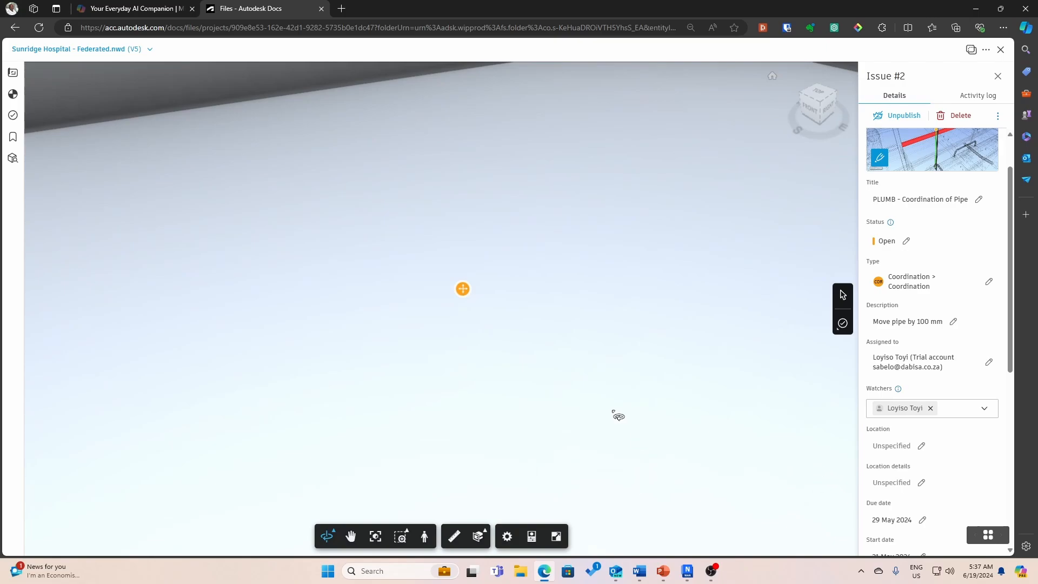
{"action": "mouse_move", "coordinate": [515, 341]}
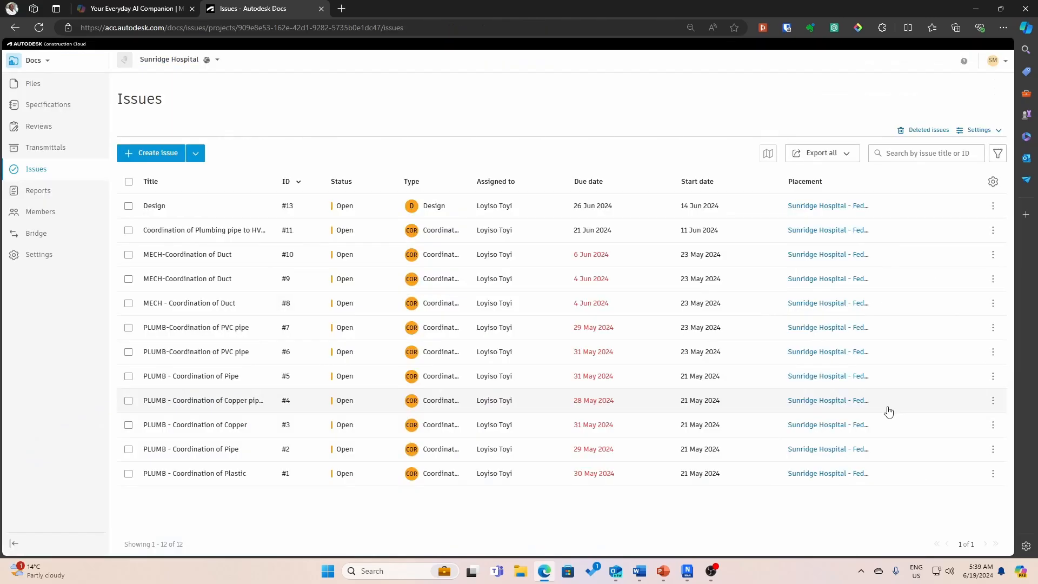
{"action": "mouse_move", "coordinate": [212, 490]}
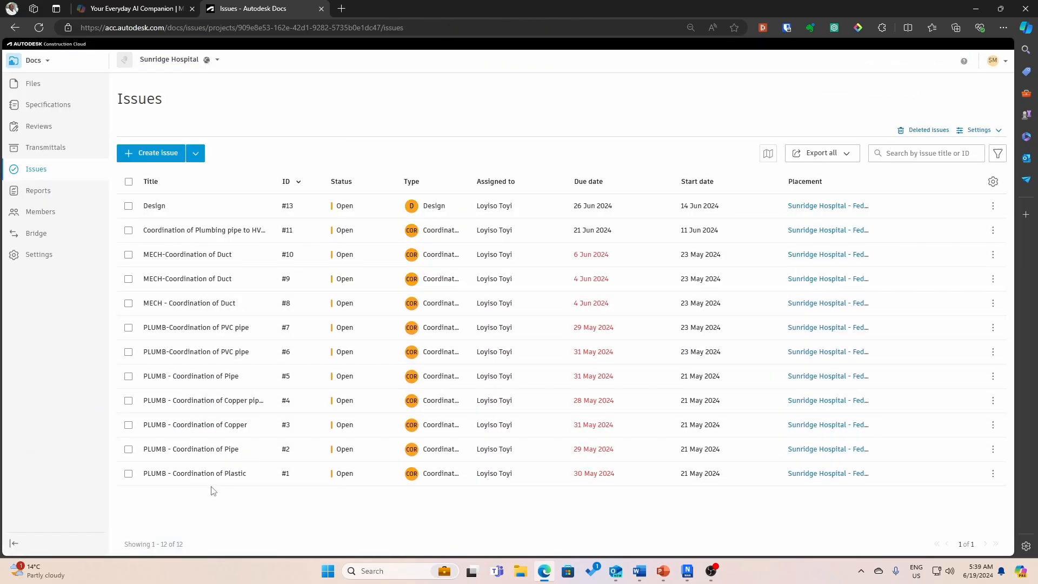
{"action": "mouse_move", "coordinate": [38, 191]}
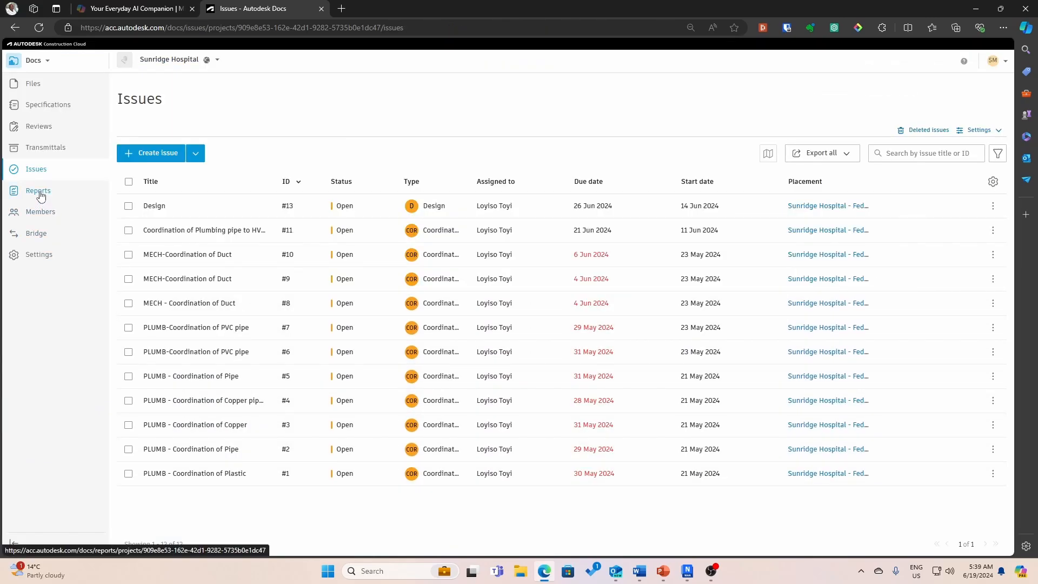
Step: Download the Issue summary report as a PDF from the Reports log
{"action": "left_click", "coordinate": [38, 191]}
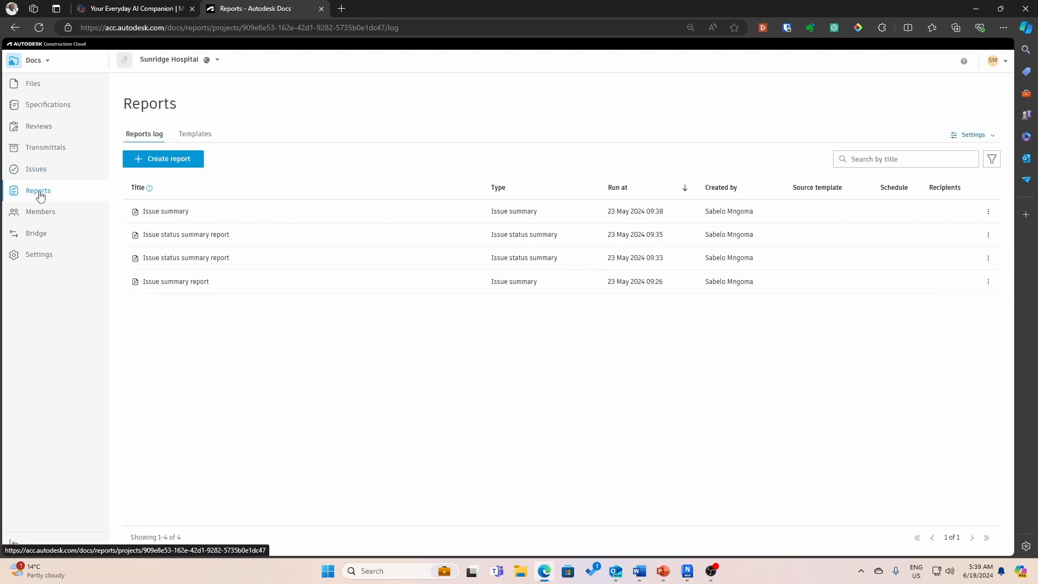
{"action": "mouse_move", "coordinate": [179, 221]}
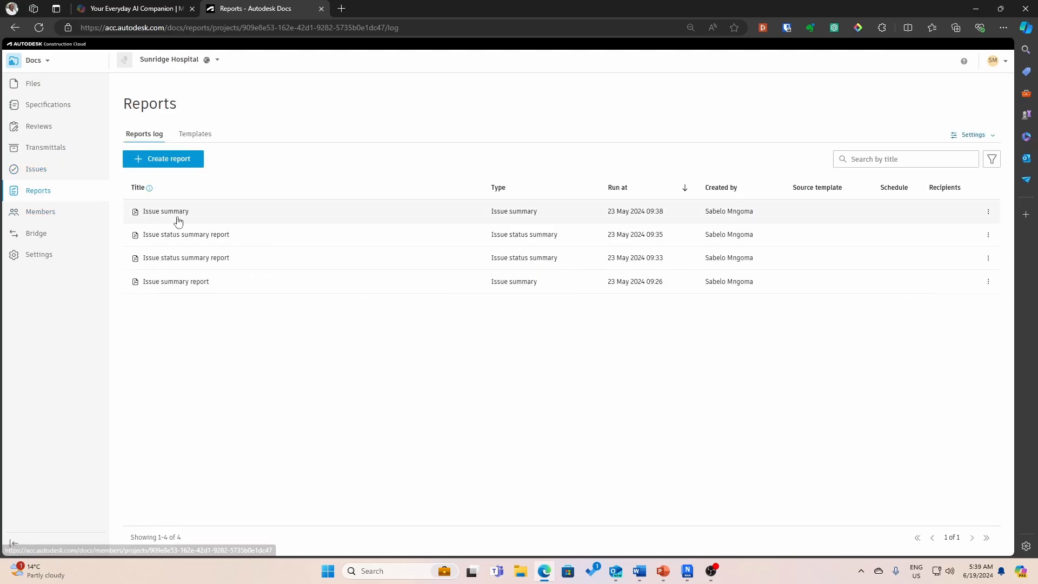
{"action": "mouse_move", "coordinate": [702, 207]}
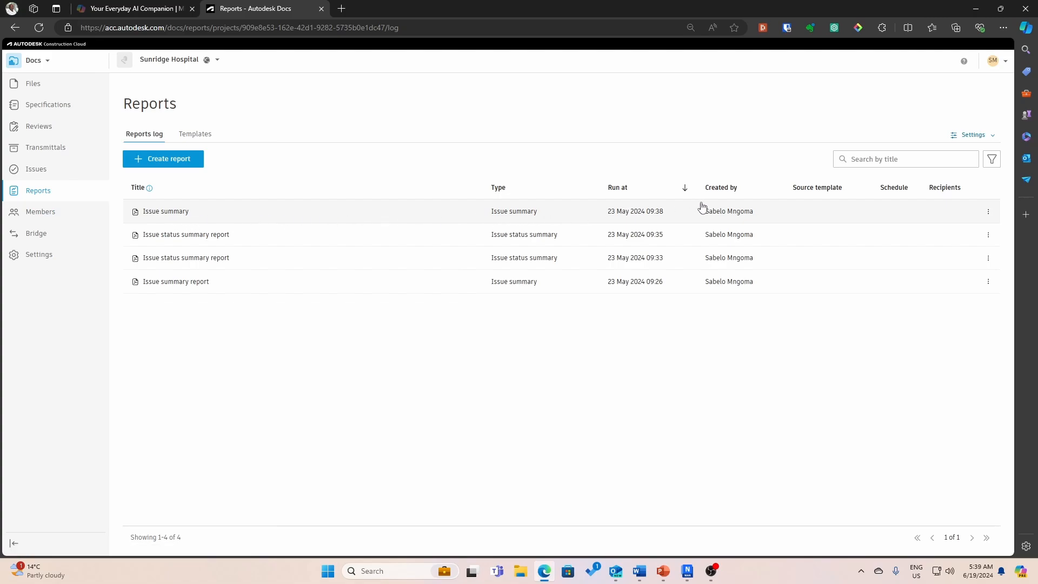
{"action": "mouse_move", "coordinate": [310, 220]}
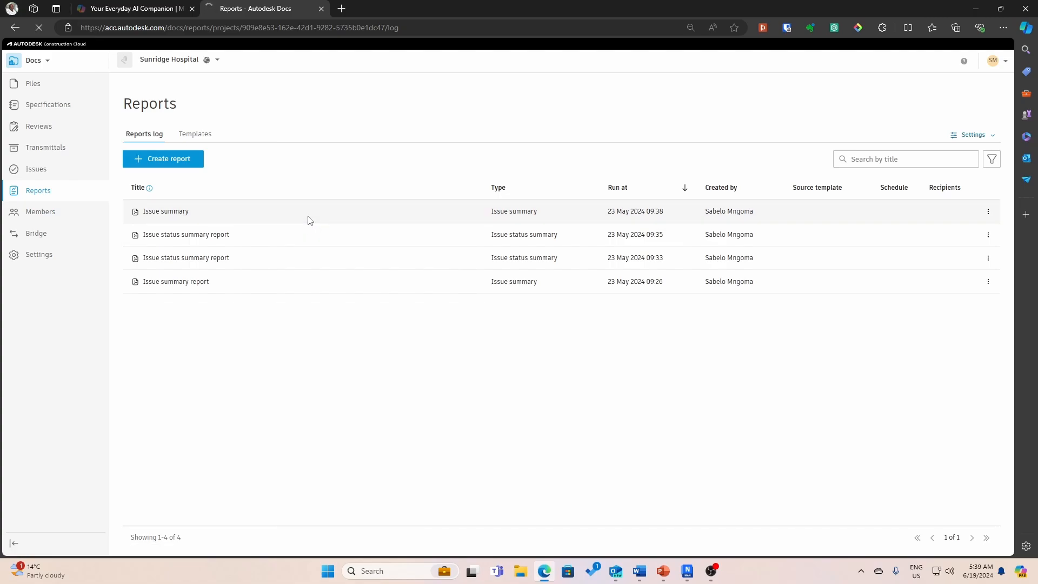
{"action": "left_click", "coordinate": [956, 27]}
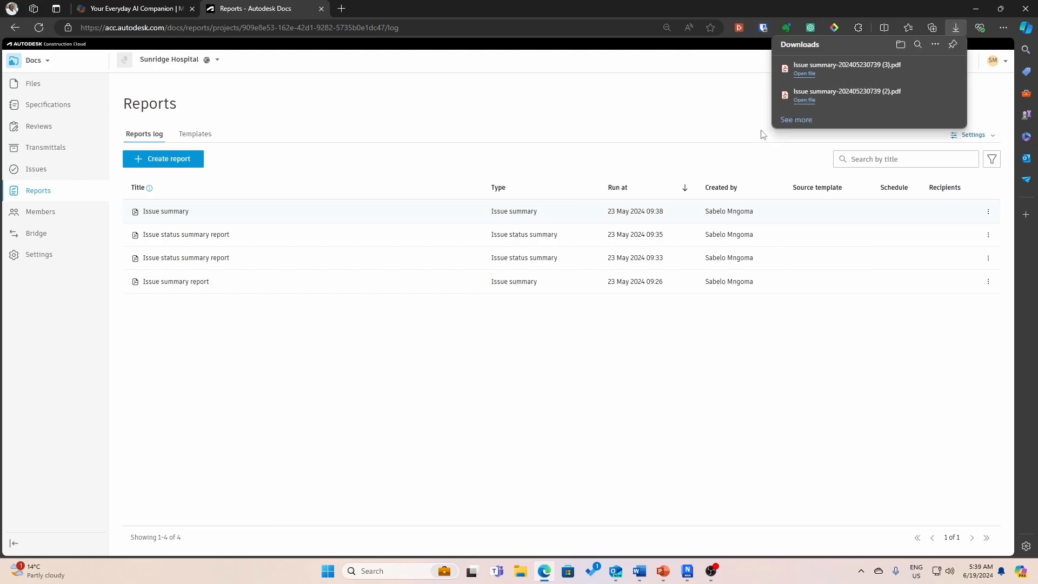
Step: Read the seven-page Issue summary PDF to the end, then return to Docs Reports
{"action": "left_click", "coordinate": [804, 73]}
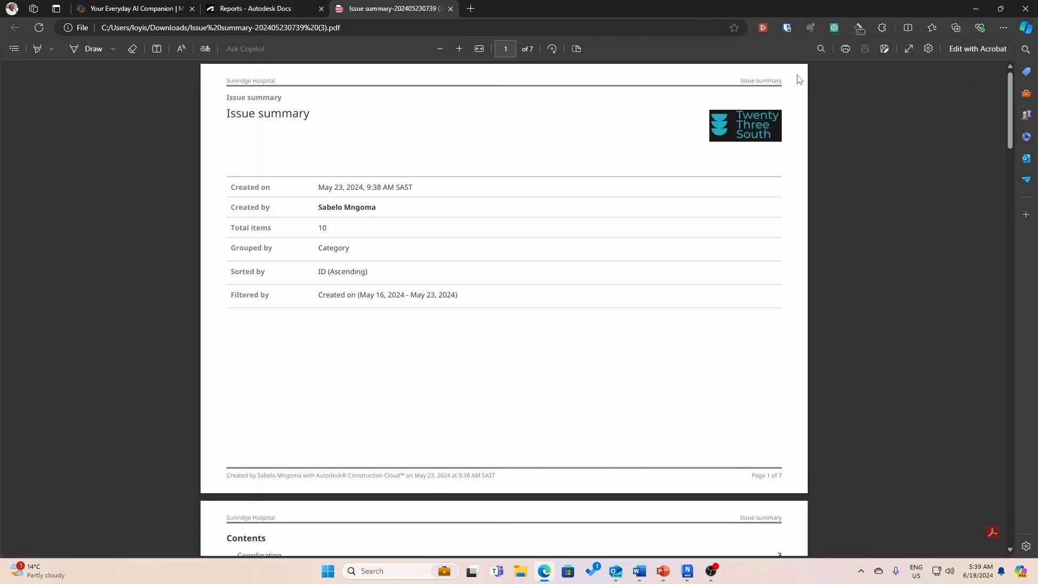
{"action": "scroll", "scroll_direction": "down", "scroll_amount": 3}
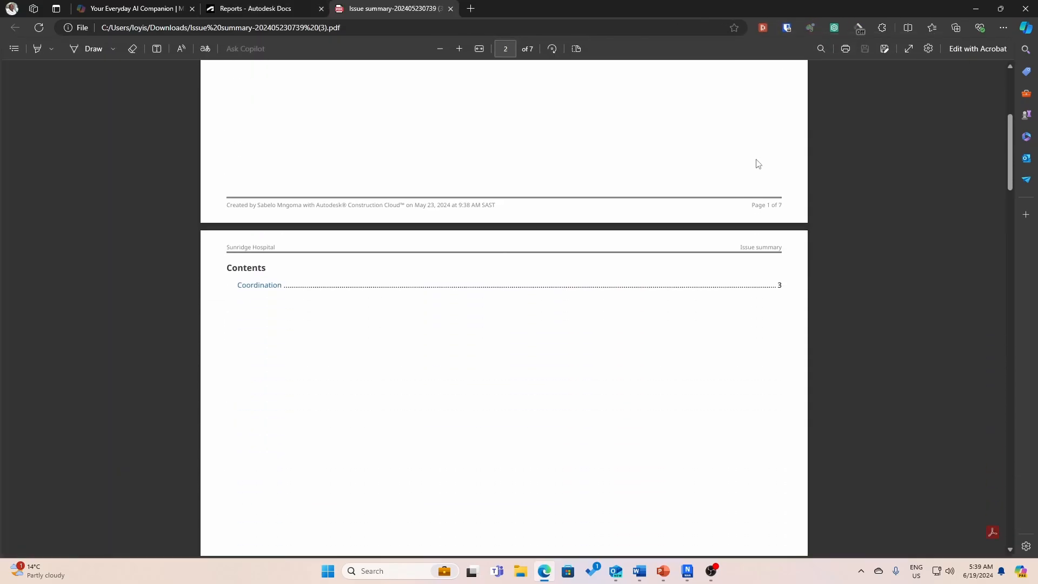
{"action": "scroll", "scroll_direction": "down", "scroll_amount": 3}
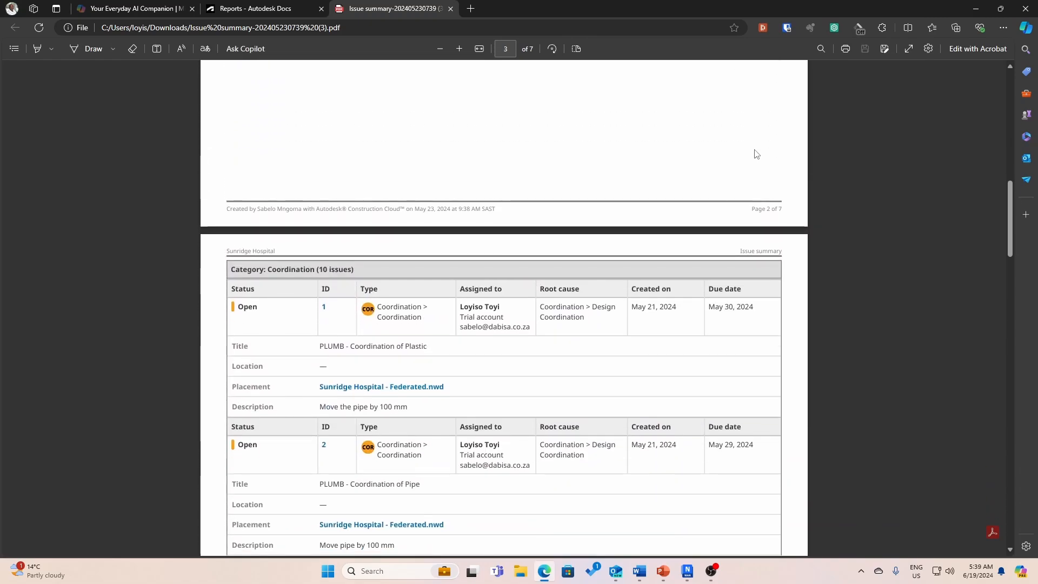
{"action": "scroll", "scroll_direction": "down", "scroll_amount": 3}
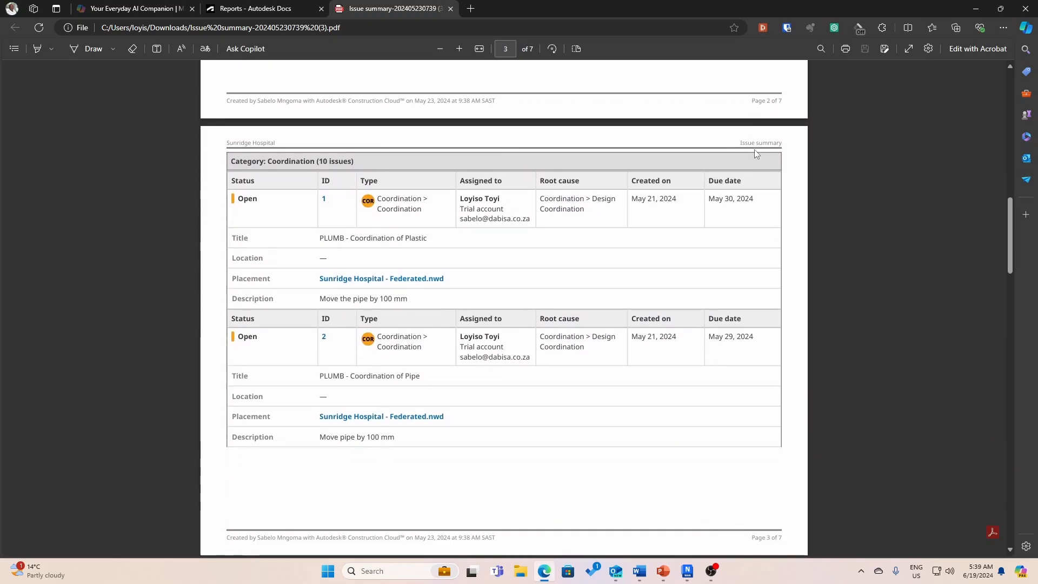
{"action": "scroll", "scroll_direction": "down", "scroll_amount": 3}
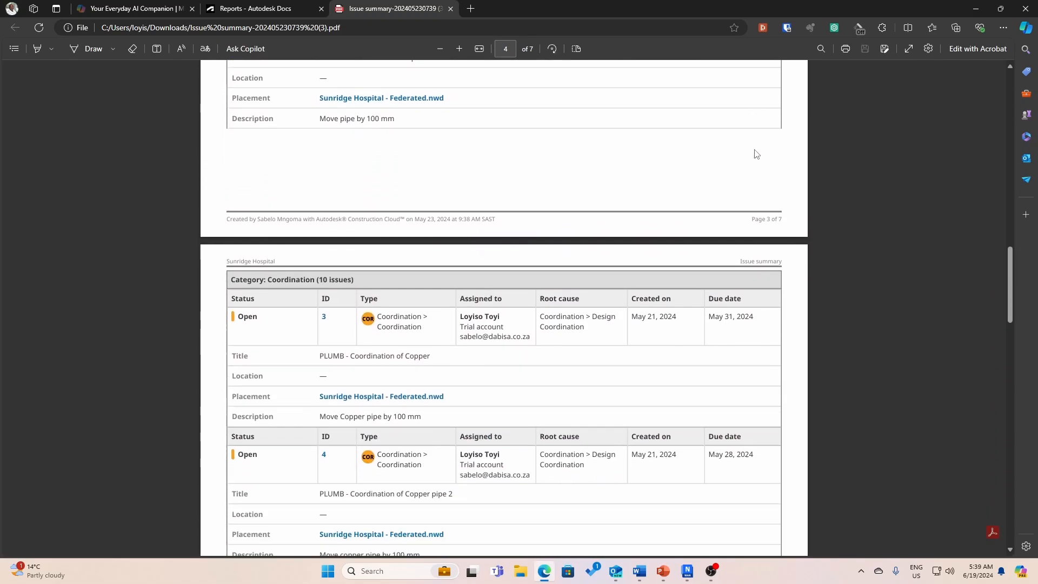
{"action": "scroll", "scroll_direction": "down", "scroll_amount": 3}
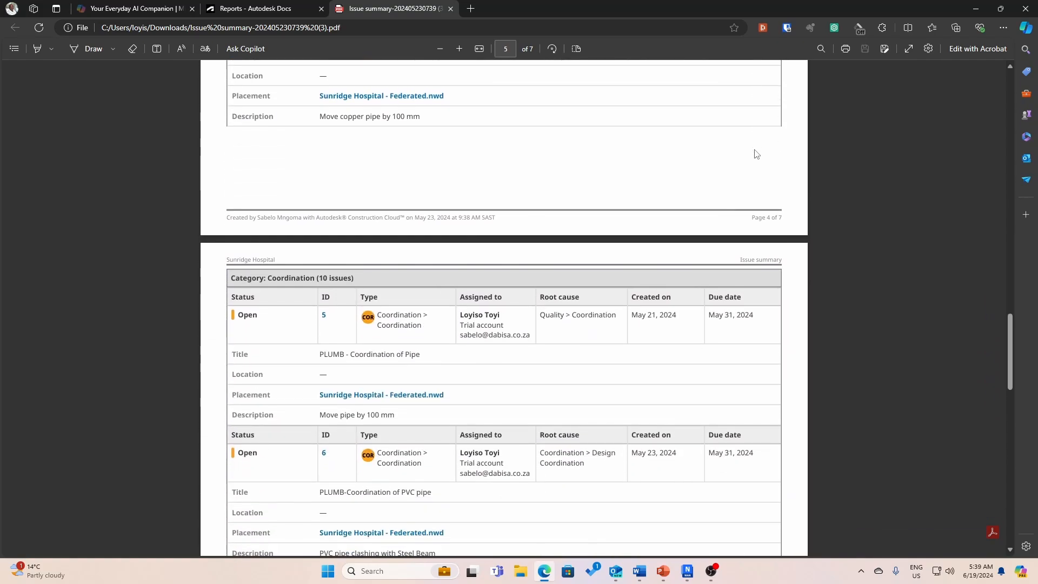
{"action": "scroll", "scroll_direction": "down", "scroll_amount": 3}
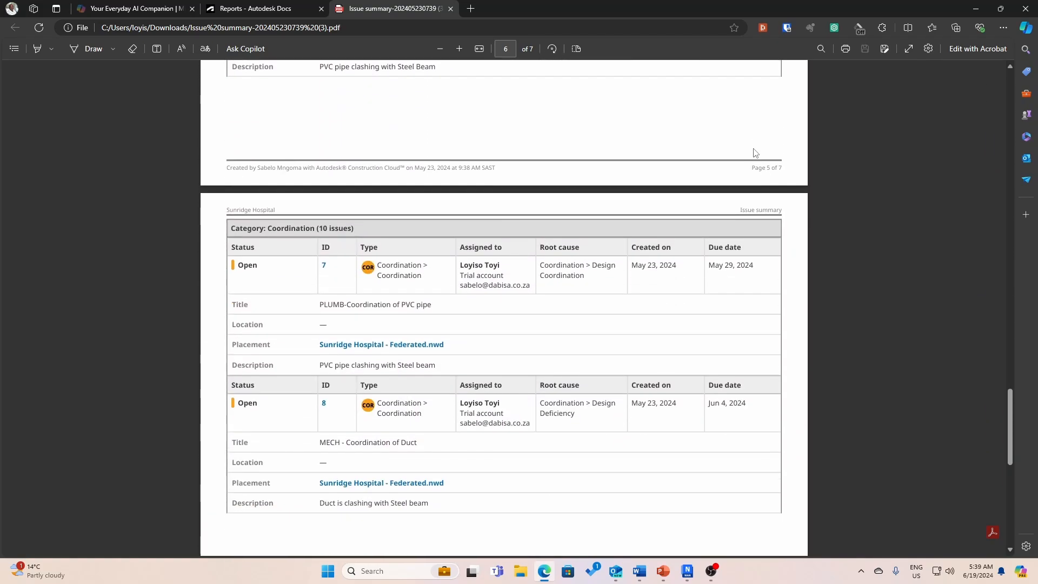
{"action": "scroll", "scroll_direction": "down", "scroll_amount": 3}
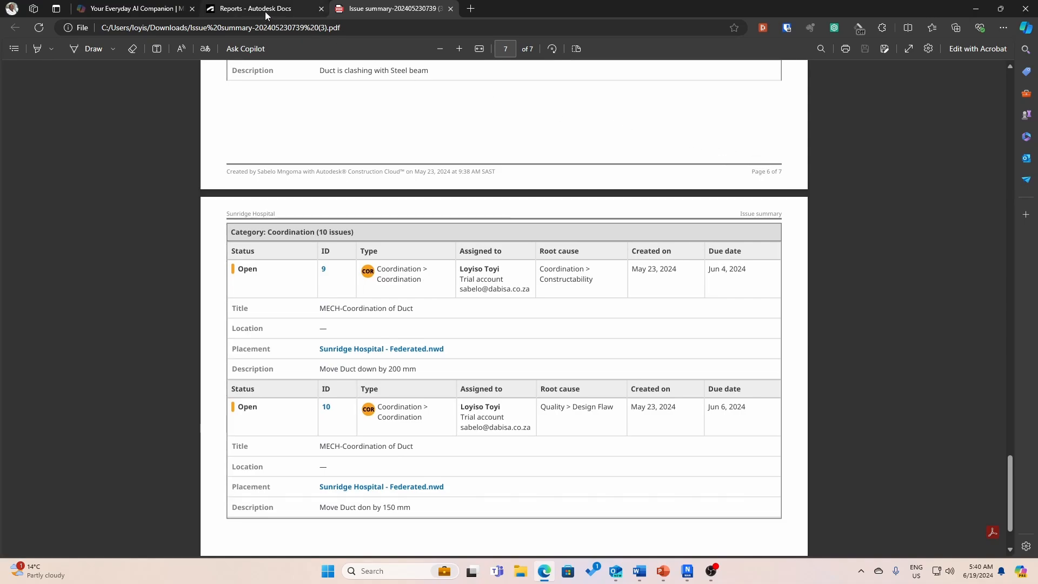
{"action": "mouse_move", "coordinate": [265, 8]}
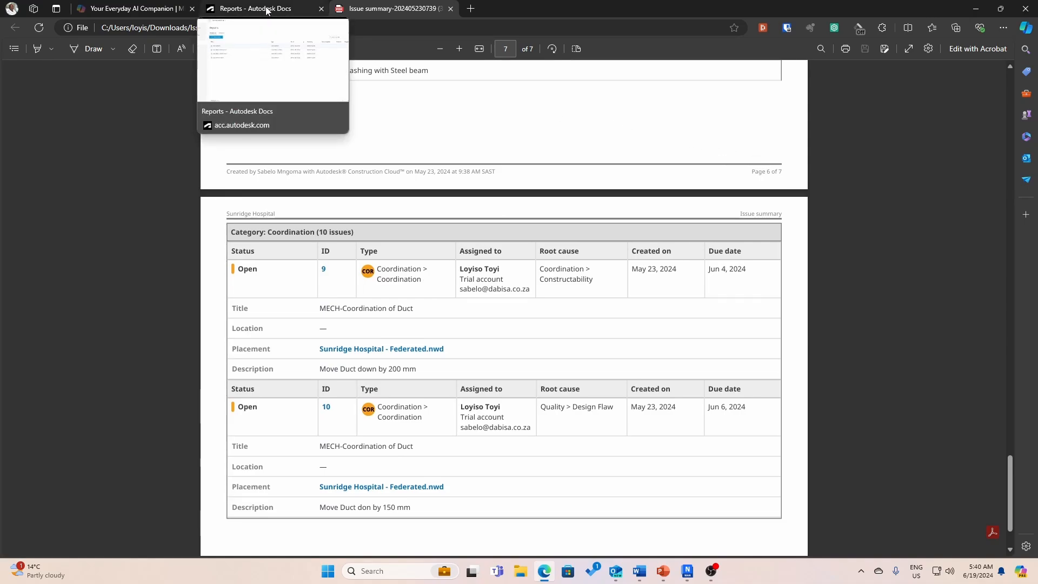
{"action": "mouse_move", "coordinate": [481, 312]}
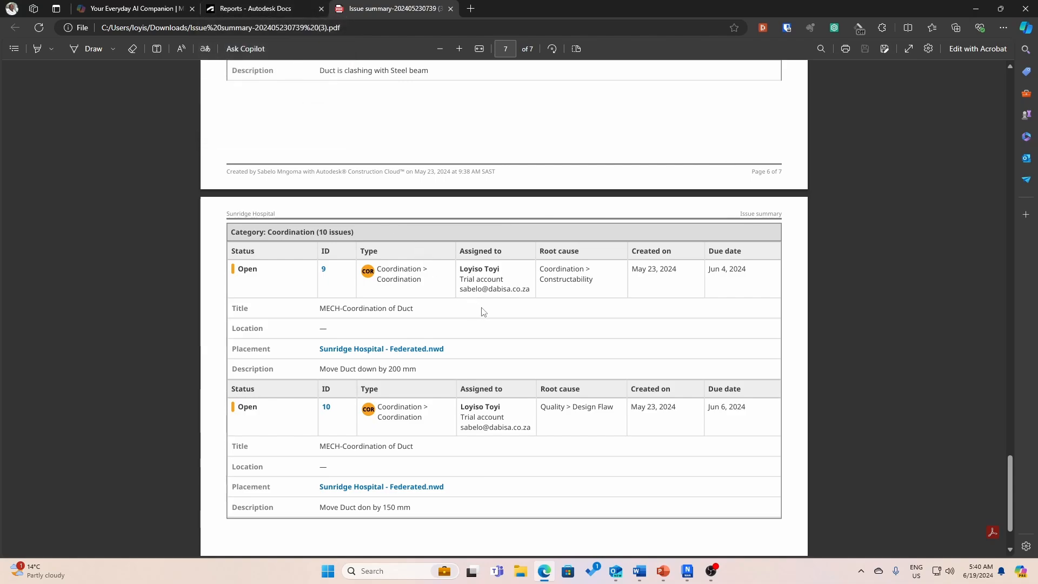
{"action": "mouse_move", "coordinate": [247, 278]}
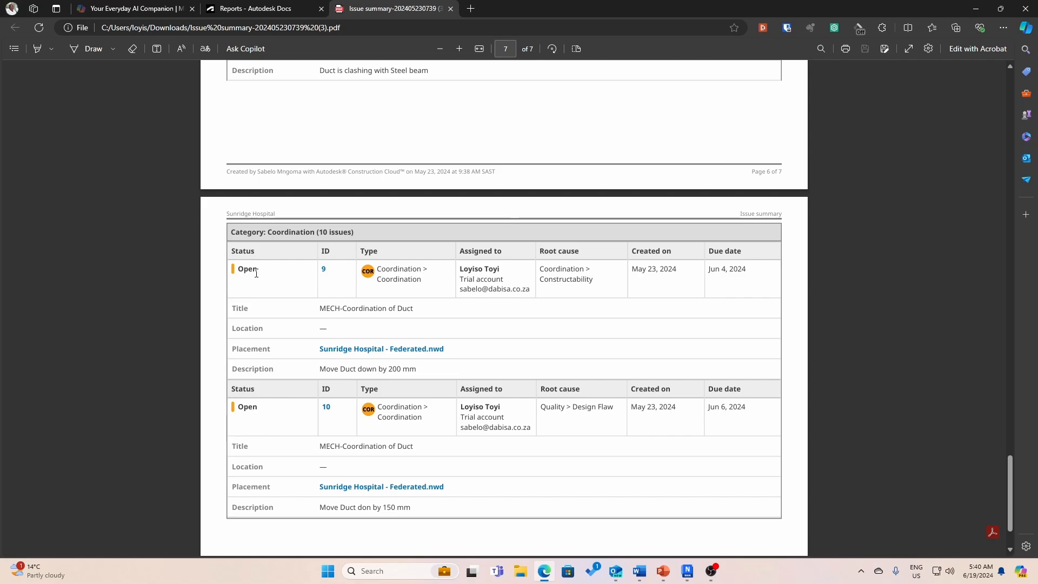
{"action": "mouse_move", "coordinate": [291, 49]}
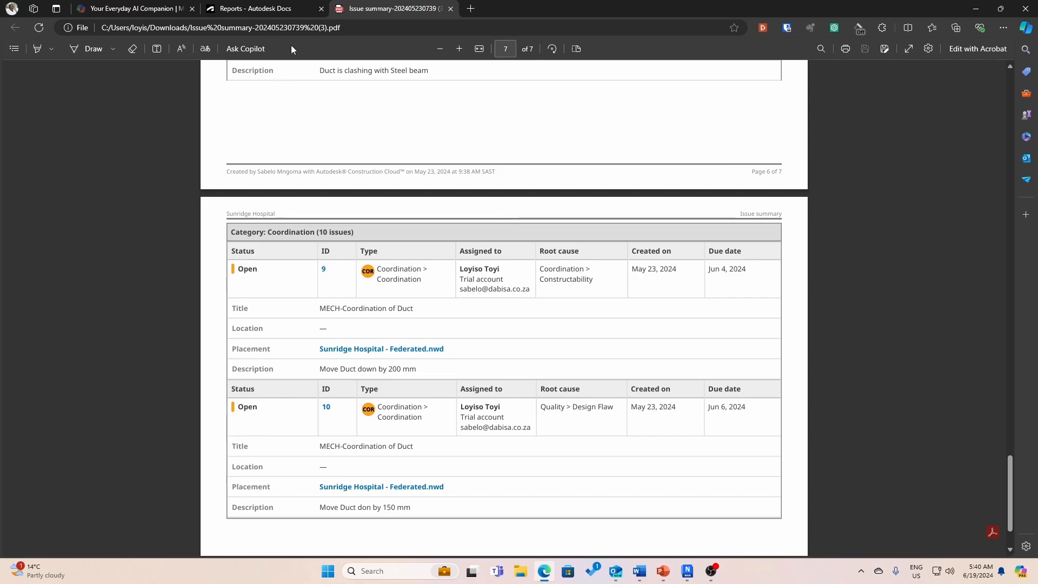
{"action": "mouse_move", "coordinate": [263, 8]}
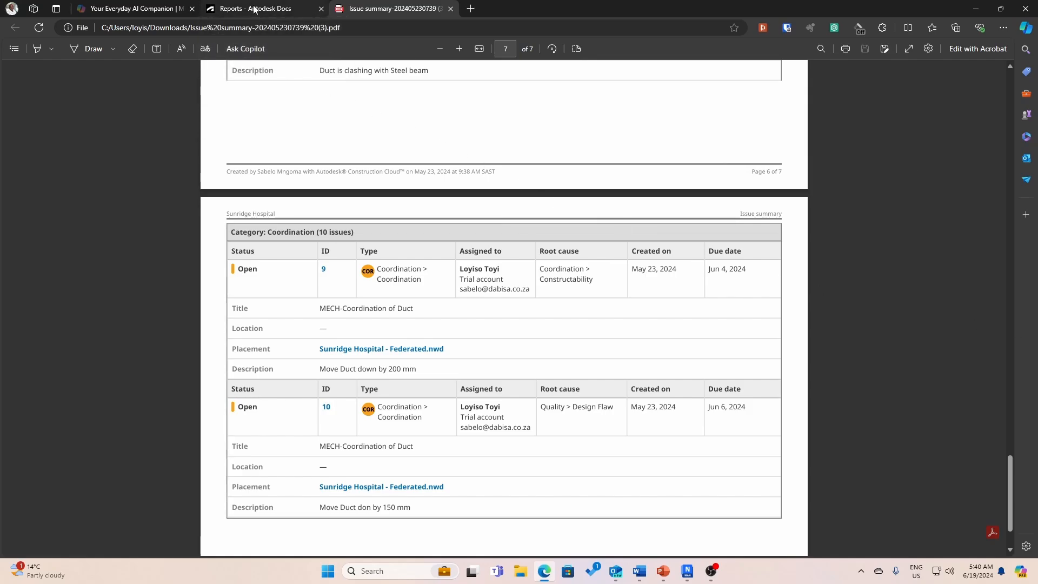
{"action": "left_click", "coordinate": [257, 8]}
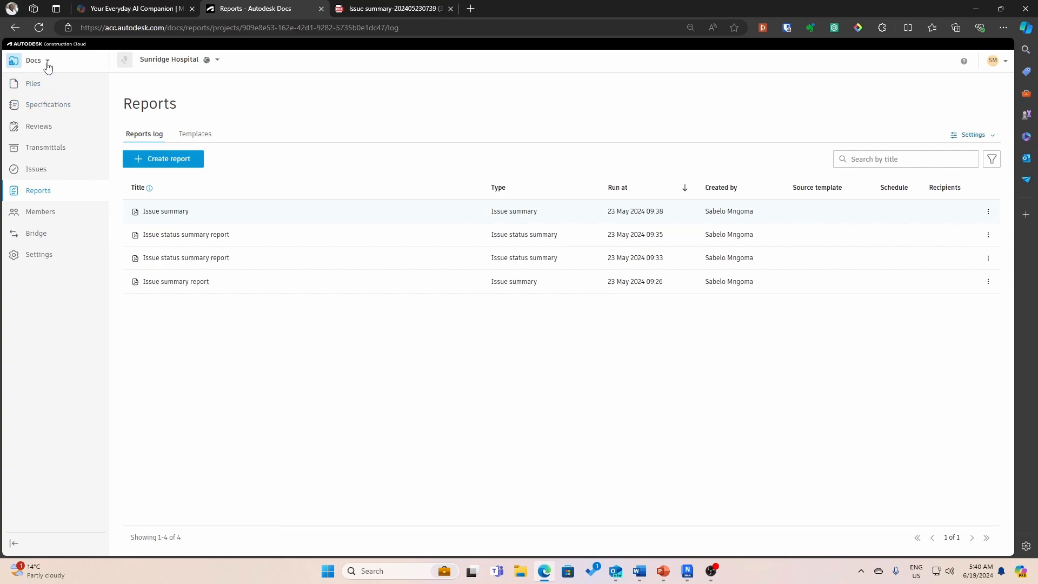
Step: Switch from Autodesk Docs to Autodesk Insight for Sunridge Hospital
{"action": "left_click", "coordinate": [47, 60]}
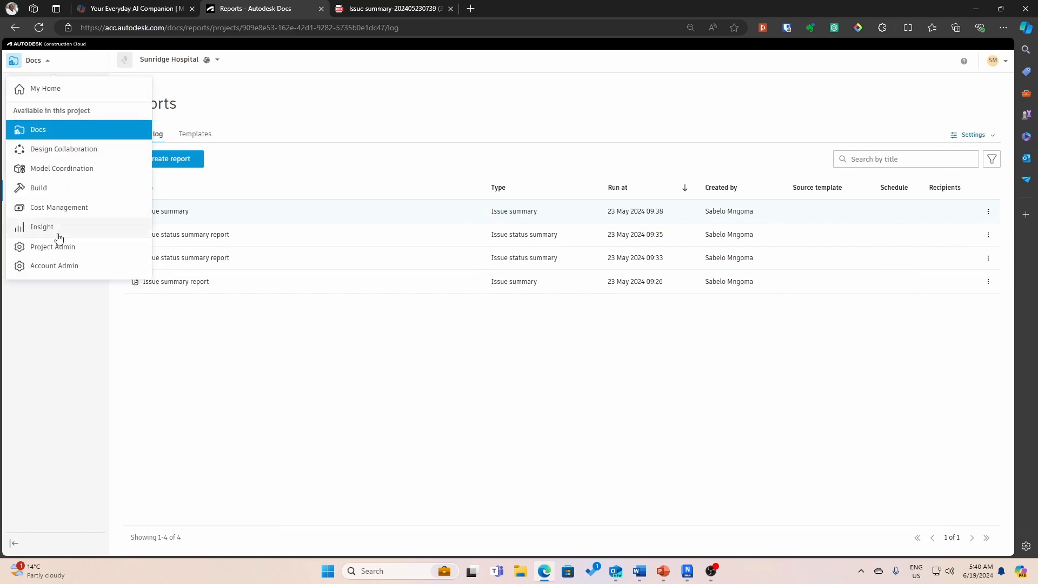
{"action": "left_click", "coordinate": [42, 226]}
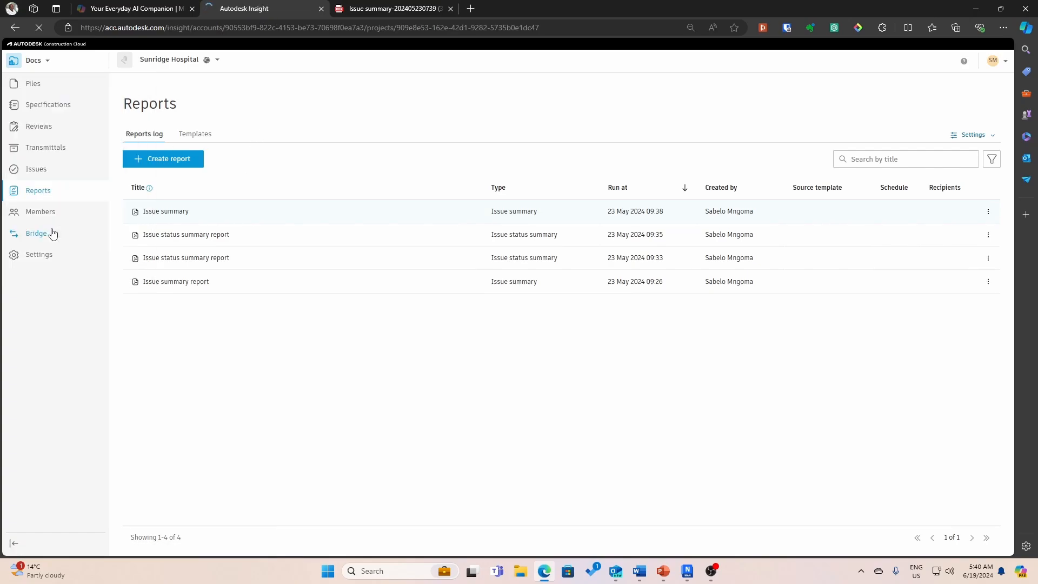
{"action": "mouse_move", "coordinate": [216, 263]}
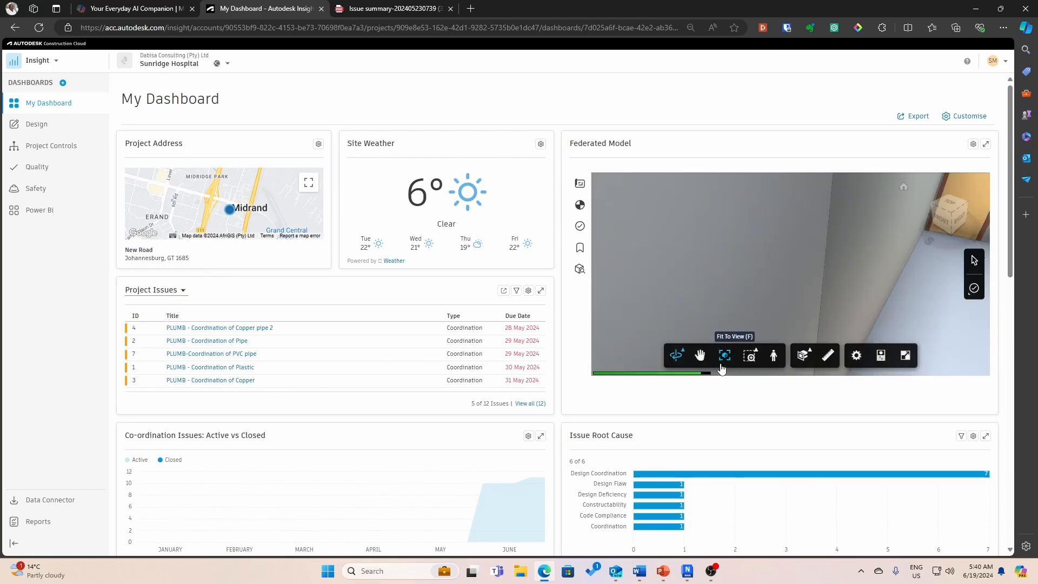
Step: Fit the federated hospital model to view and scroll through the issue and coordination charts
{"action": "left_click", "coordinate": [723, 356]}
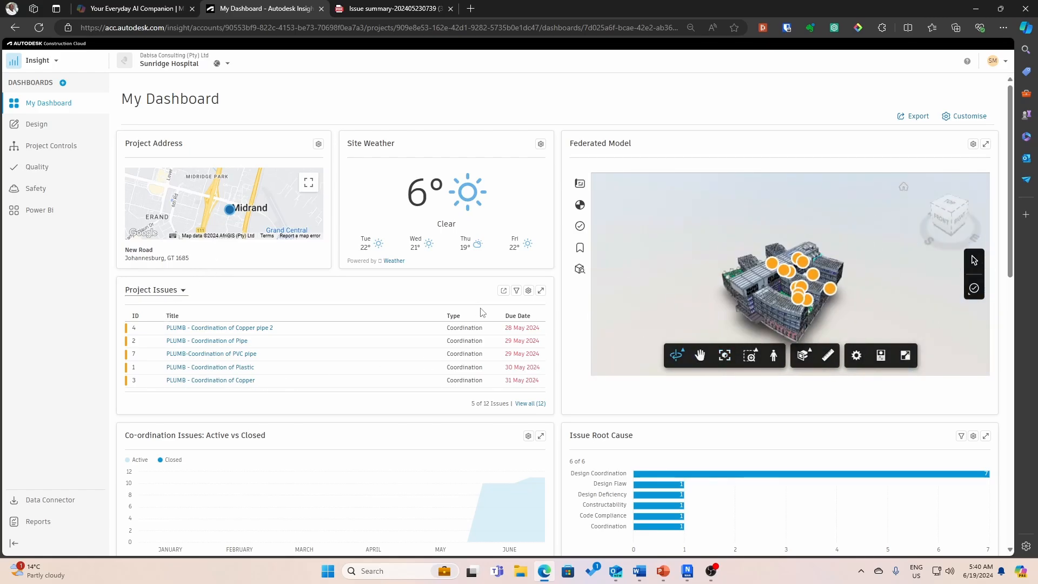
{"action": "scroll", "scroll_direction": "down", "scroll_amount": 3}
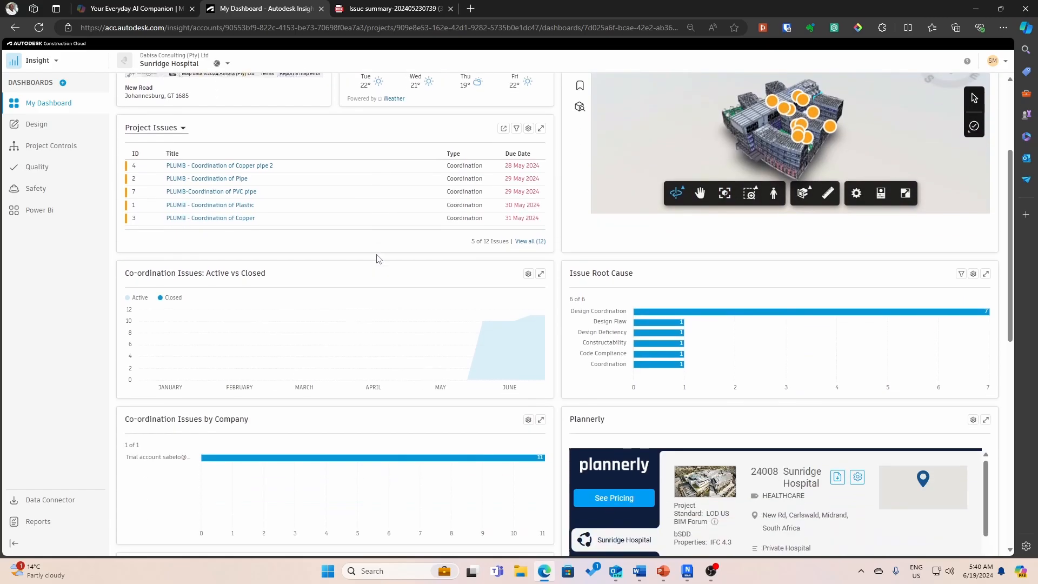
{"action": "scroll", "scroll_direction": "down", "scroll_amount": 3}
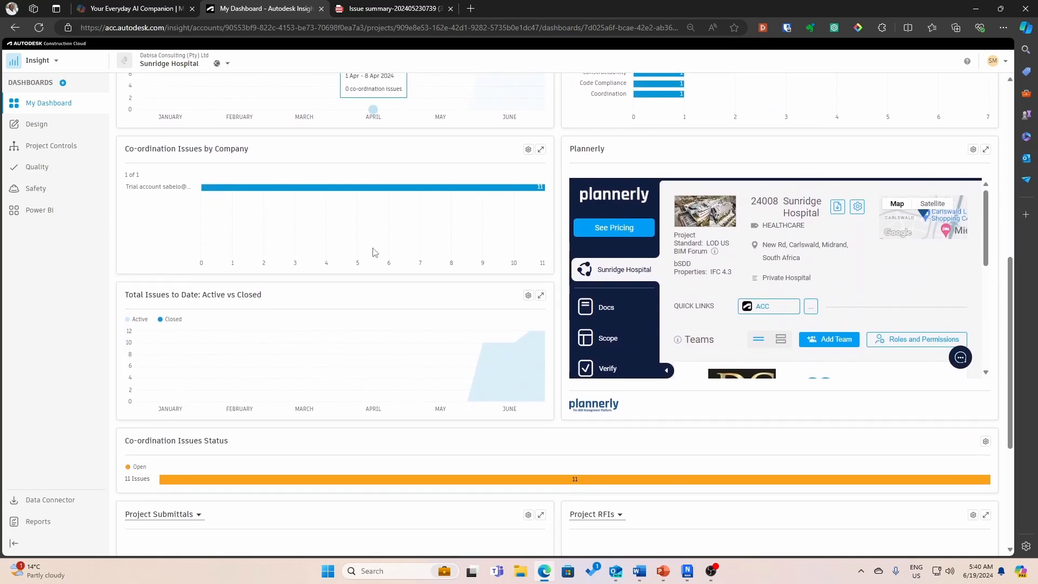
{"action": "scroll", "scroll_direction": "up", "scroll_amount": 3}
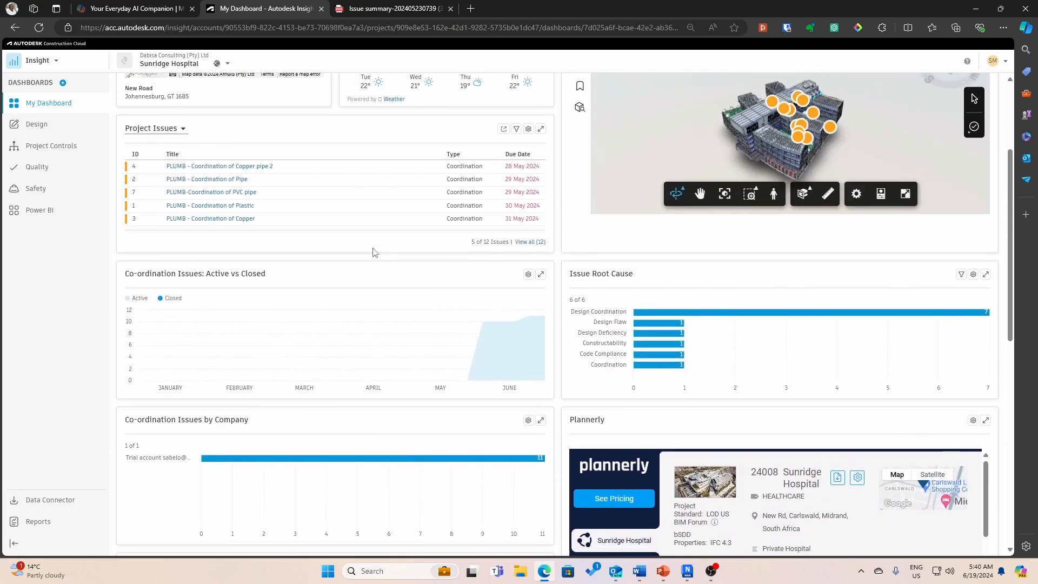
{"action": "scroll", "scroll_direction": "up", "scroll_amount": 3}
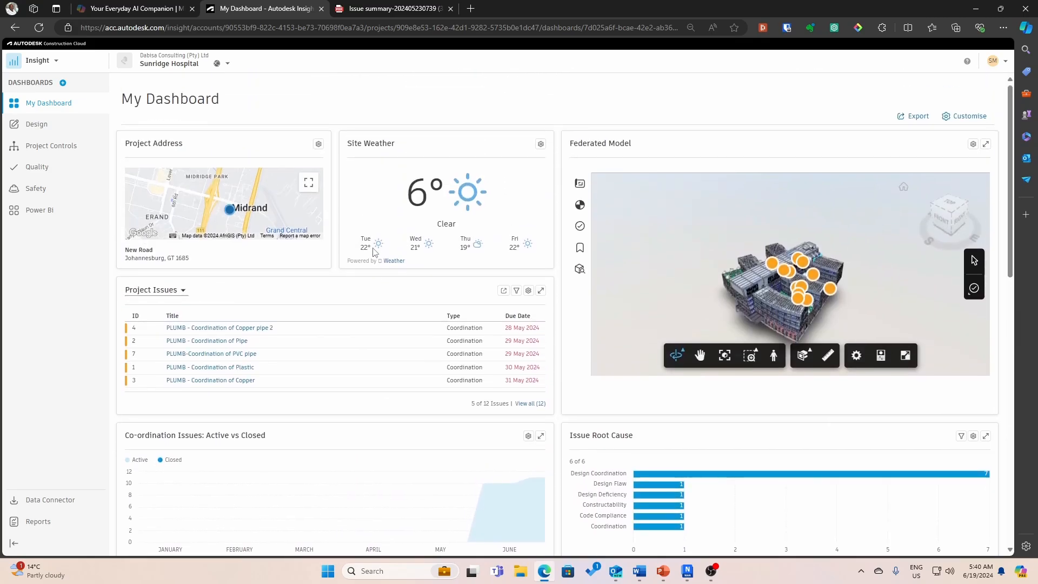